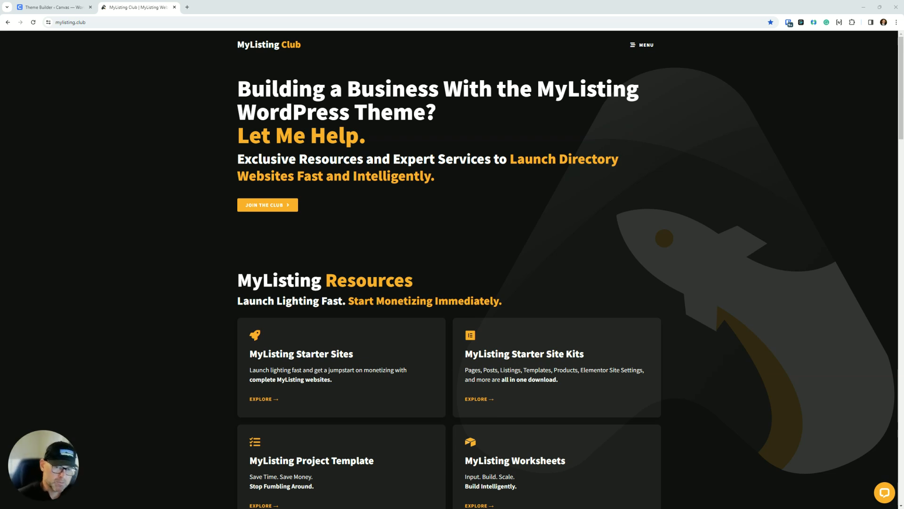
mouse_move(531, 160)
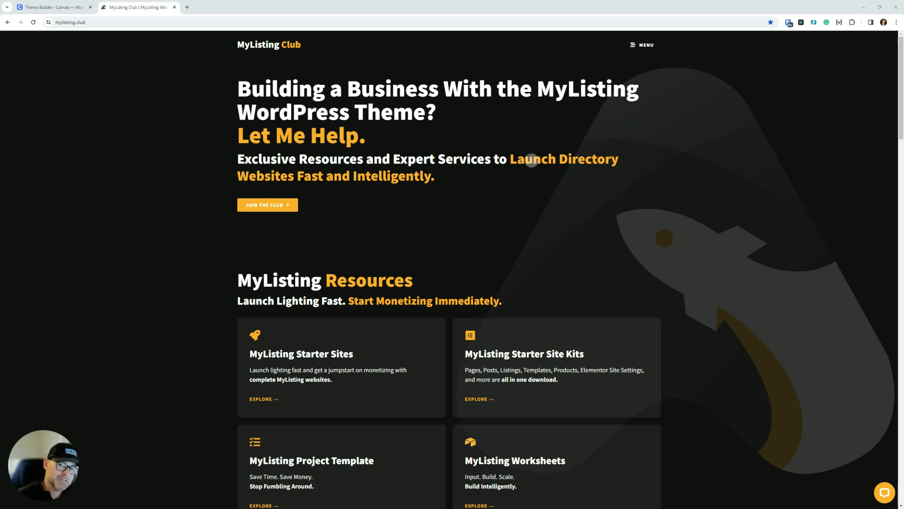
mouse_move(400, 225)
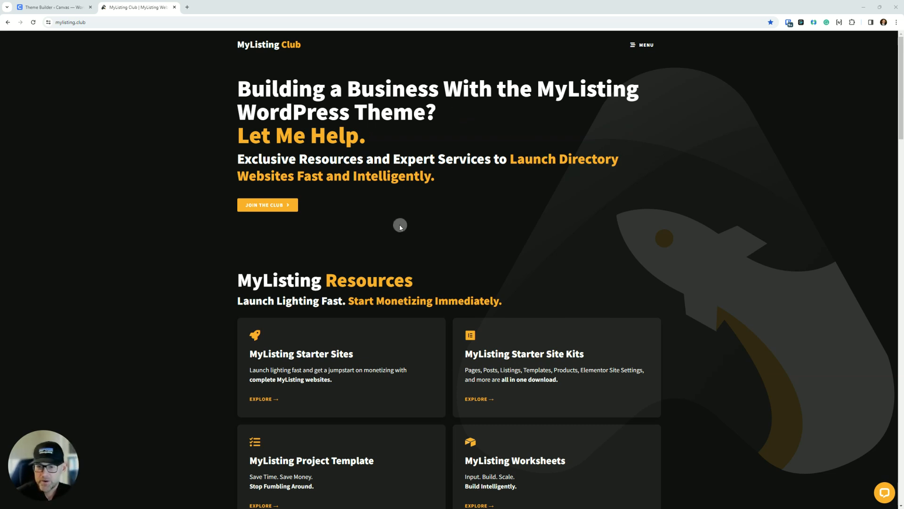
Step: Open the Canvas starter site from MyListing Starter Sites and scroll down to its build notes
scroll("down", 3)
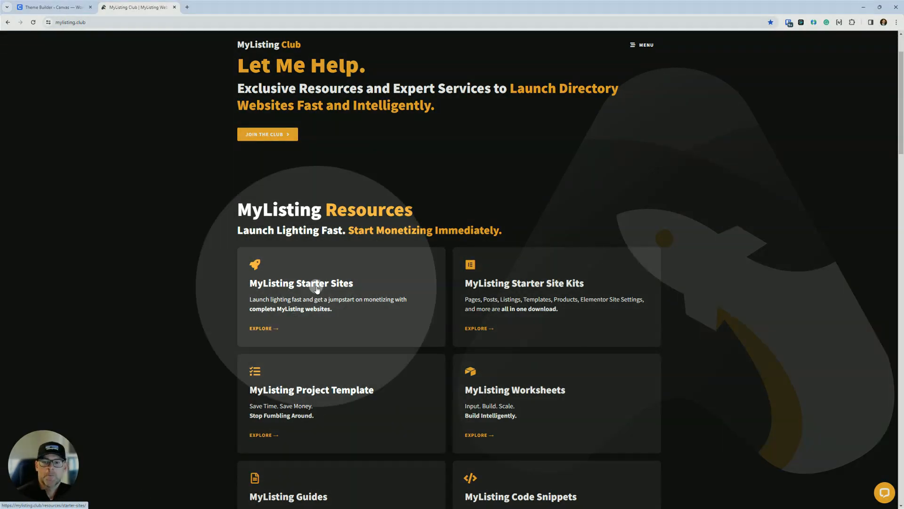
left_click(260, 328)
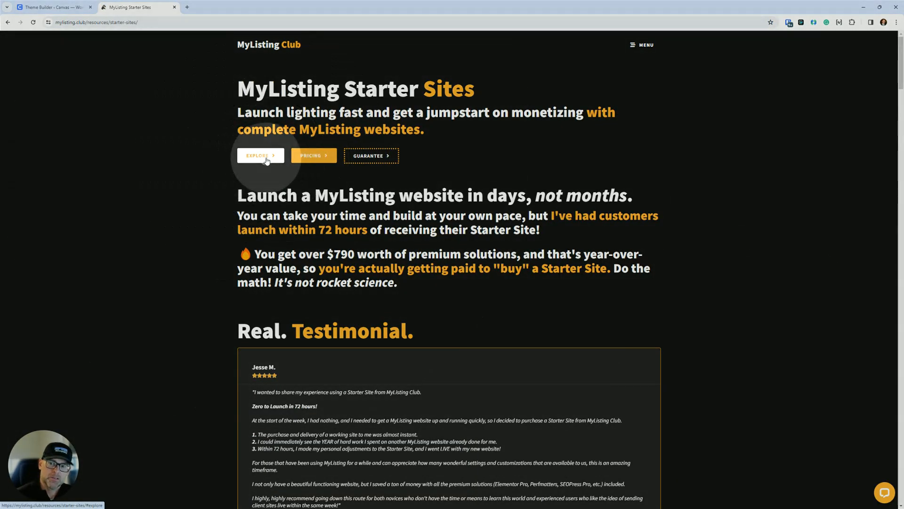
left_click(260, 155)
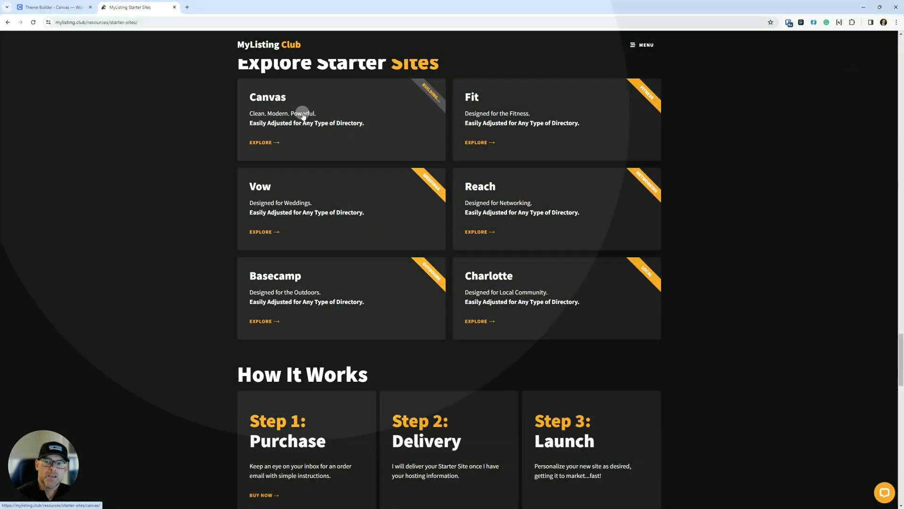
left_click(260, 142)
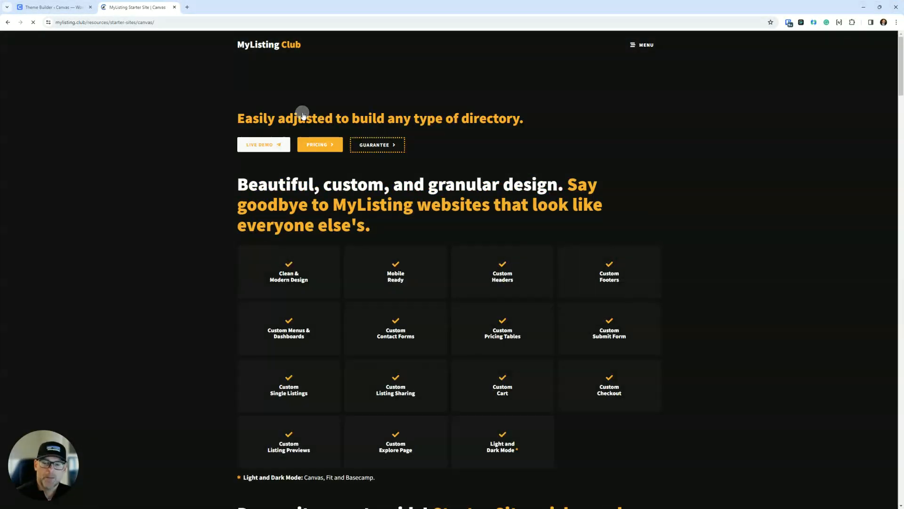
scroll("down", 3)
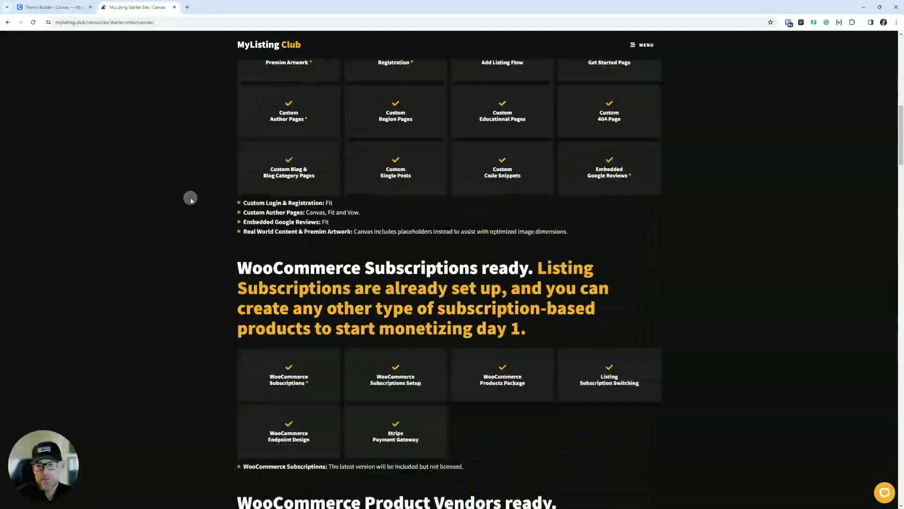
scroll("down", 3)
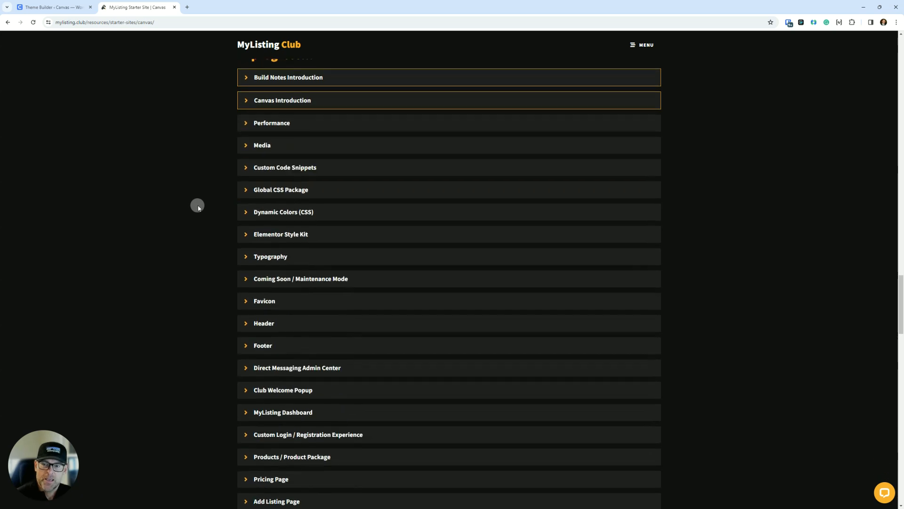
scroll("down", 3)
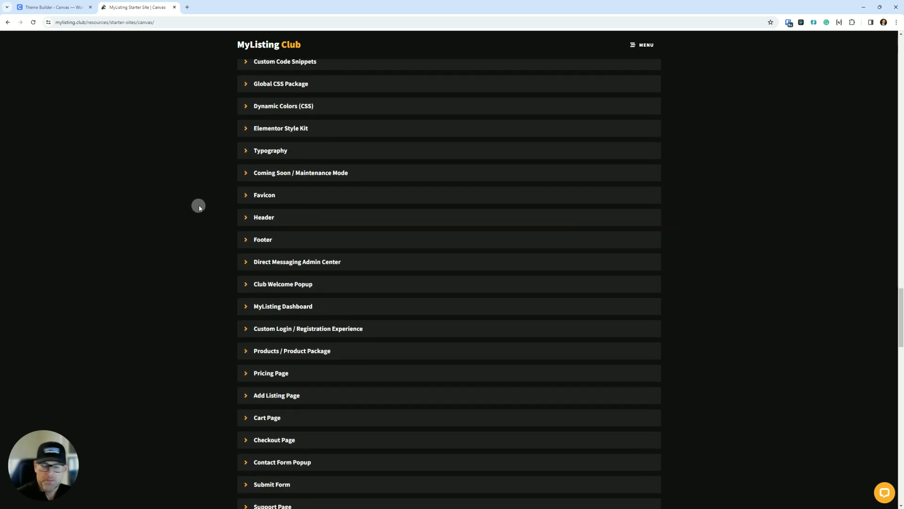
scroll("down", 3)
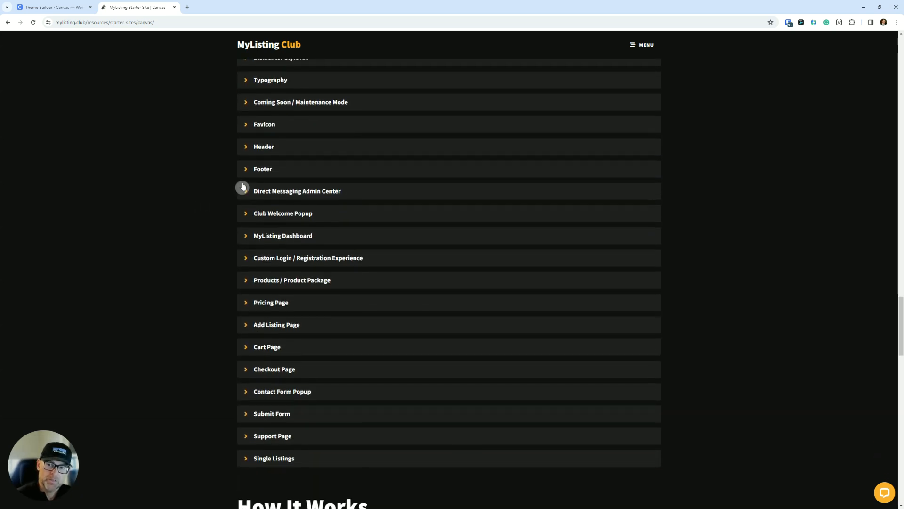
Step: Expand the Footer build note and scroll through its logo, social, copyright and email details
left_click(263, 168)
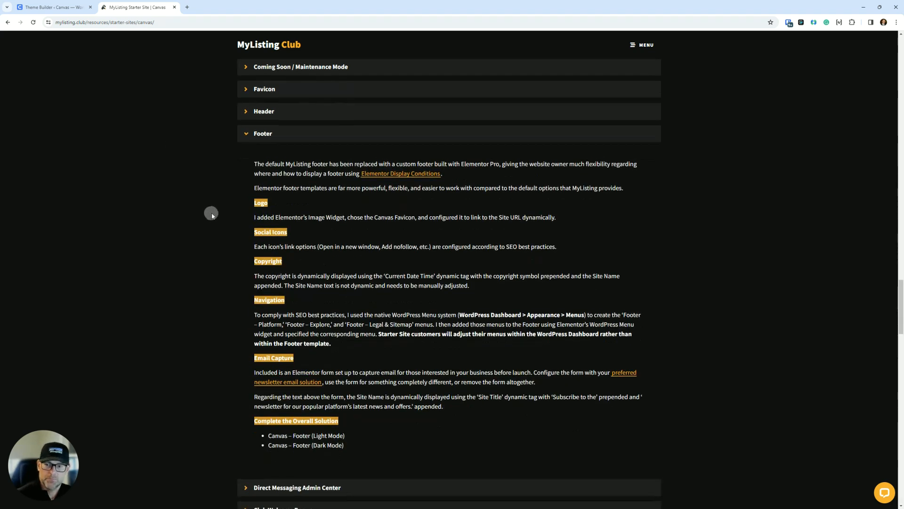
scroll("down", 3)
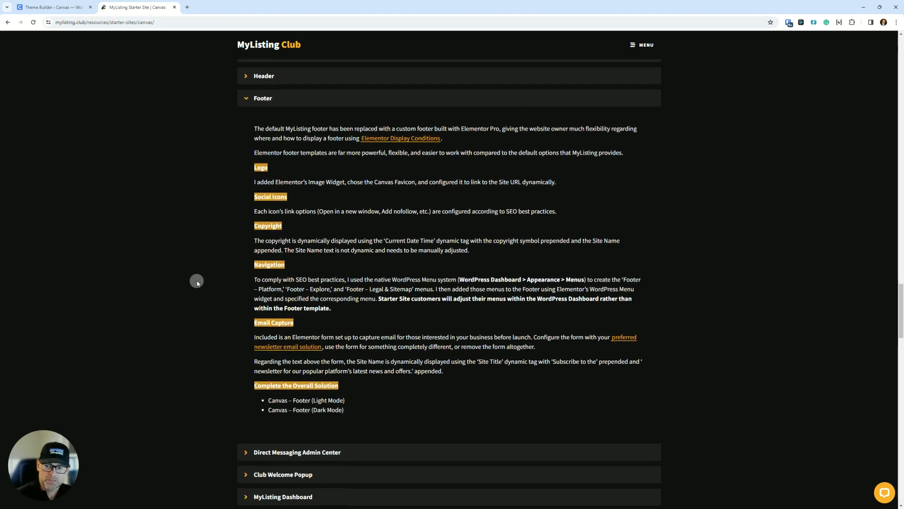
scroll("up", 3)
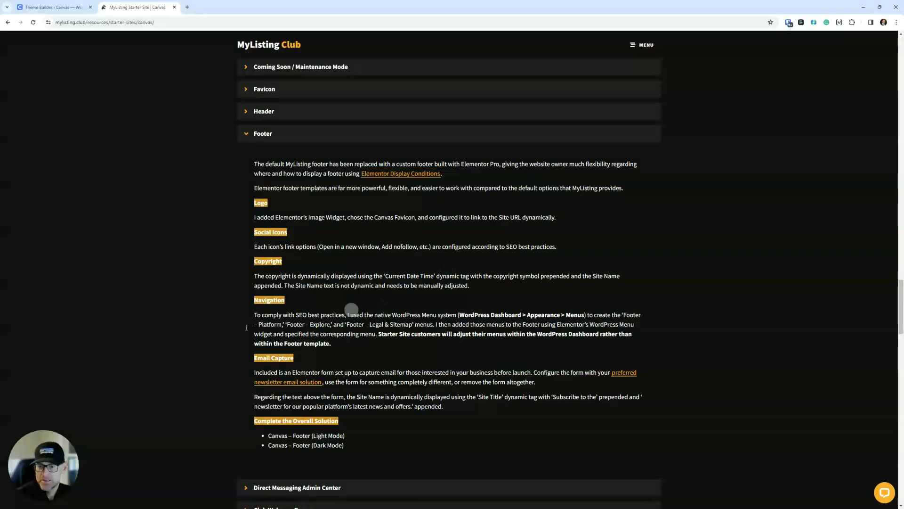
mouse_move(396, 347)
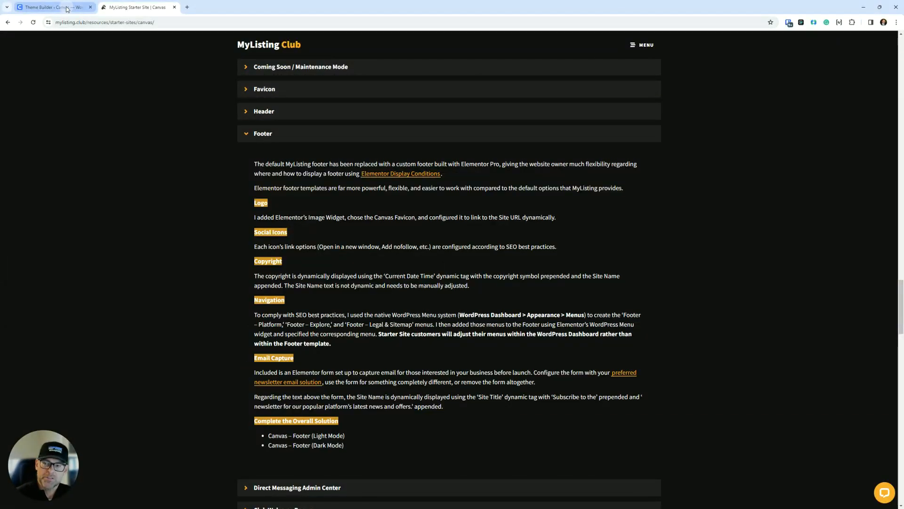
mouse_move(197, 206)
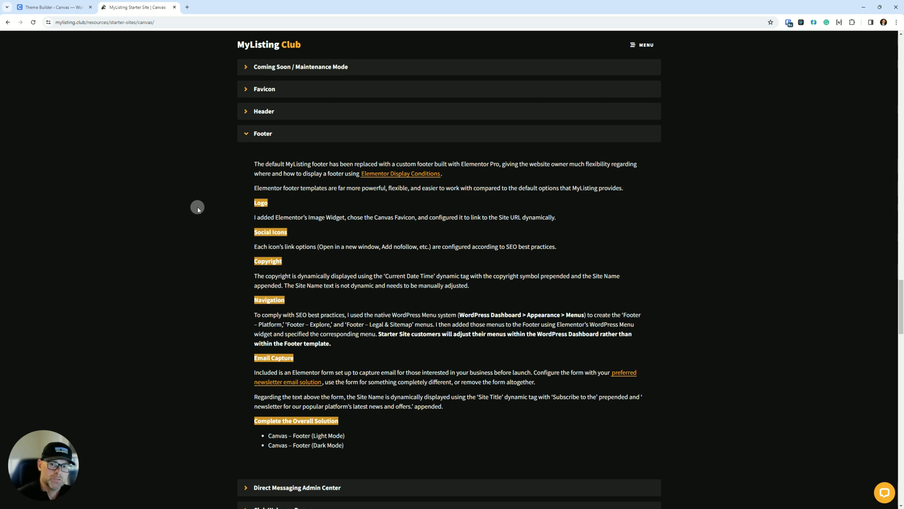
mouse_move(330, 135)
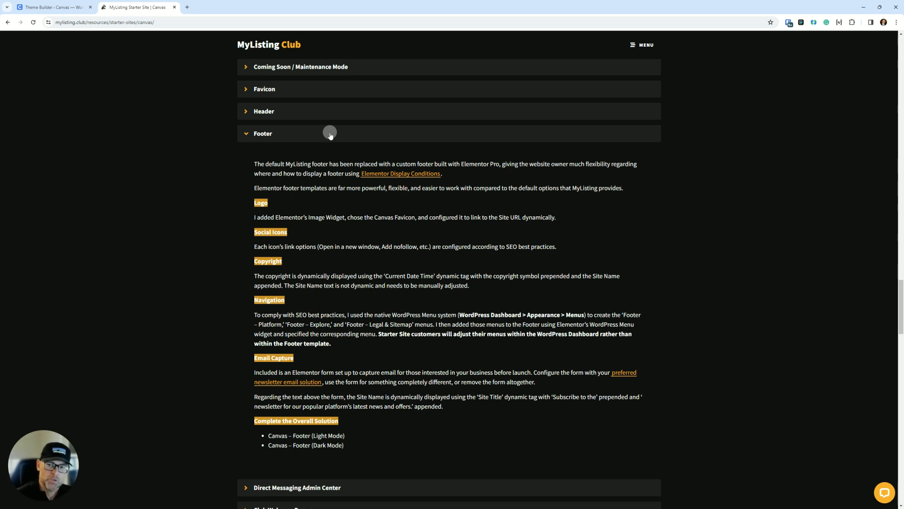
mouse_move(333, 136)
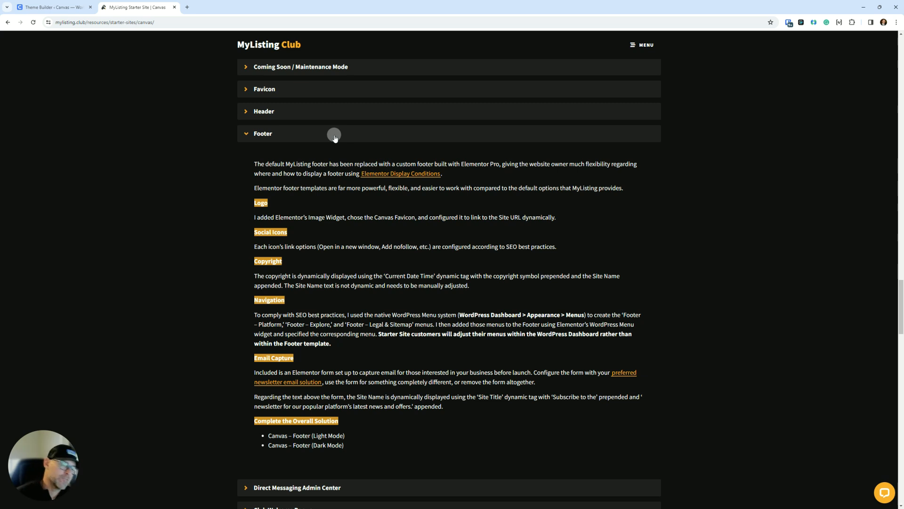
mouse_move(414, 169)
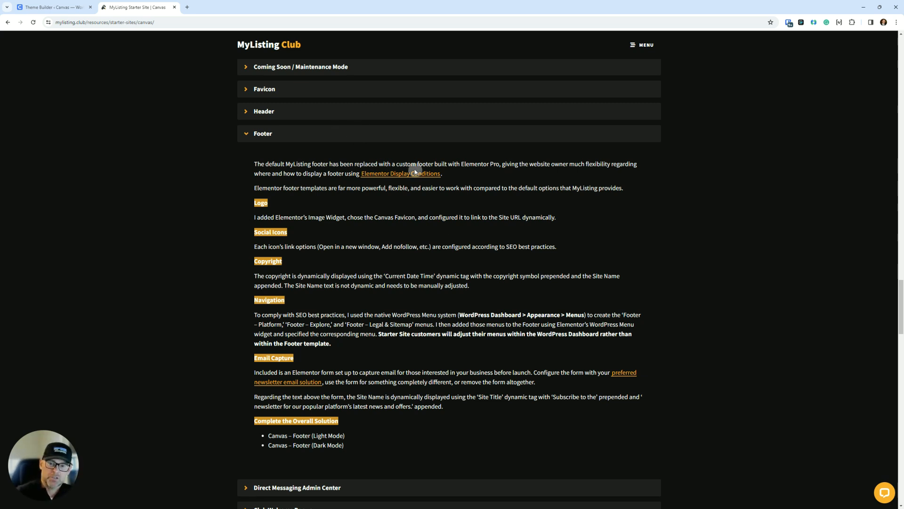
mouse_move(415, 175)
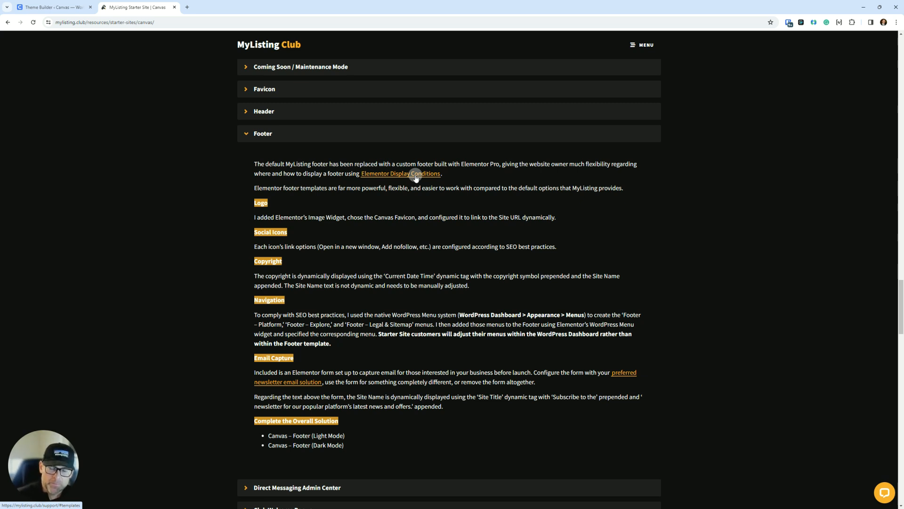
mouse_move(409, 182)
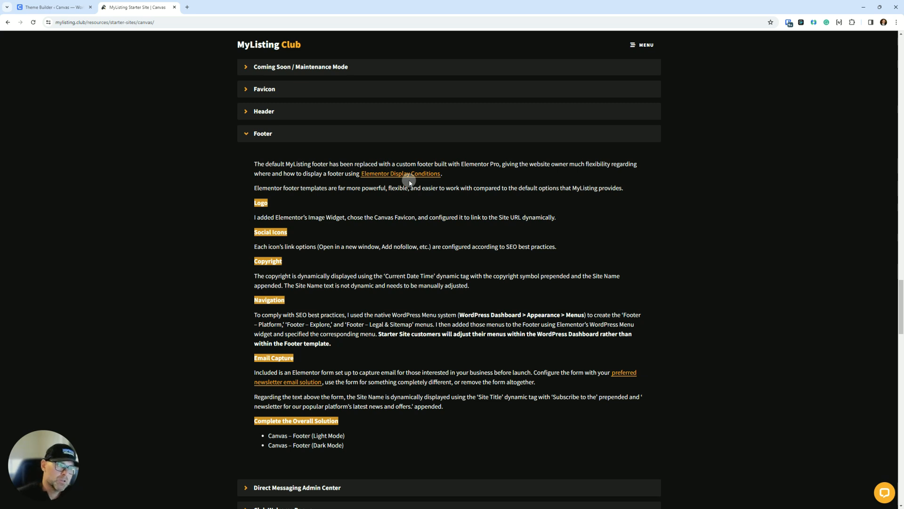
mouse_move(7, 480)
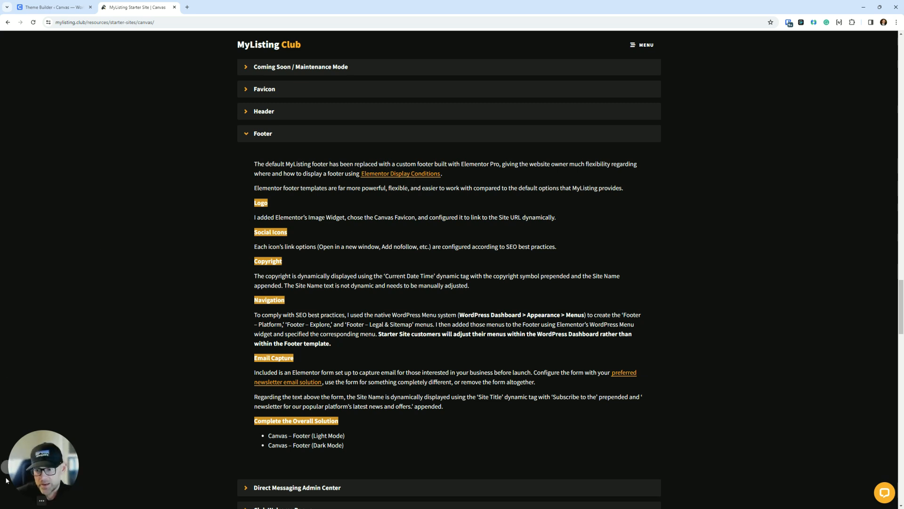
mouse_move(159, 367)
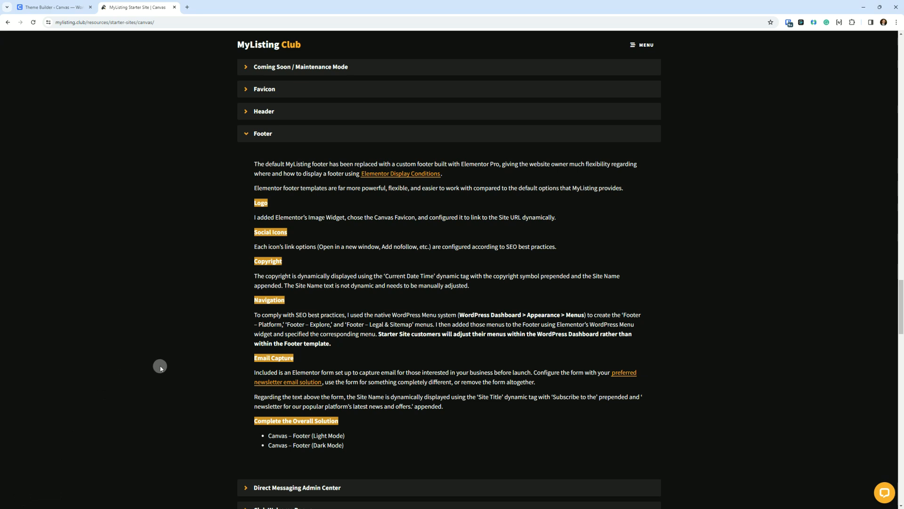
mouse_move(204, 310)
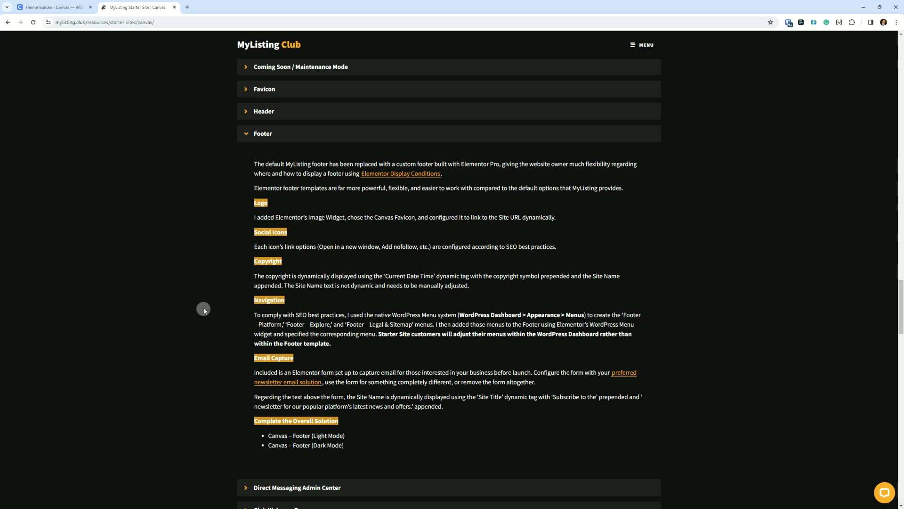
mouse_move(486, 206)
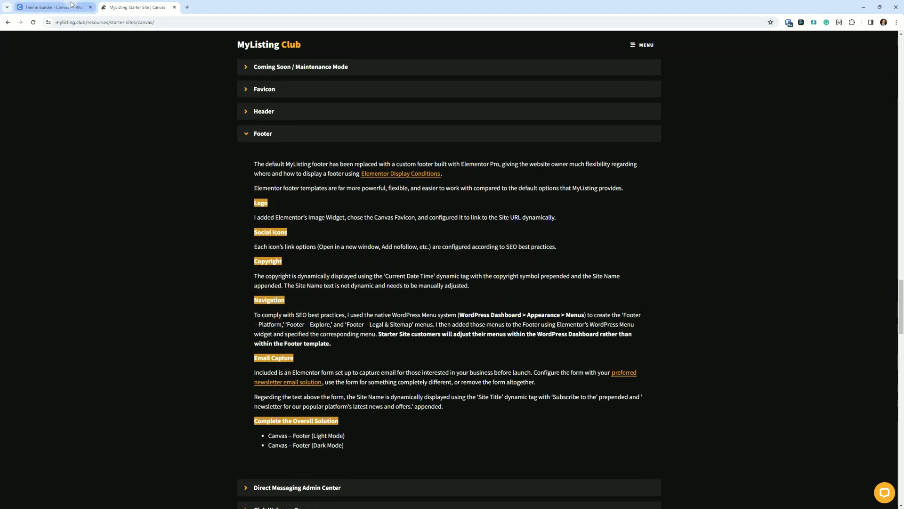
Step: Search the saved templates list for 'footer'
left_click(51, 6)
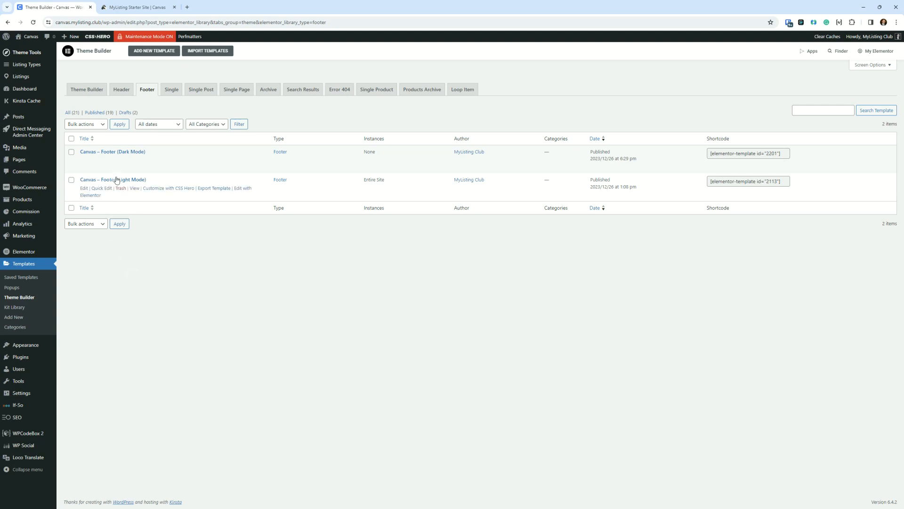
mouse_move(165, 285)
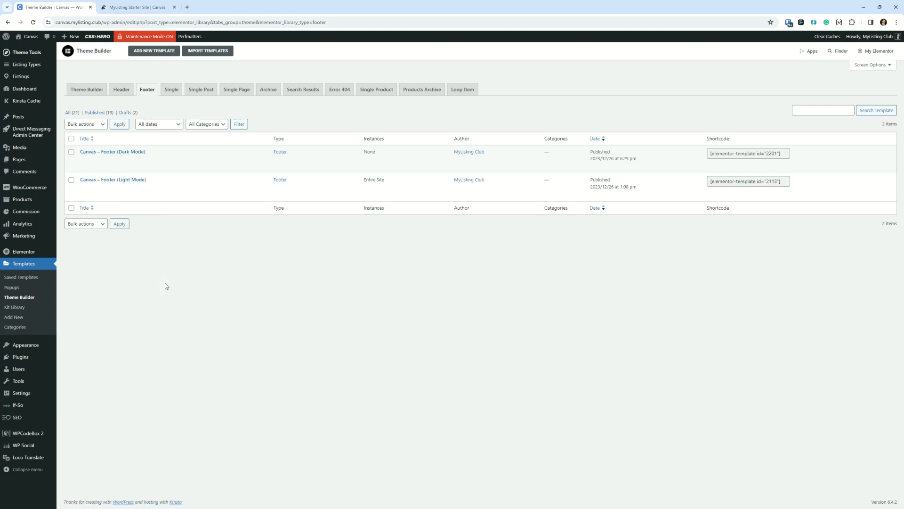
mouse_move(227, 303)
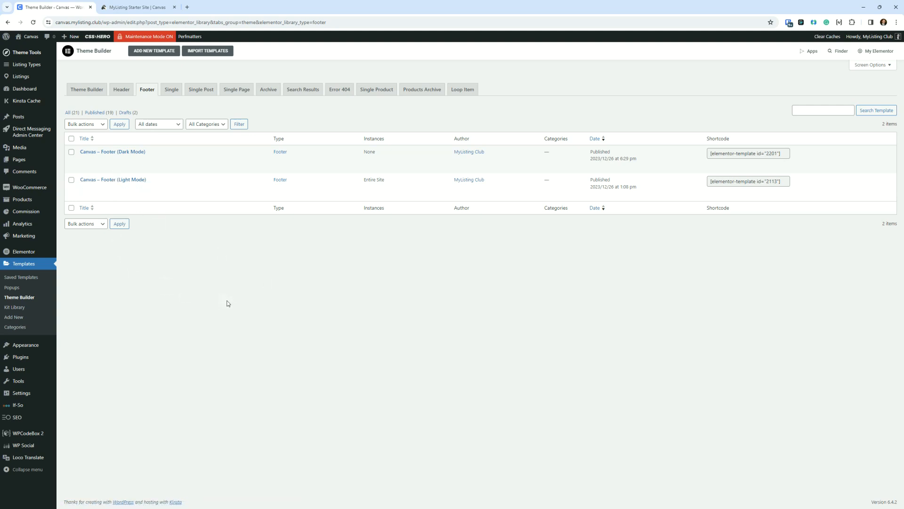
mouse_move(346, 142)
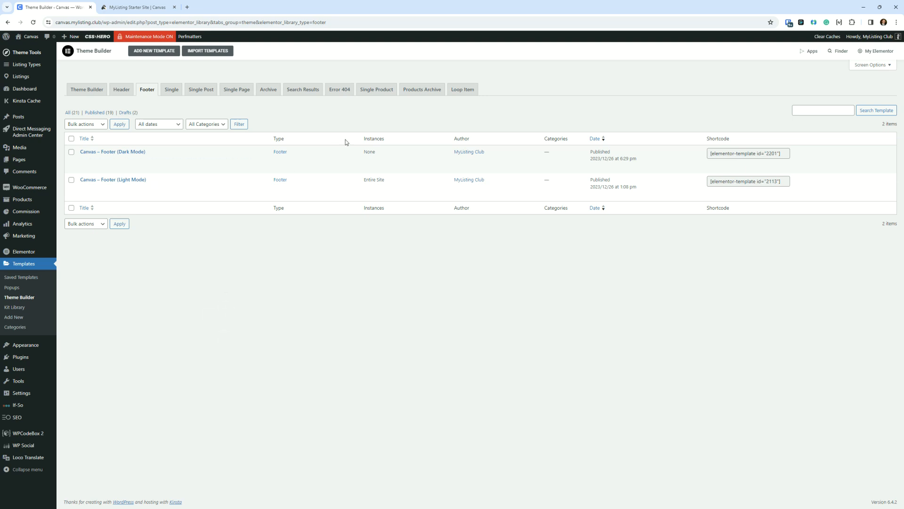
mouse_move(24, 235)
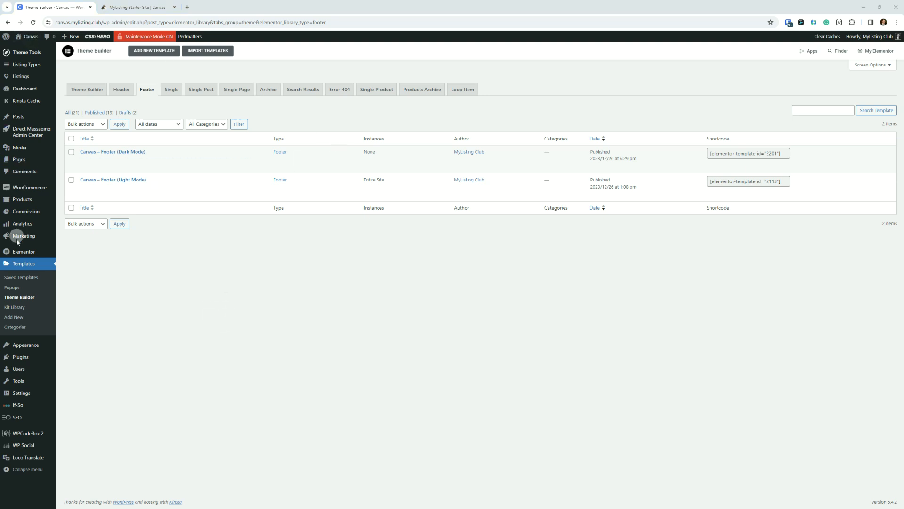
mouse_move(101, 76)
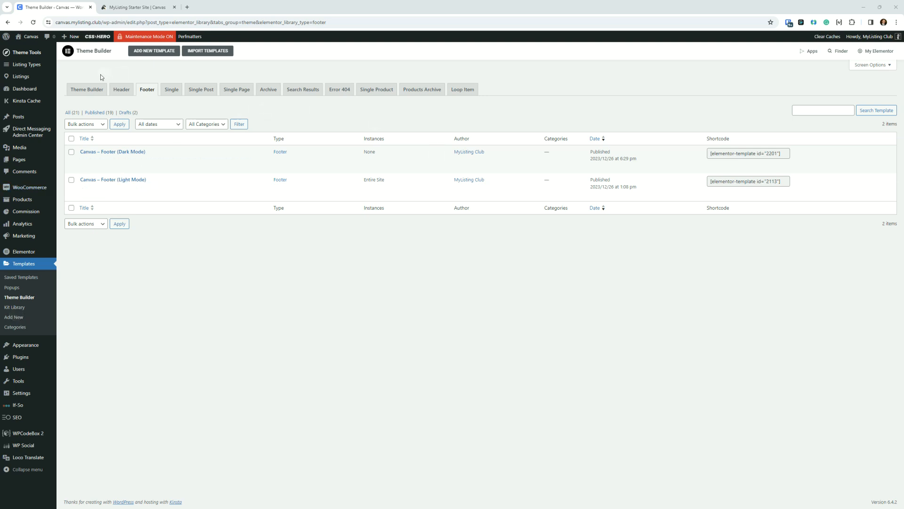
mouse_move(16, 327)
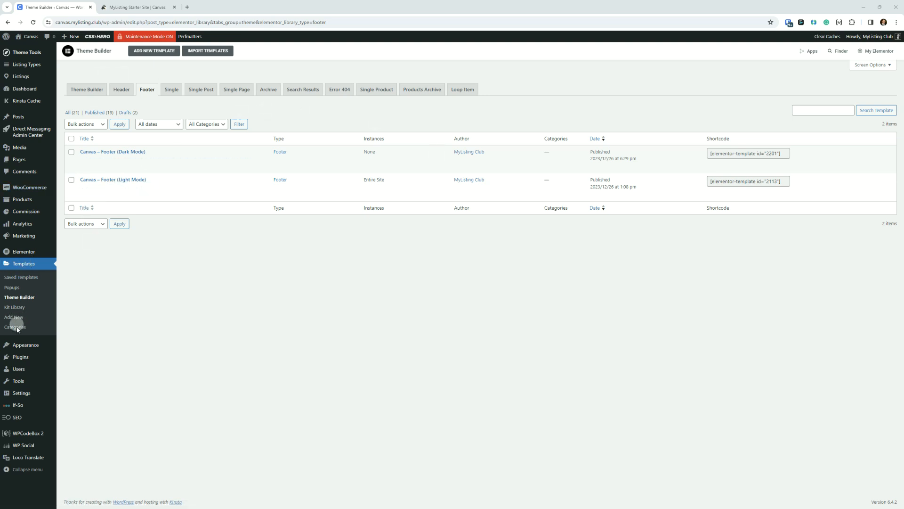
mouse_move(21, 277)
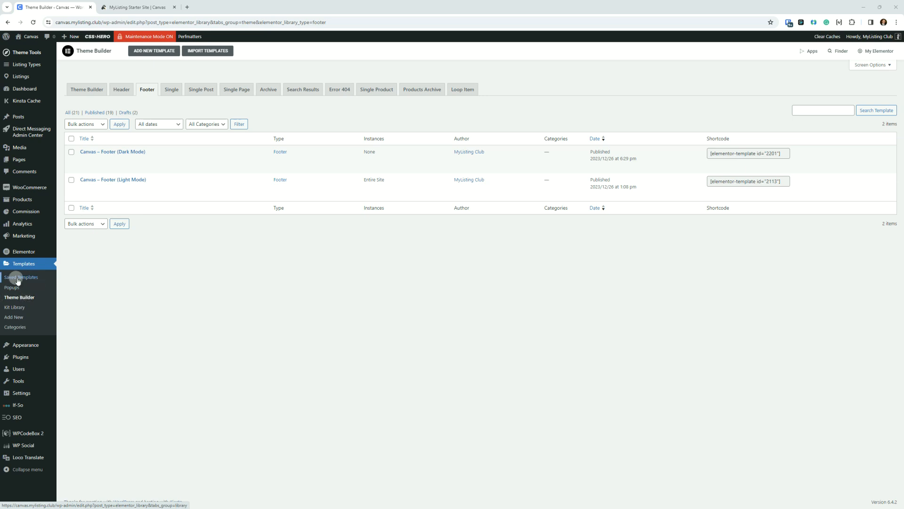
left_click(23, 263)
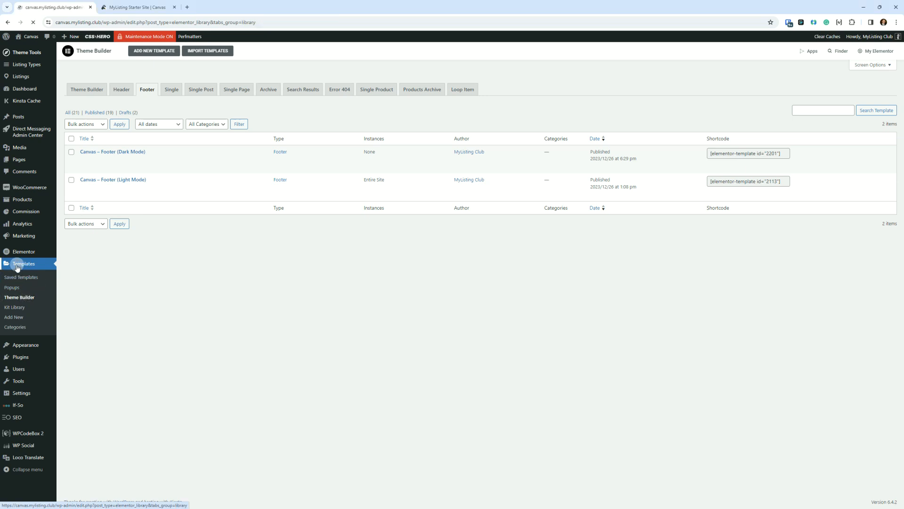
left_click(21, 276)
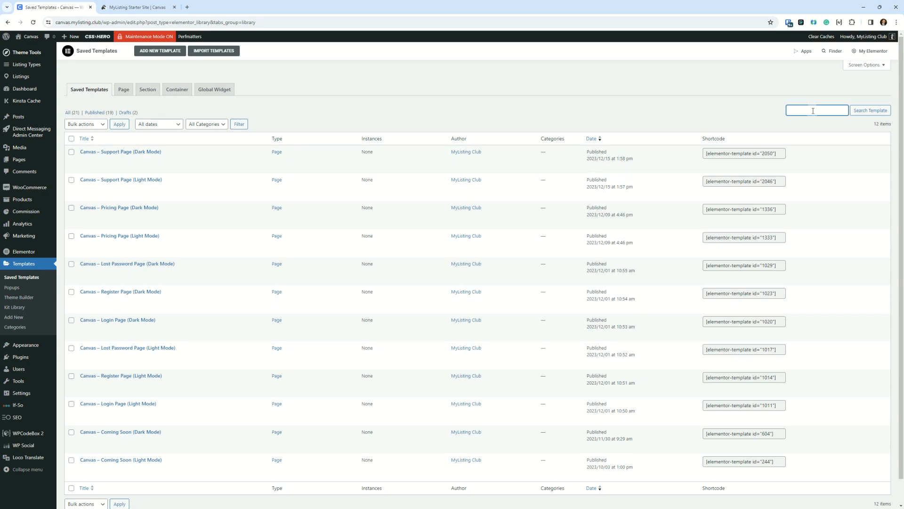
type("footer")
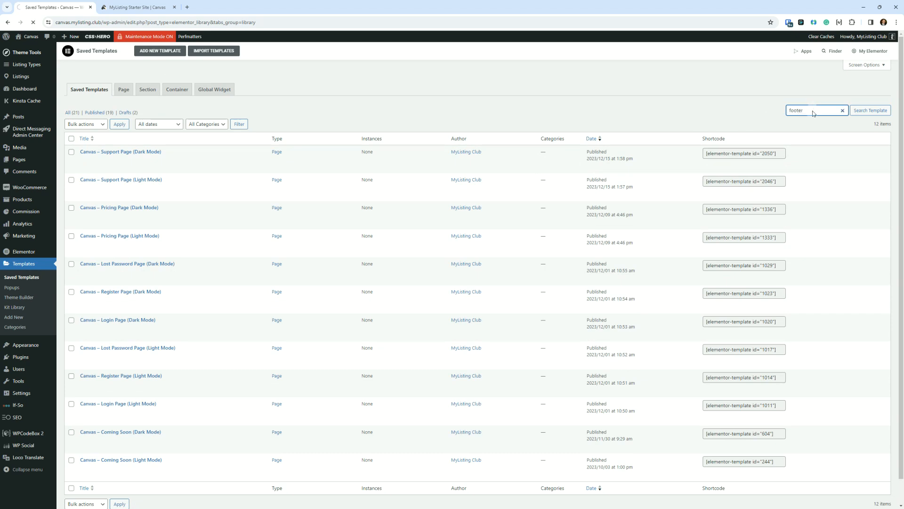
left_click(870, 110)
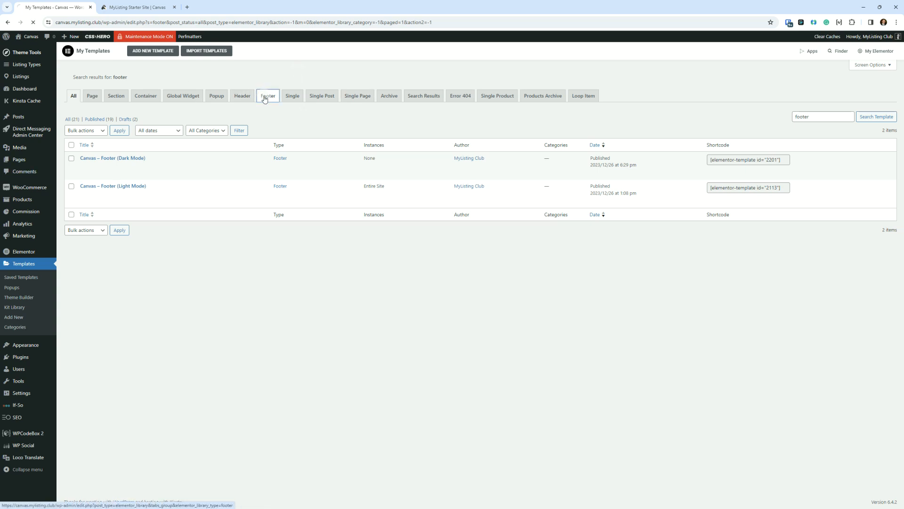
Step: Show Theme Builder's Footer templates, listing Canvas Light Mode and Dark Mode footers
left_click(18, 297)
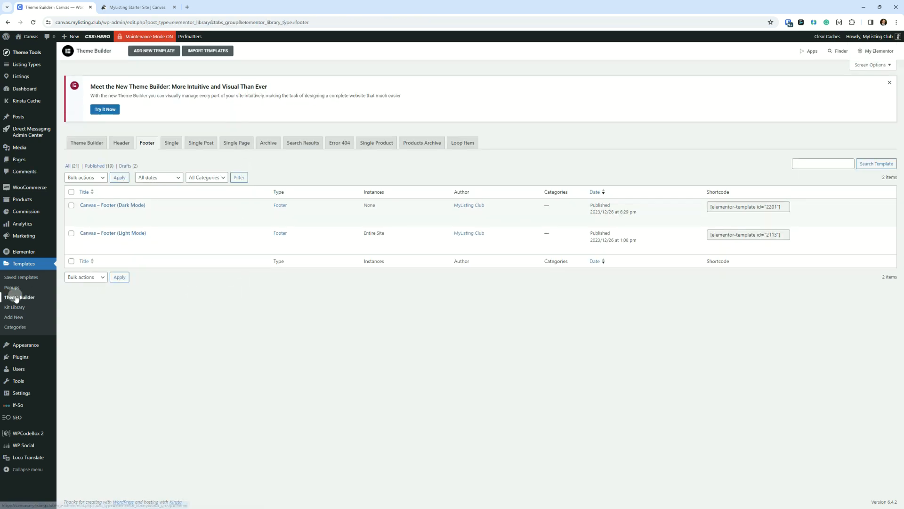
left_click(86, 142)
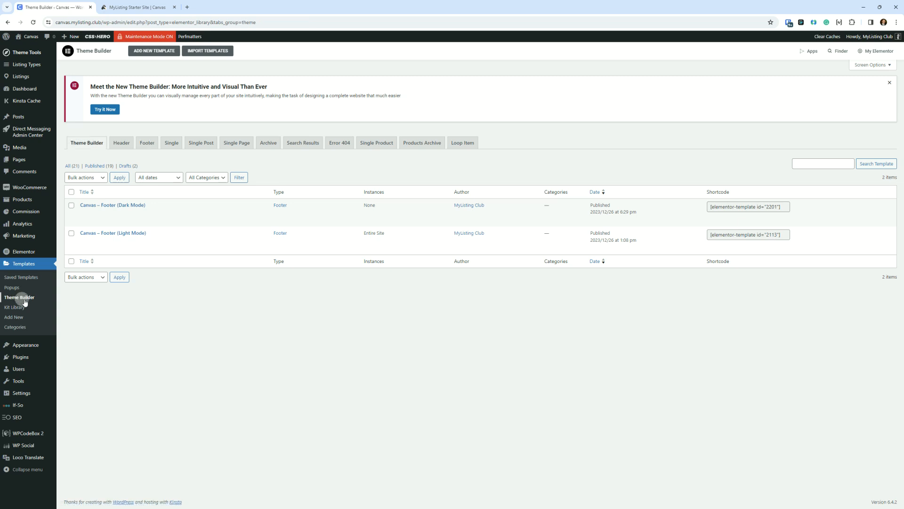
left_click(146, 142)
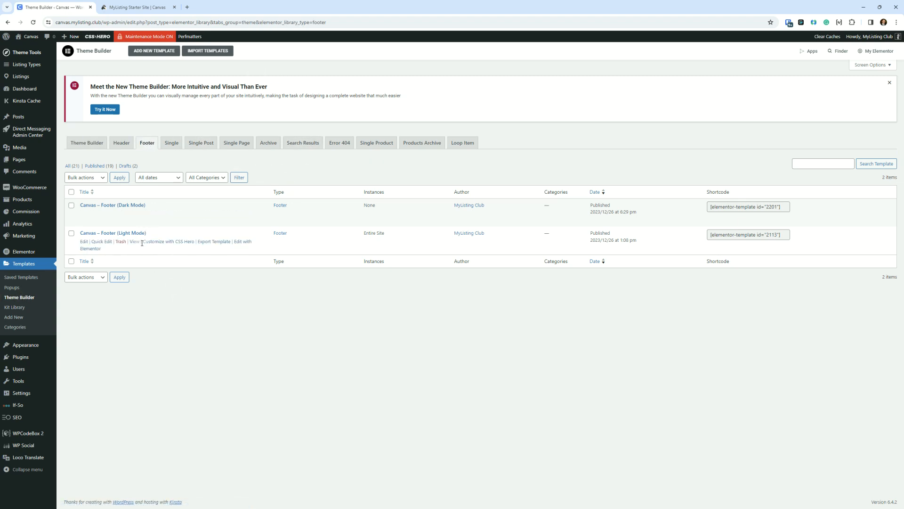
Step: Edit Canvas – Footer (Light Mode) with Elementor
left_click(243, 242)
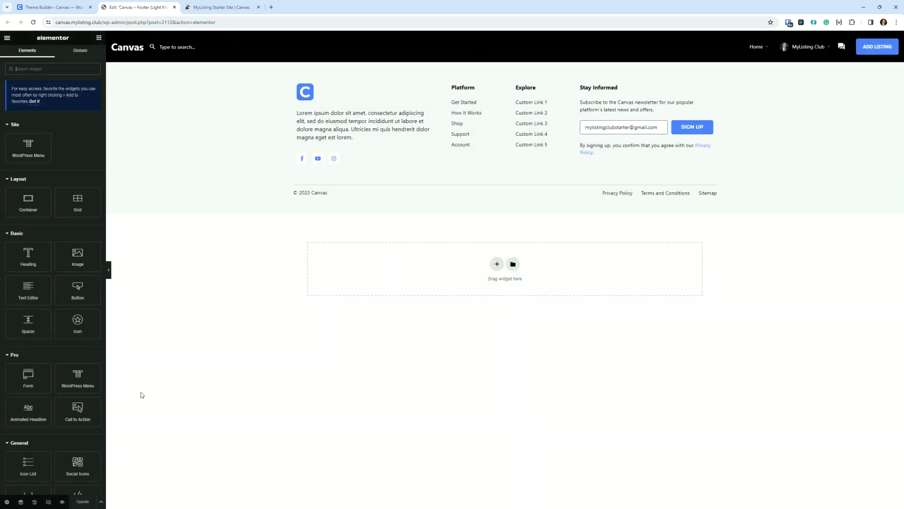
mouse_move(102, 500)
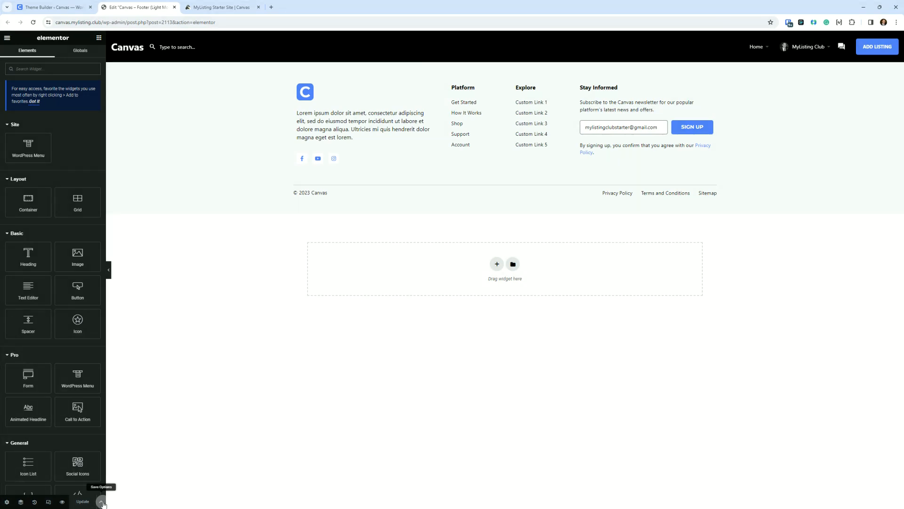
left_click(102, 501)
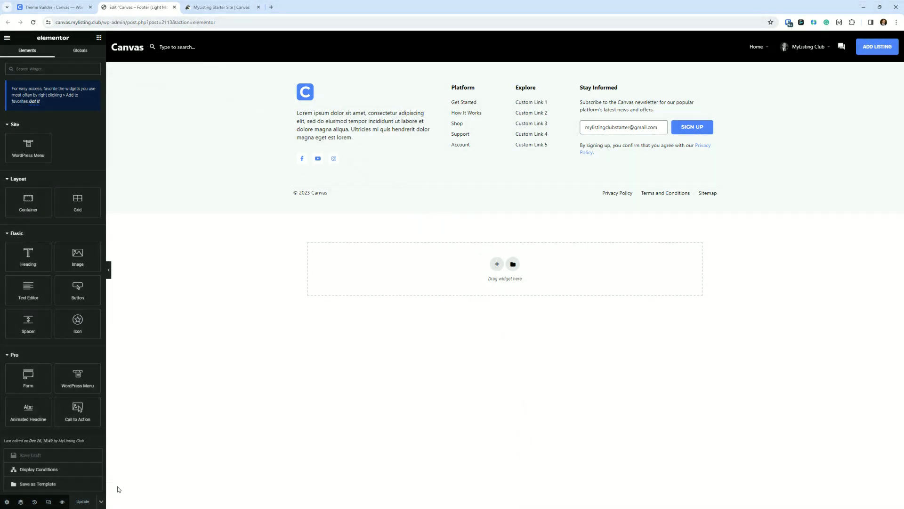
left_click(38, 469)
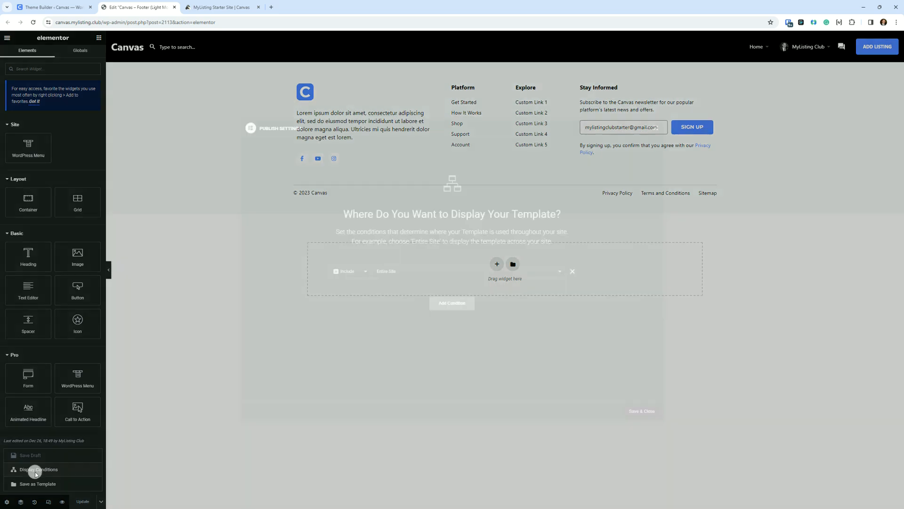
left_click(39, 469)
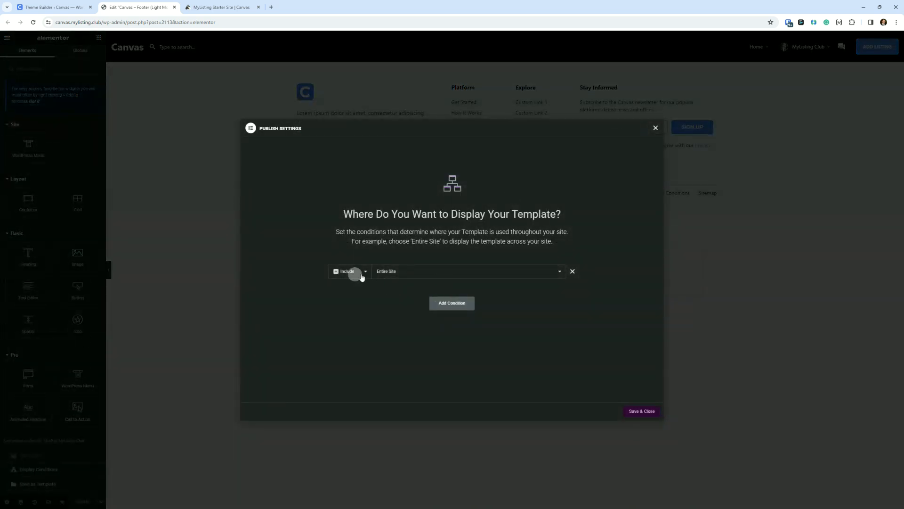
mouse_move(426, 274)
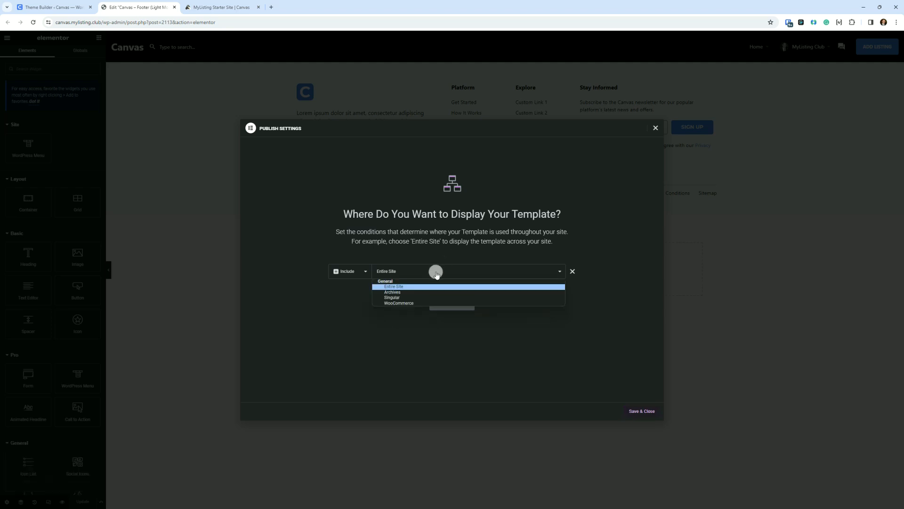
mouse_move(392, 298)
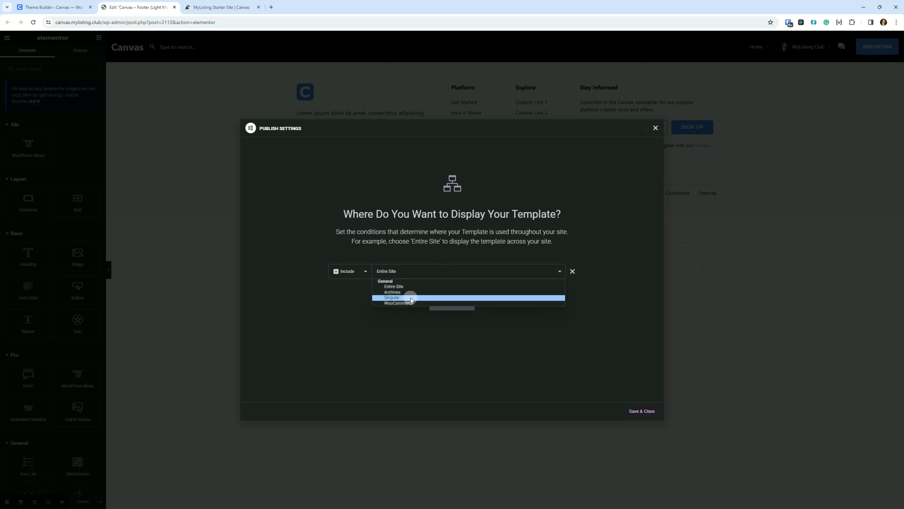
left_click(392, 298)
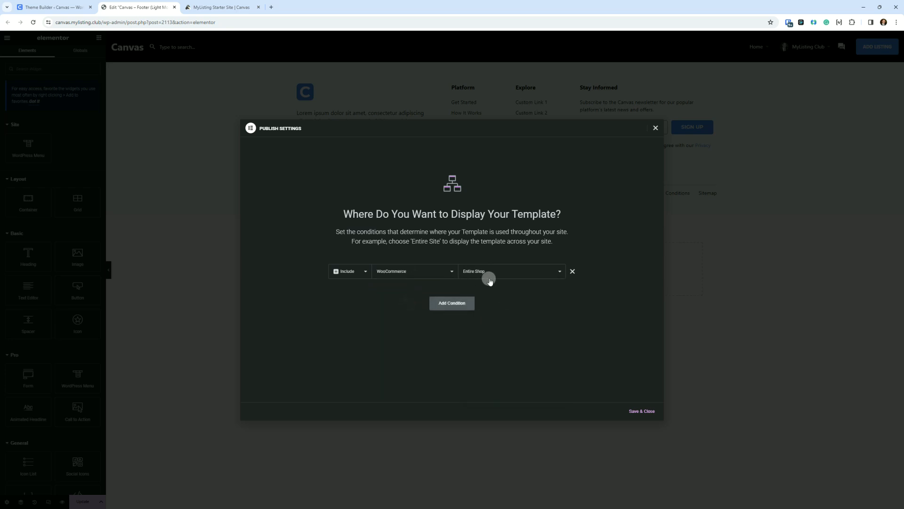
left_click(413, 271)
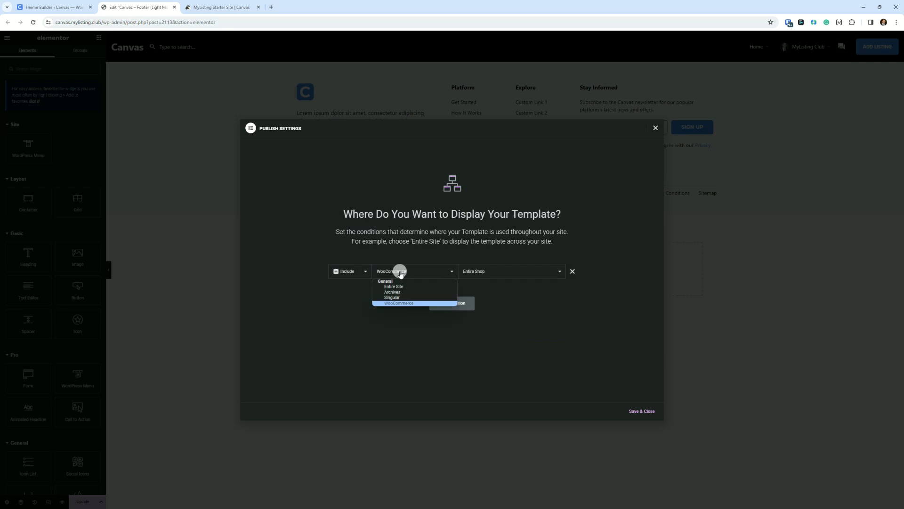
left_click(394, 287)
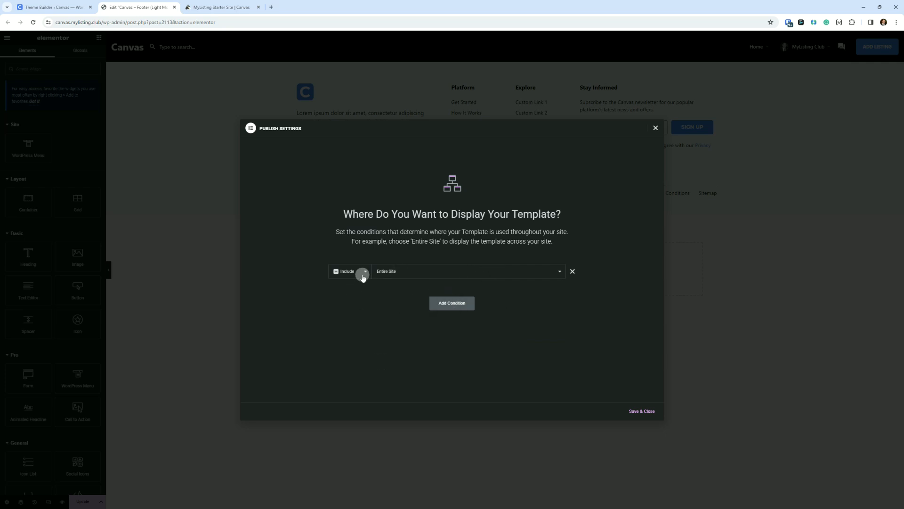
left_click(349, 271)
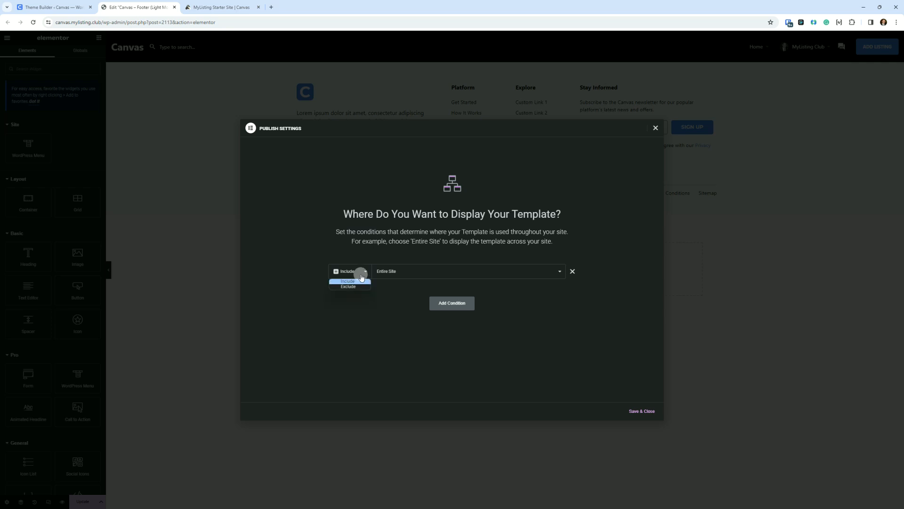
mouse_move(349, 286)
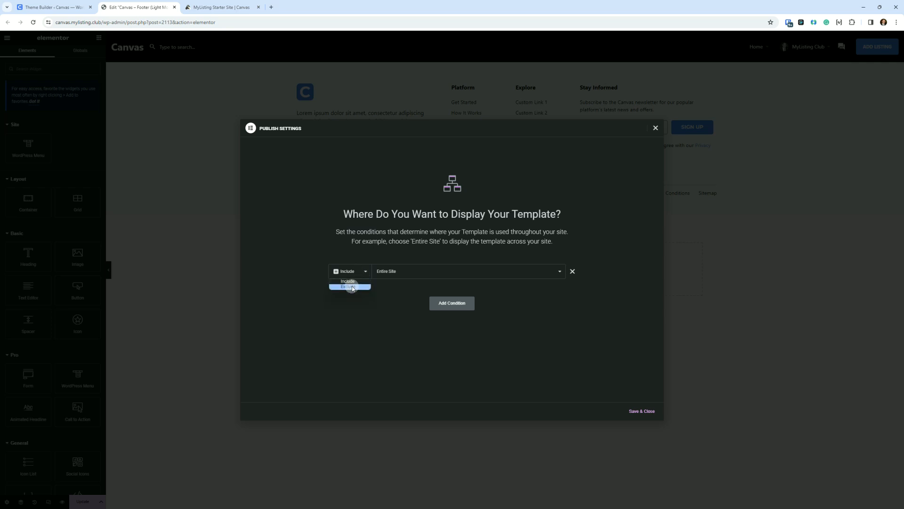
left_click(347, 280)
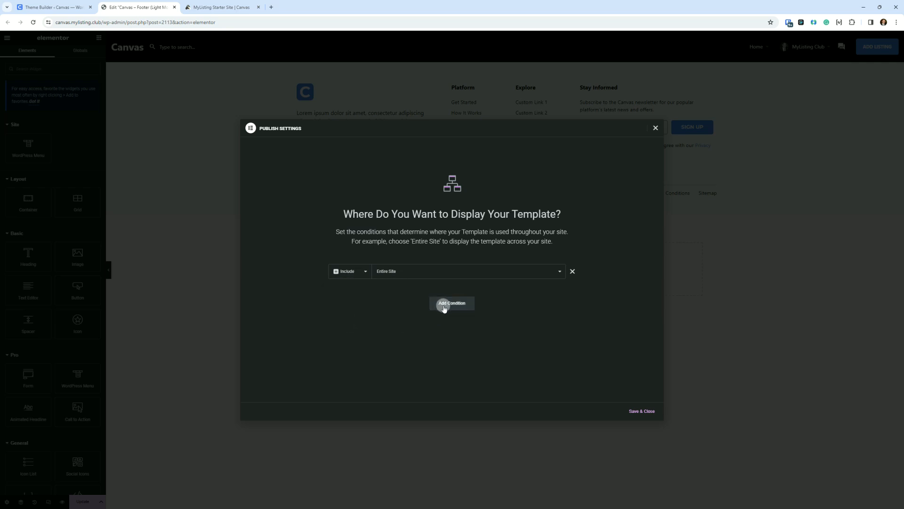
left_click(452, 302)
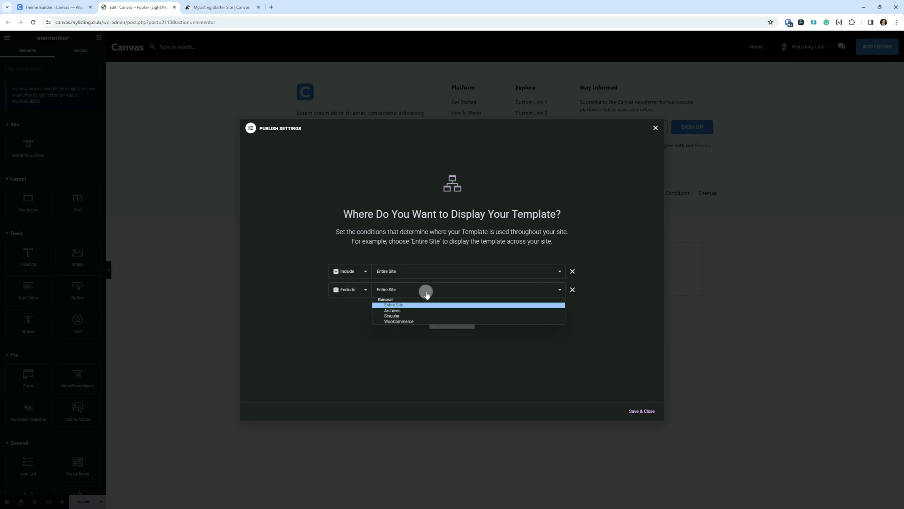
left_click(391, 316)
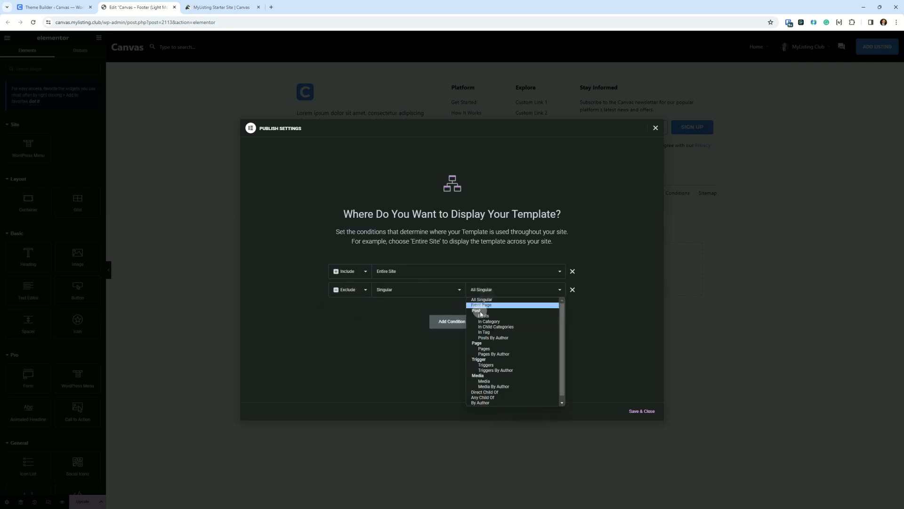
left_click(483, 316)
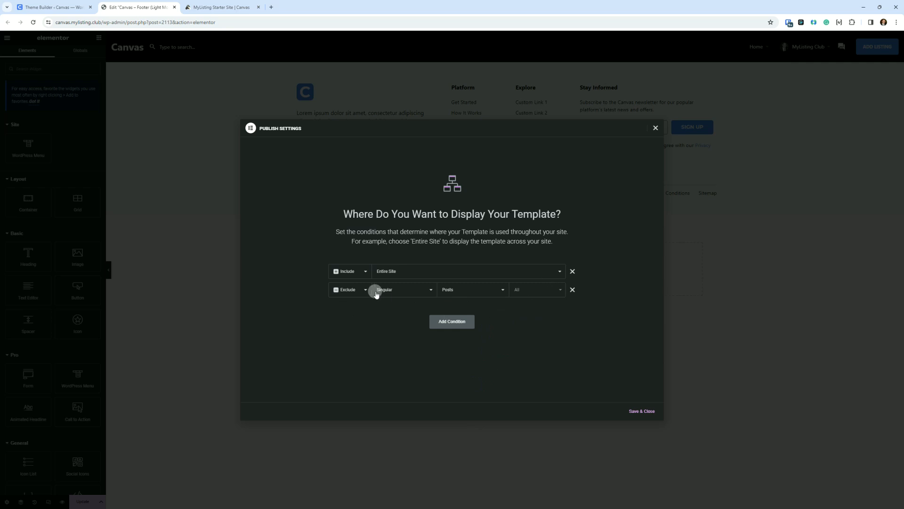
left_click(571, 289)
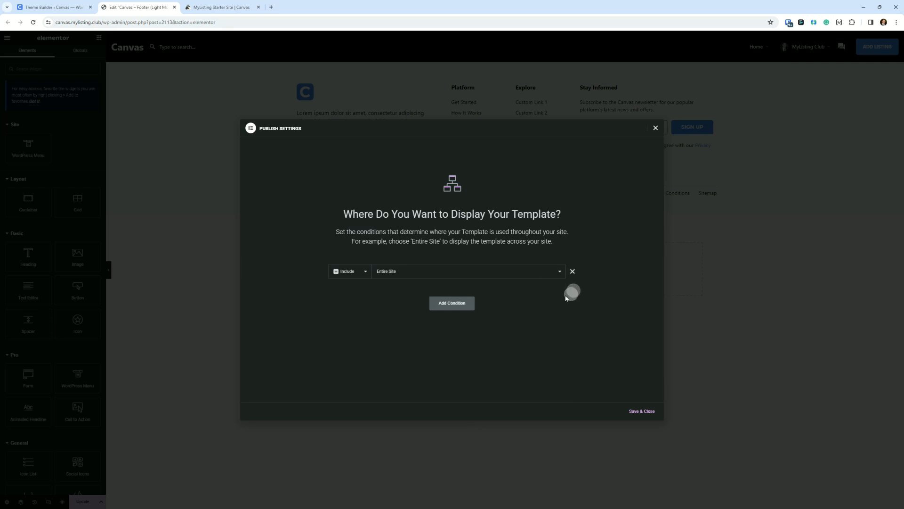
left_click(640, 410)
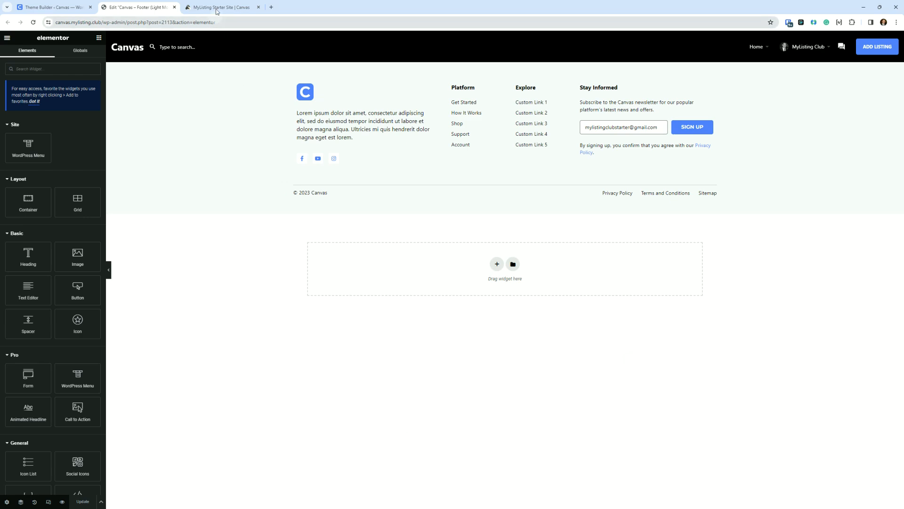
Step: Switch to the MyListing Starter Site | Canvas tab with the expanded Footer notes
left_click(222, 7)
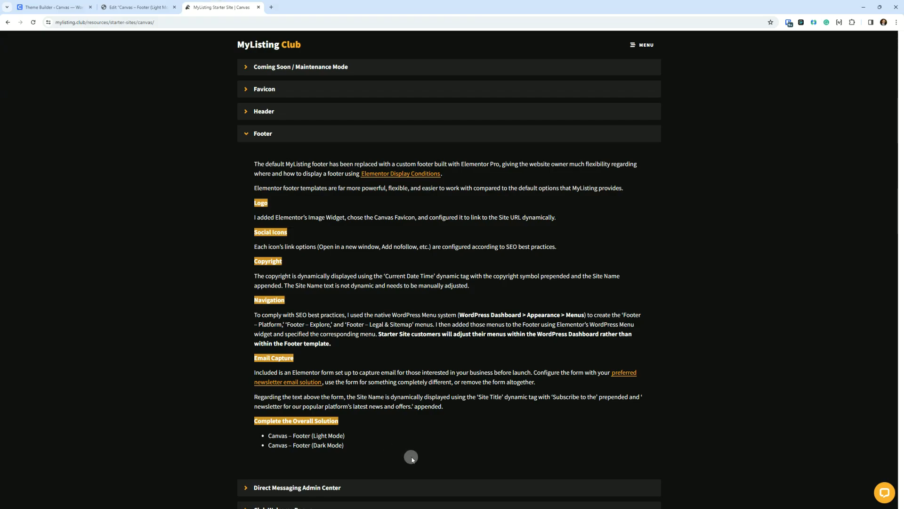
mouse_move(301, 209)
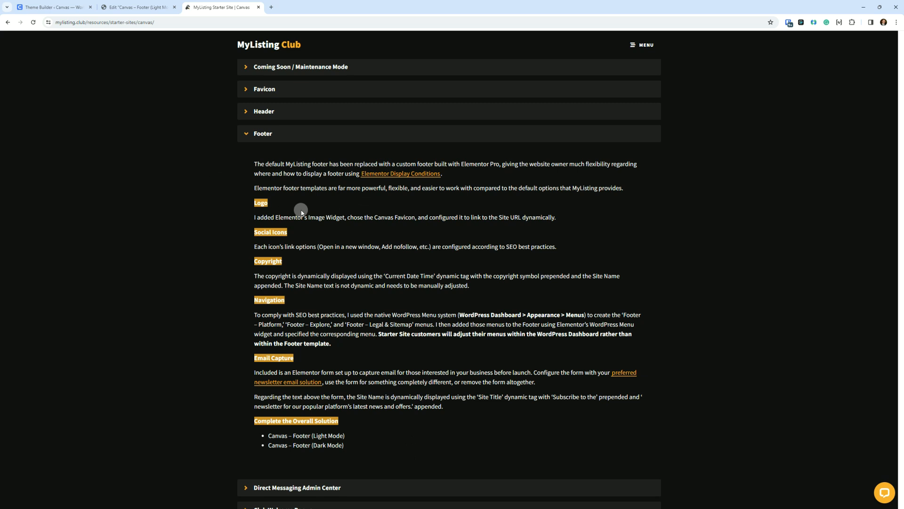
mouse_move(311, 211)
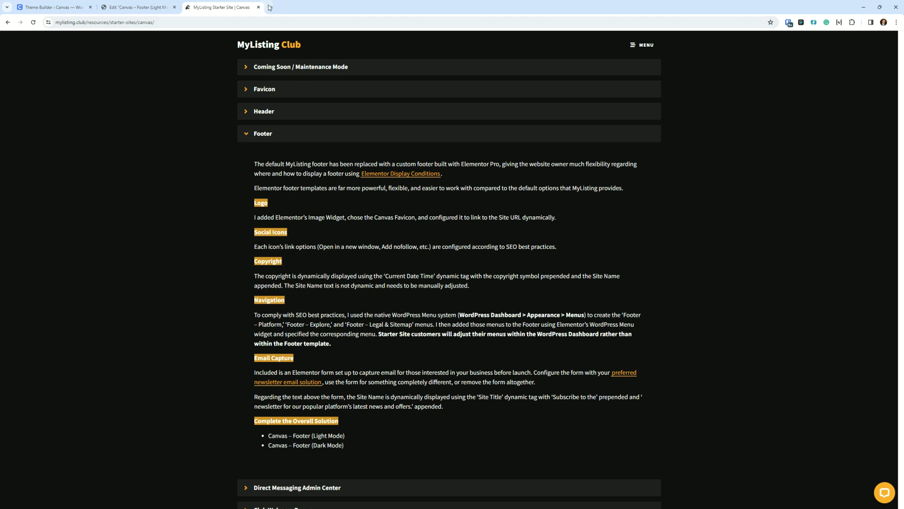
mouse_move(298, 6)
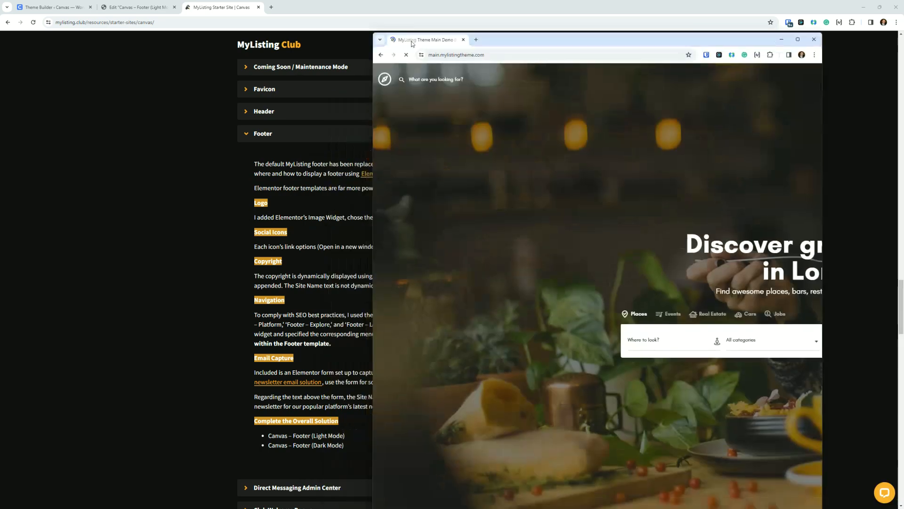
left_click(797, 39)
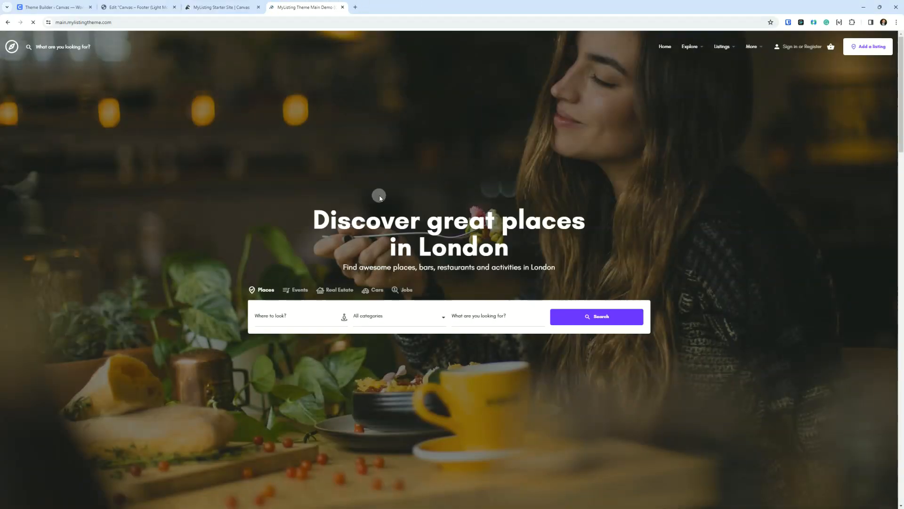
mouse_move(187, 192)
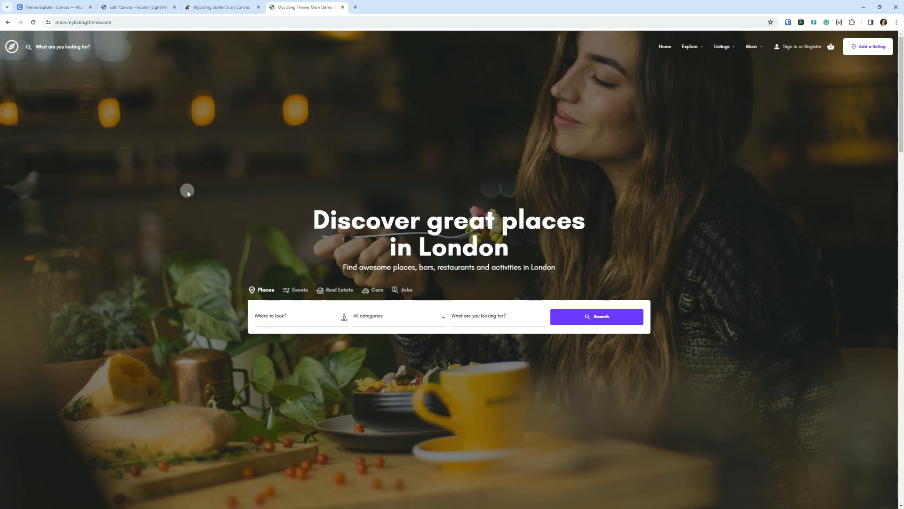
scroll("down", 3)
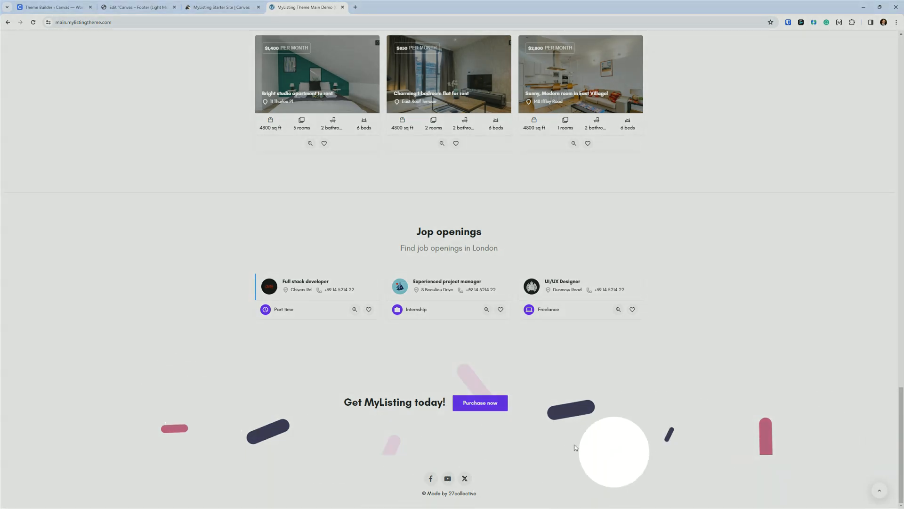
mouse_move(480, 437)
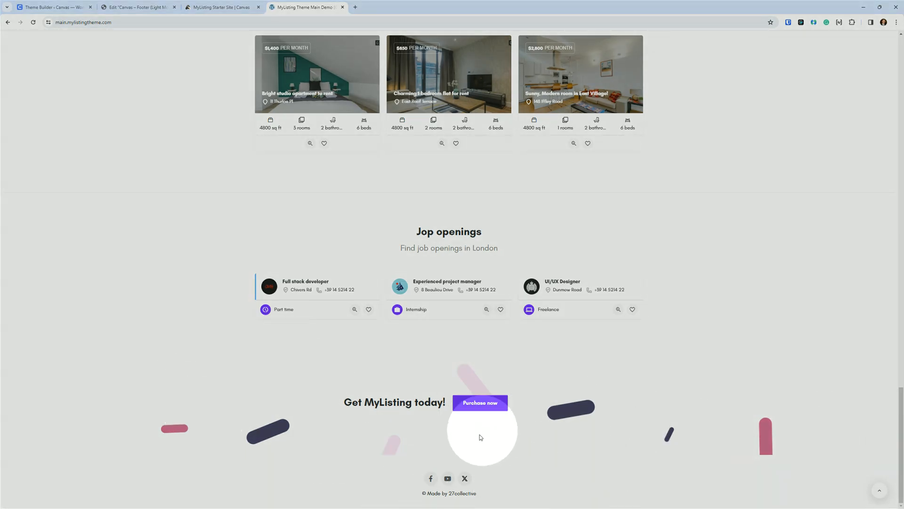
mouse_move(670, 436)
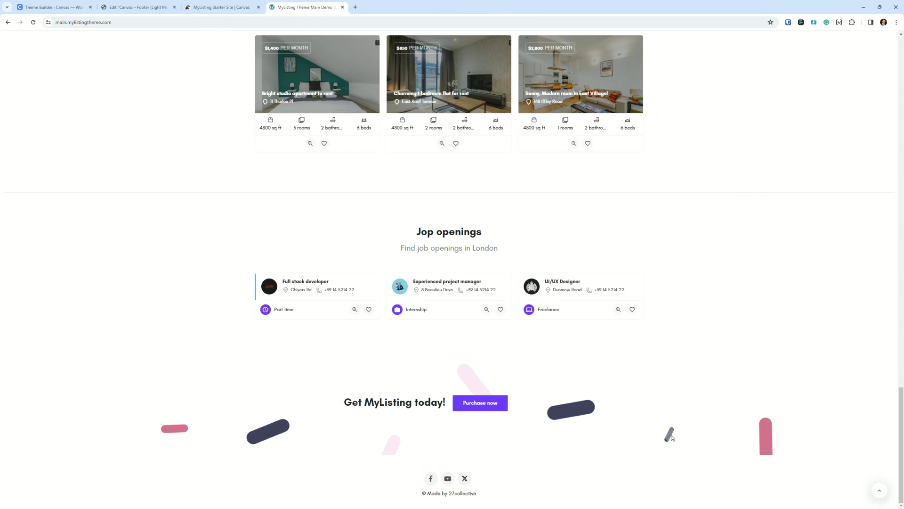
mouse_move(287, 429)
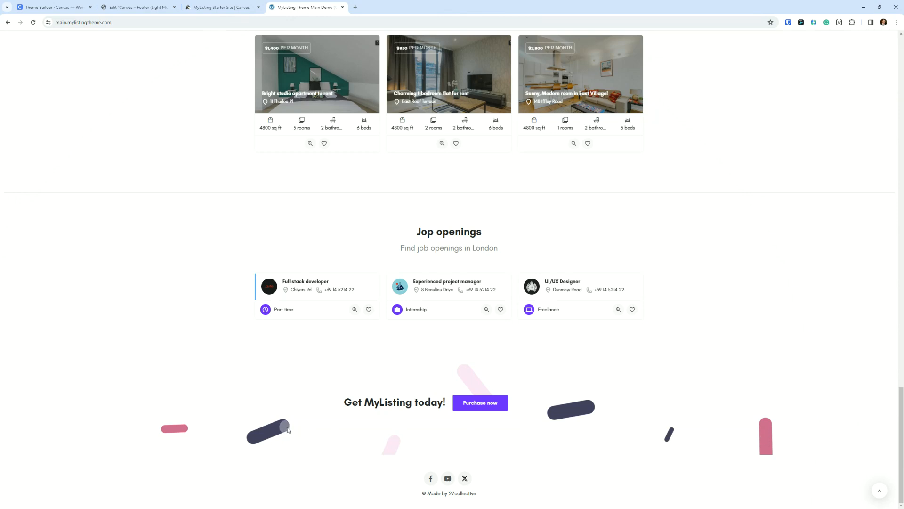
mouse_move(431, 478)
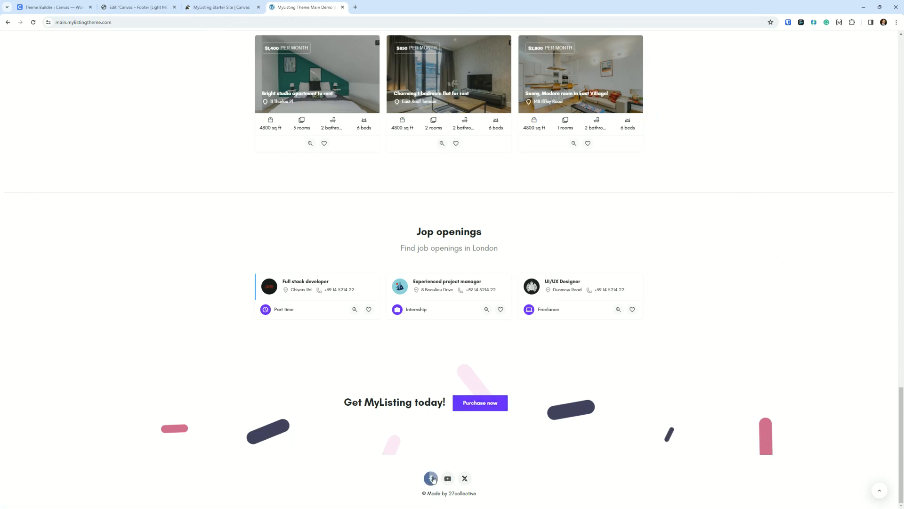
mouse_move(383, 337)
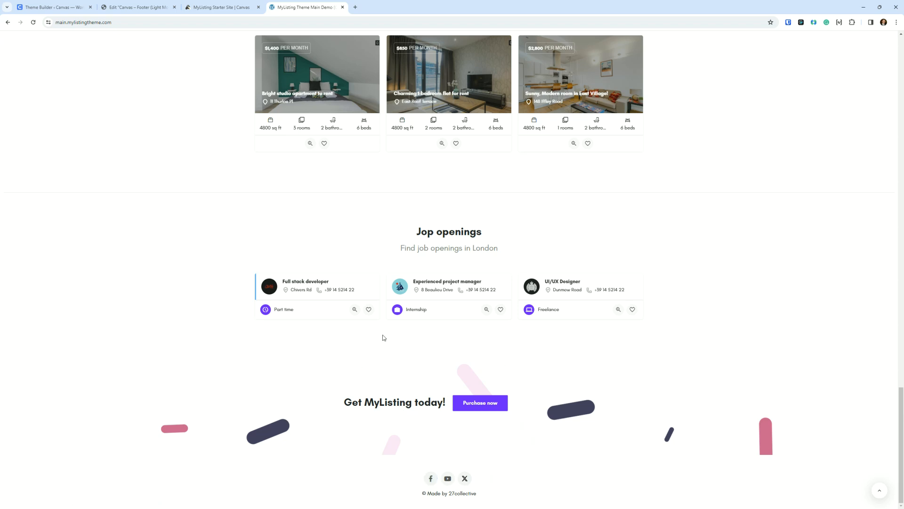
mouse_move(294, 6)
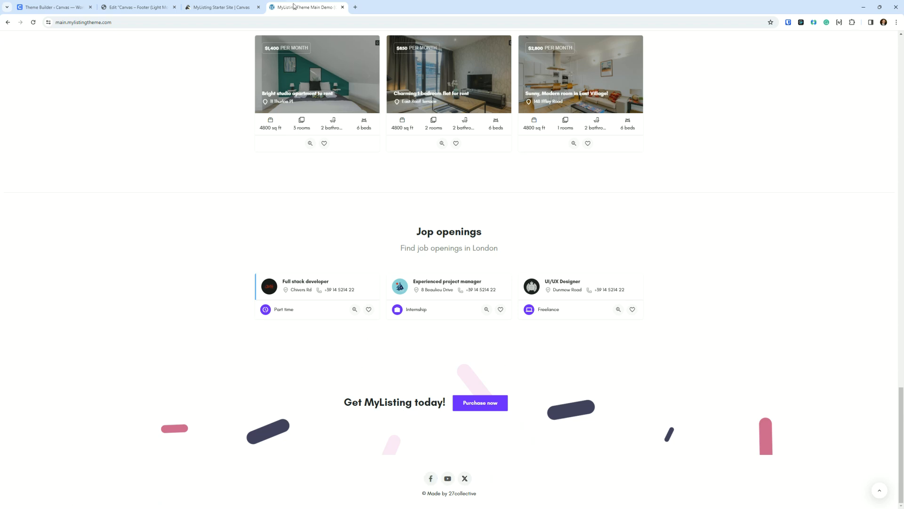
Step: Glance at the Theme Builder footer list, then open MyListing Theme Options
left_click(52, 7)
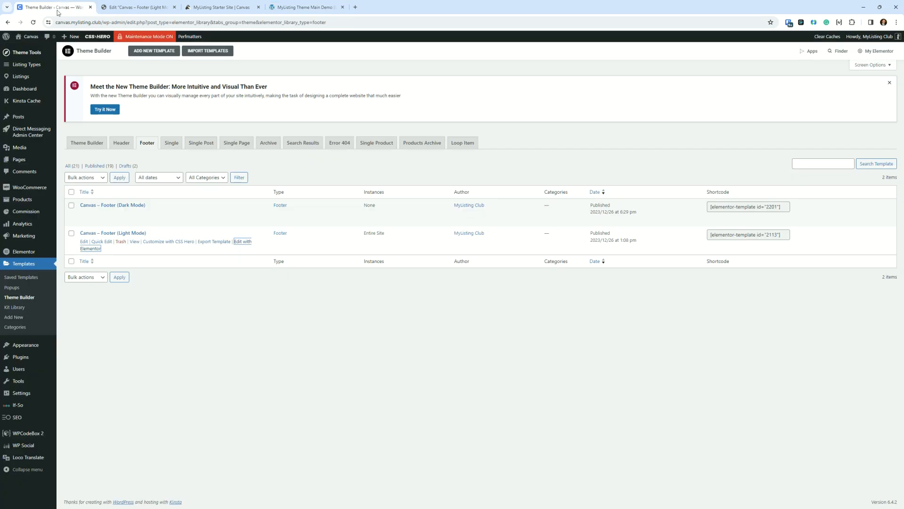
left_click(25, 52)
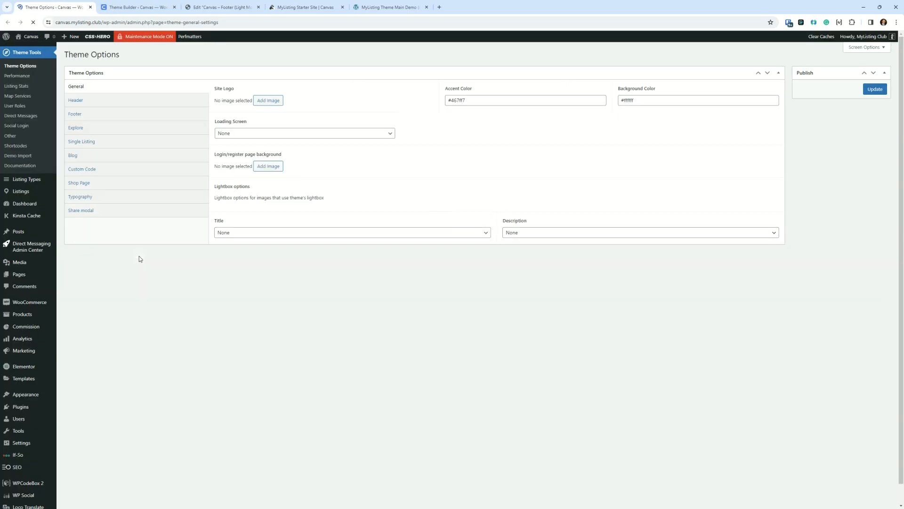
Step: Open the theme's Footer options and toggle Show Footer on and back off
left_click(74, 113)
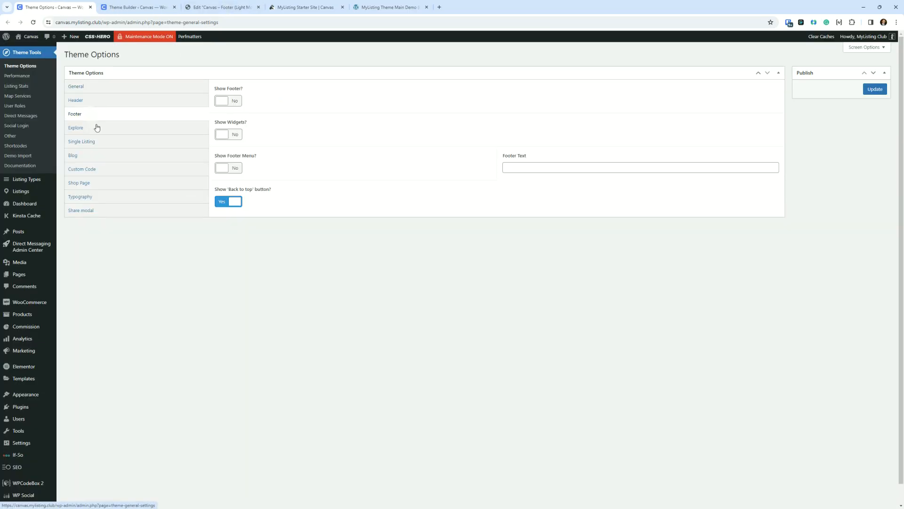
left_click(228, 100)
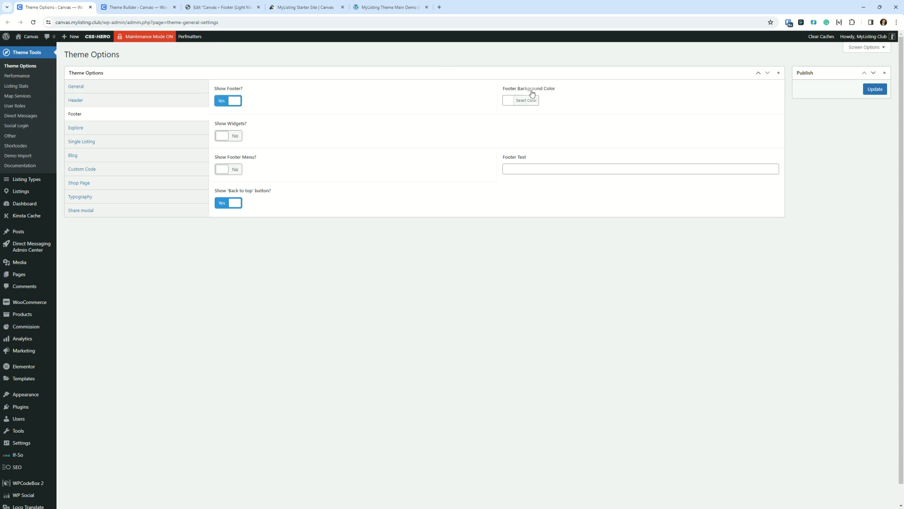
left_click(228, 100)
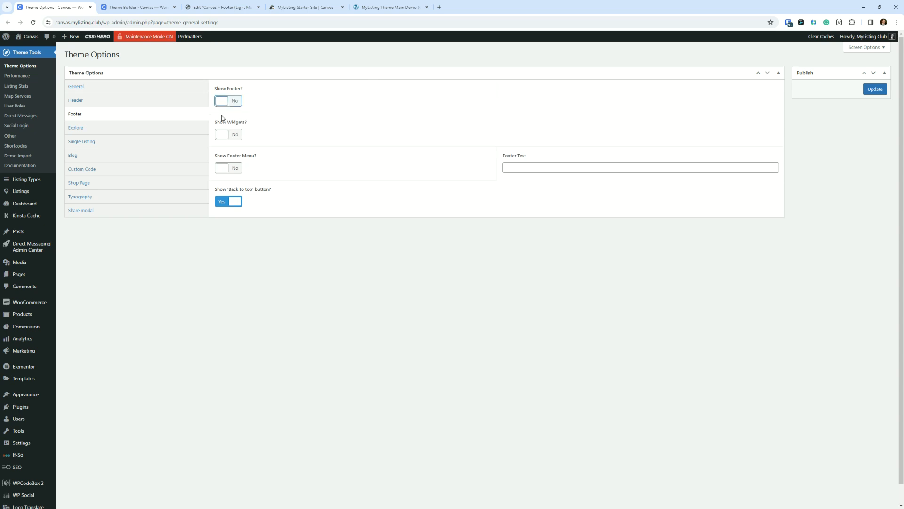
Step: Toggle Show Widgets on and off repeatedly, leaving it off, then return to the editor
left_click(228, 135)
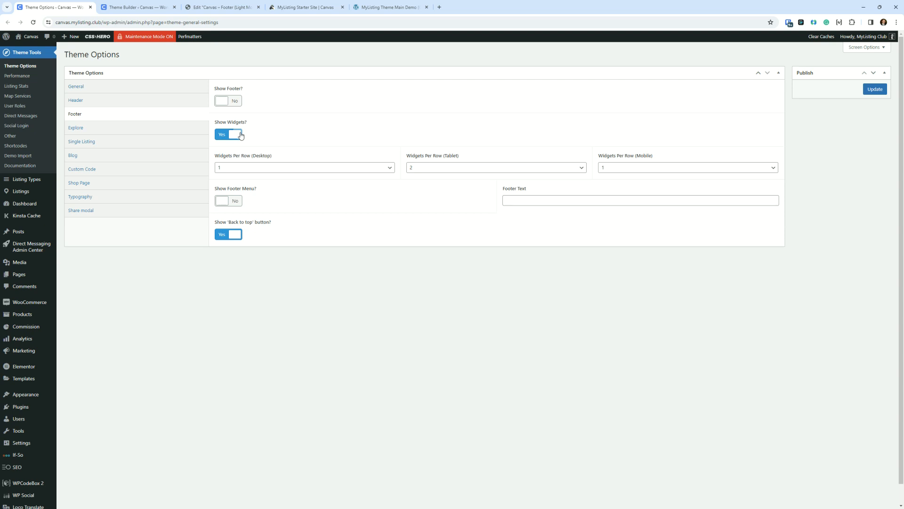
mouse_move(211, 139)
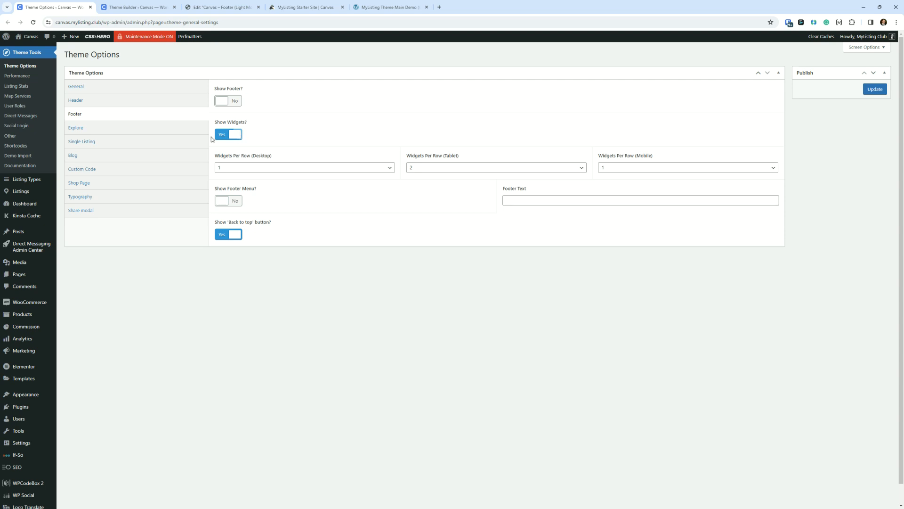
left_click(228, 135)
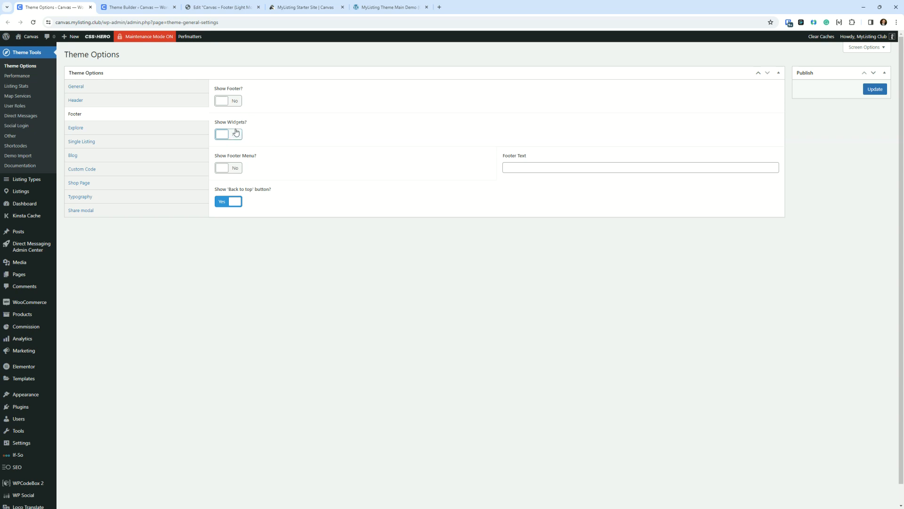
left_click(228, 134)
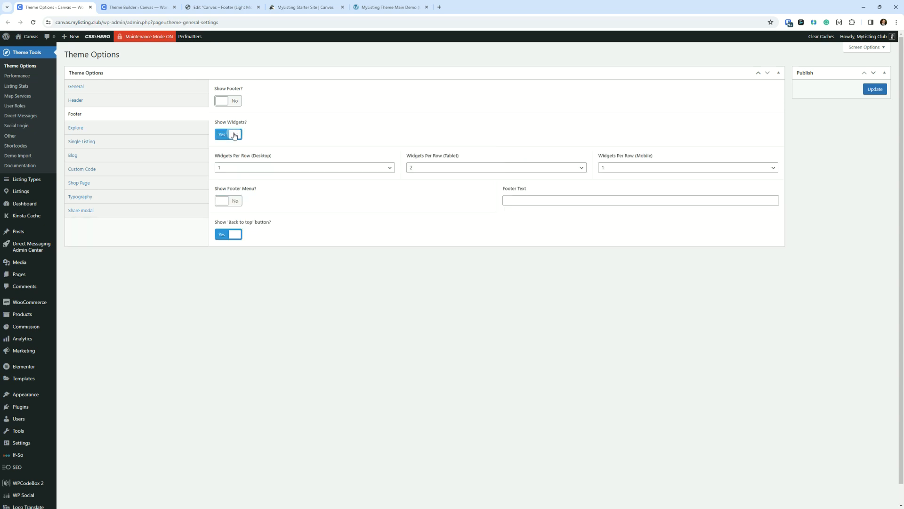
left_click(228, 134)
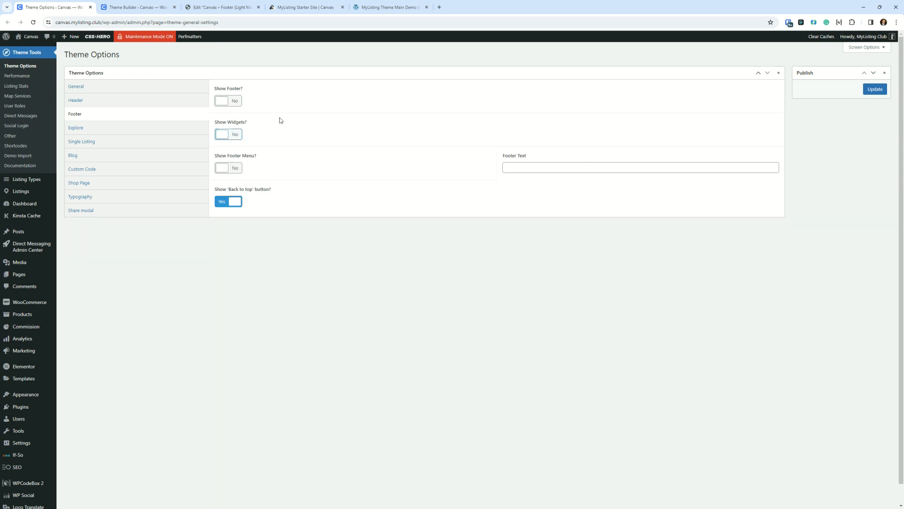
mouse_move(234, 128)
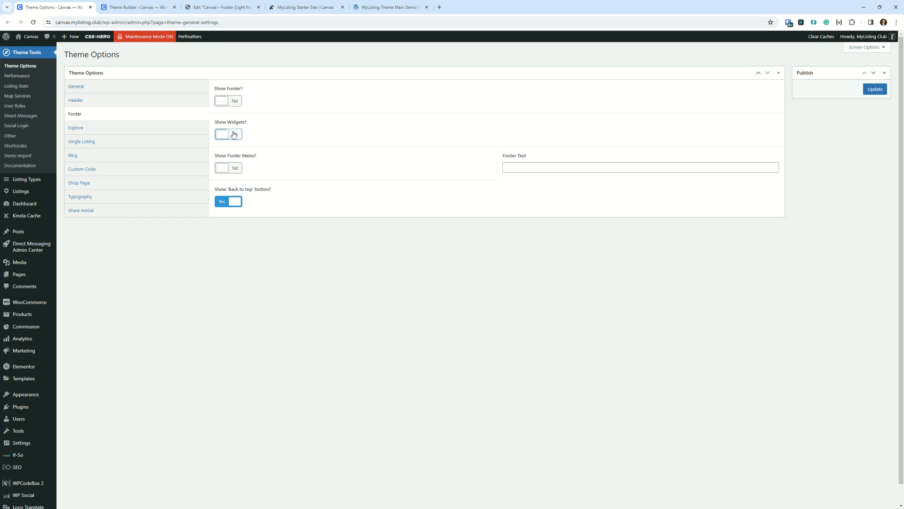
left_click(227, 135)
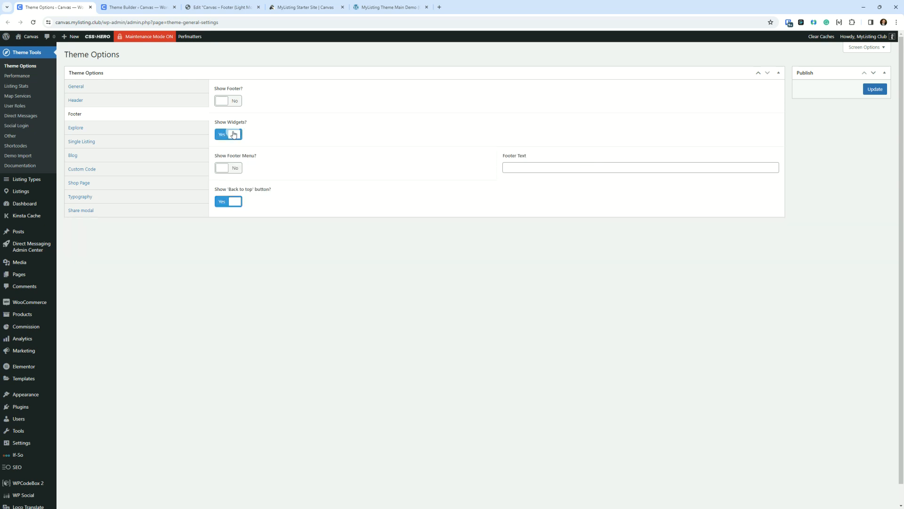
left_click(228, 134)
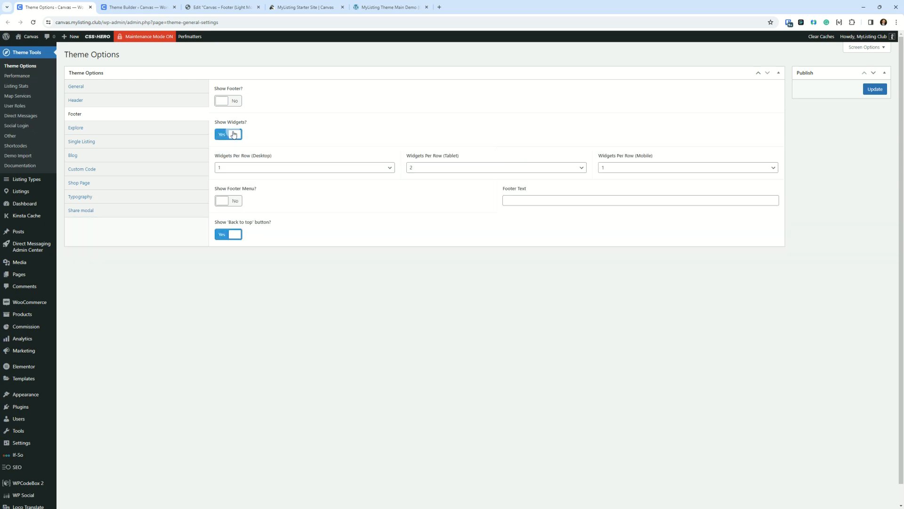
left_click(227, 134)
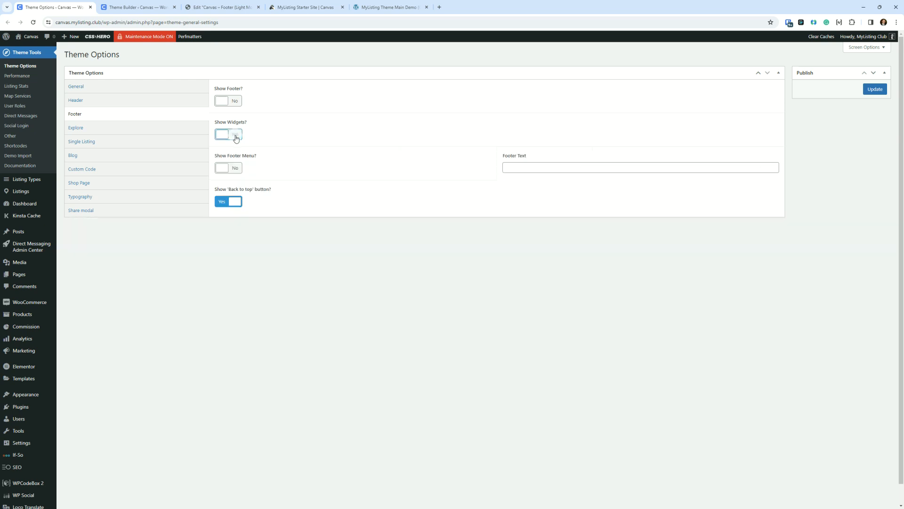
left_click(228, 134)
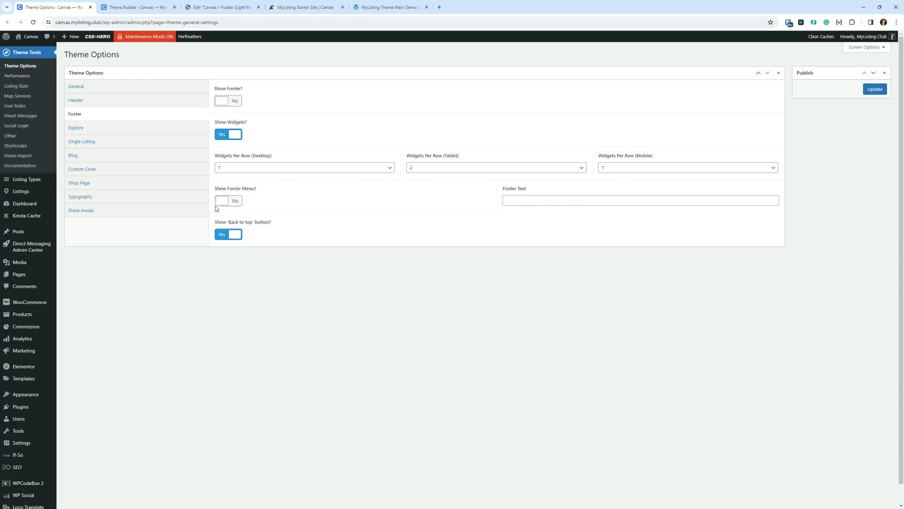
mouse_move(275, 95)
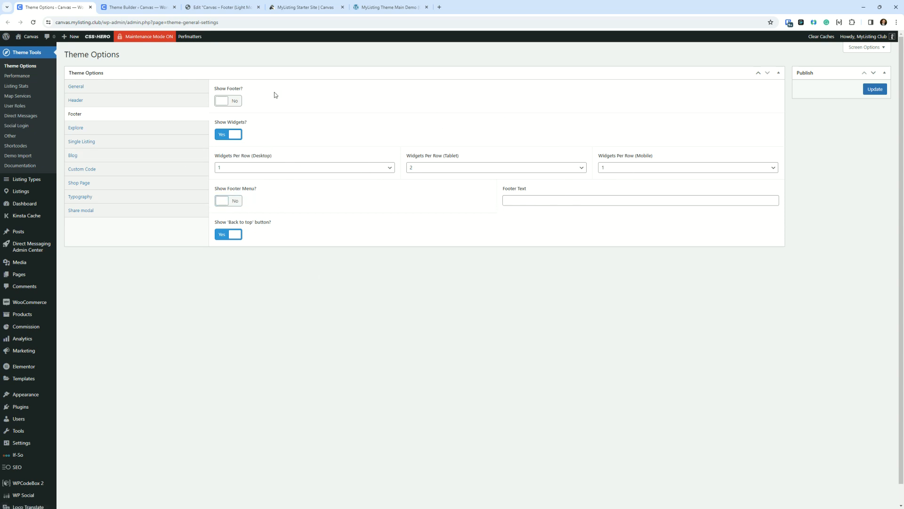
mouse_move(416, 283)
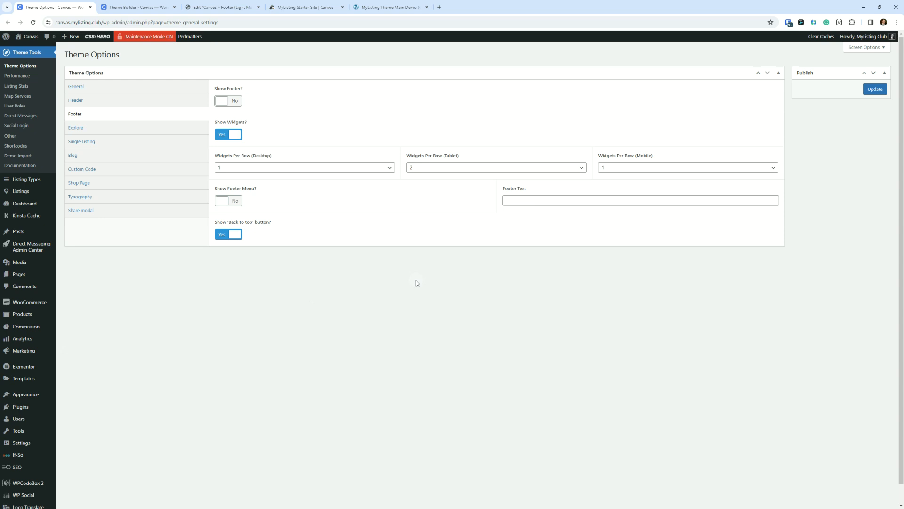
mouse_move(502, 266)
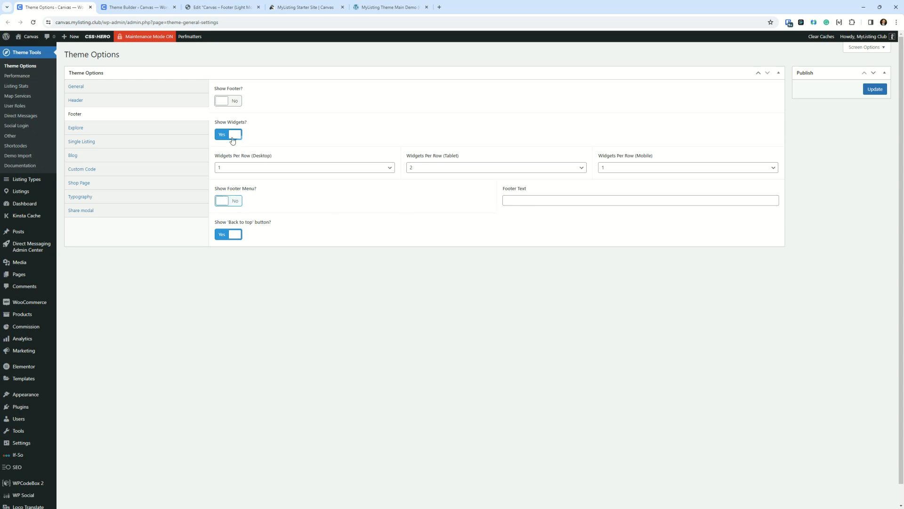
left_click(228, 133)
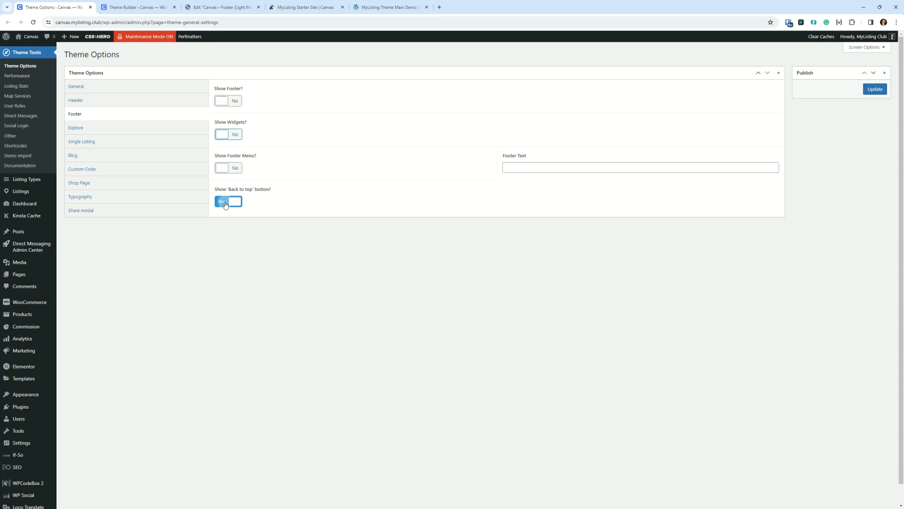
left_click(305, 7)
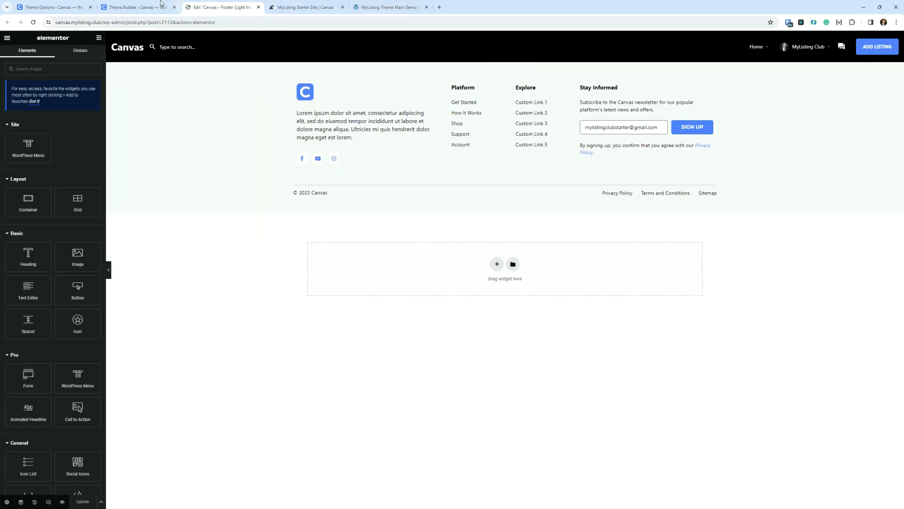
Step: View the light-mode footer on the live Support page, then return to Theme Options
left_click(137, 7)
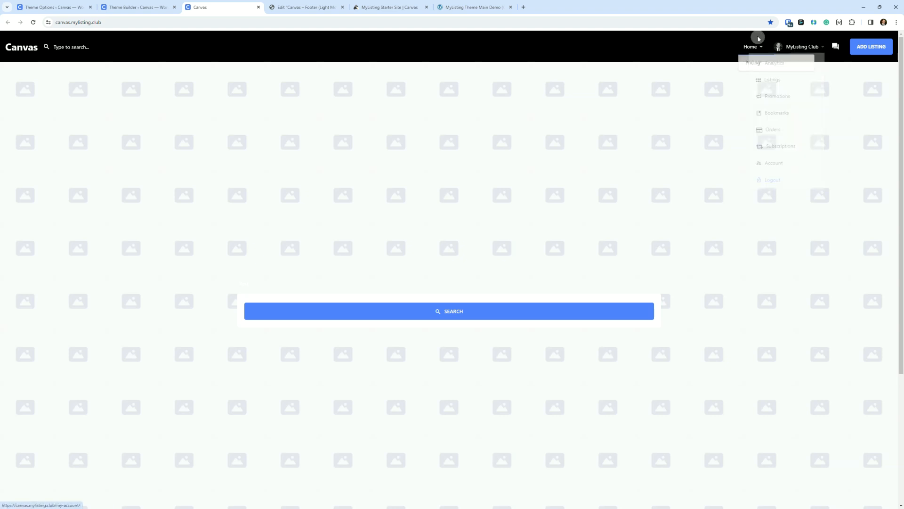
left_click(753, 62)
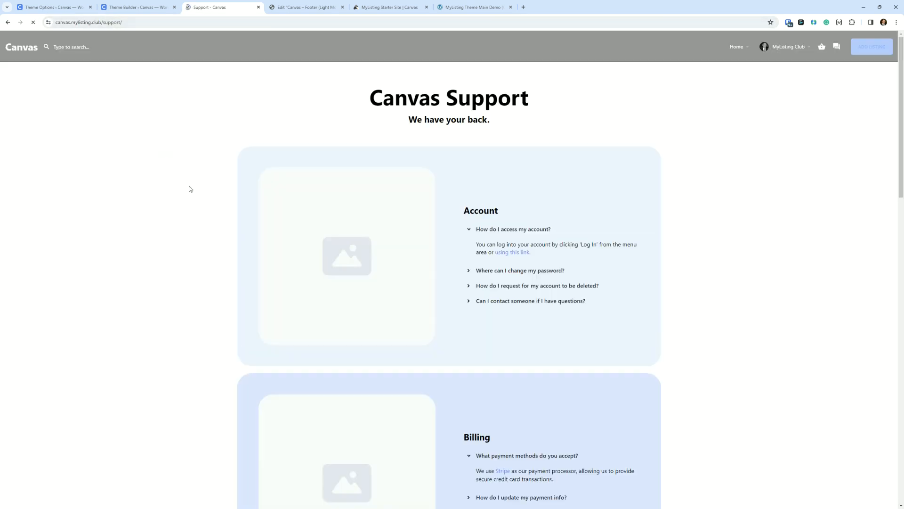
scroll("down", 3)
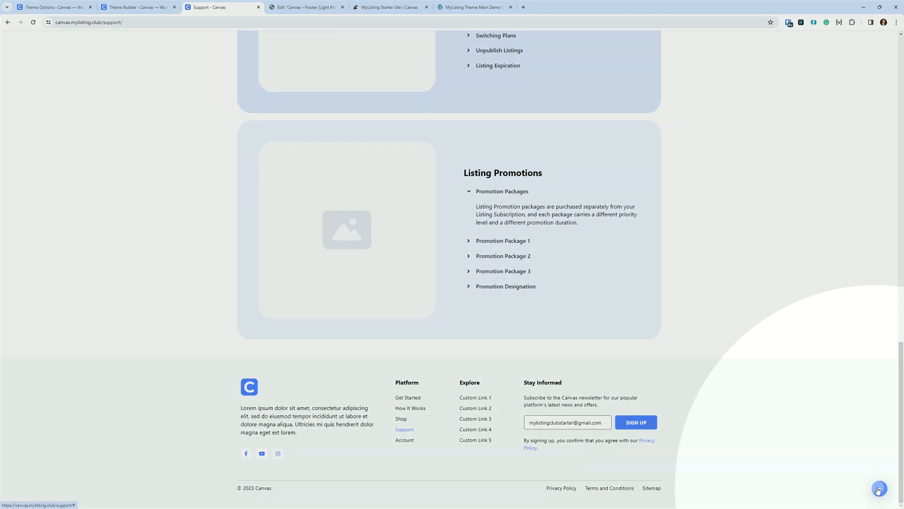
left_click(878, 489)
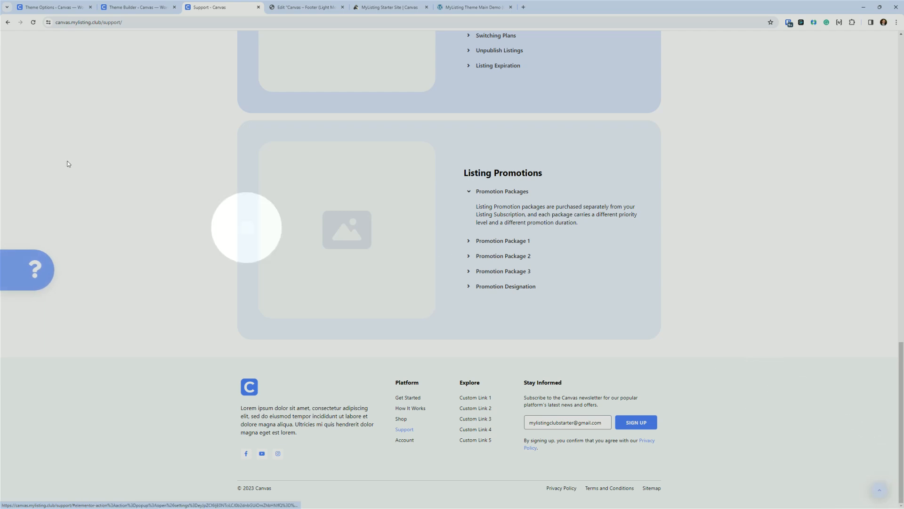
left_click(52, 7)
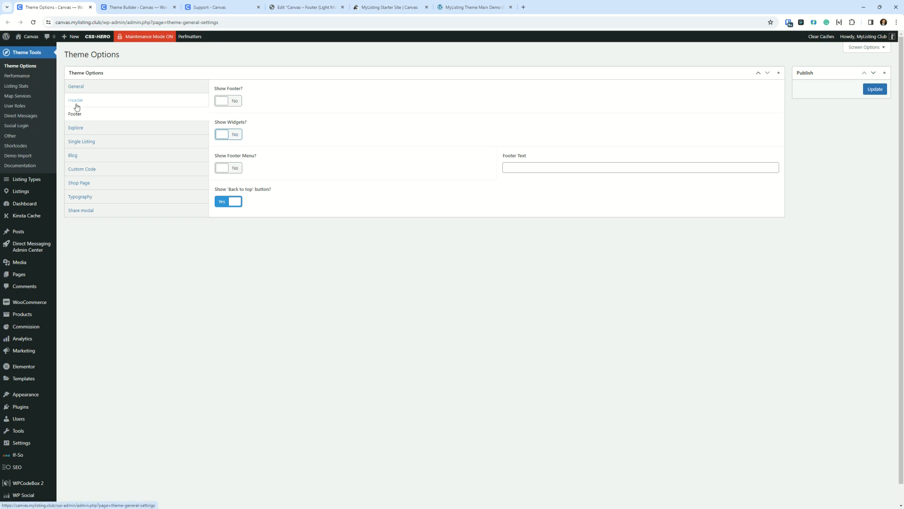
mouse_move(216, 192)
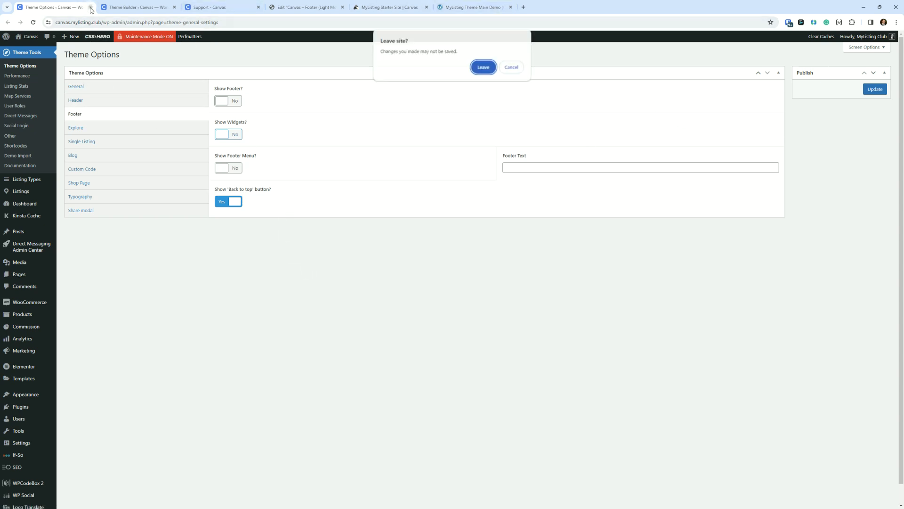
Step: Leave Theme Options without saving and return to the Canvas Footer build notes
left_click(483, 67)
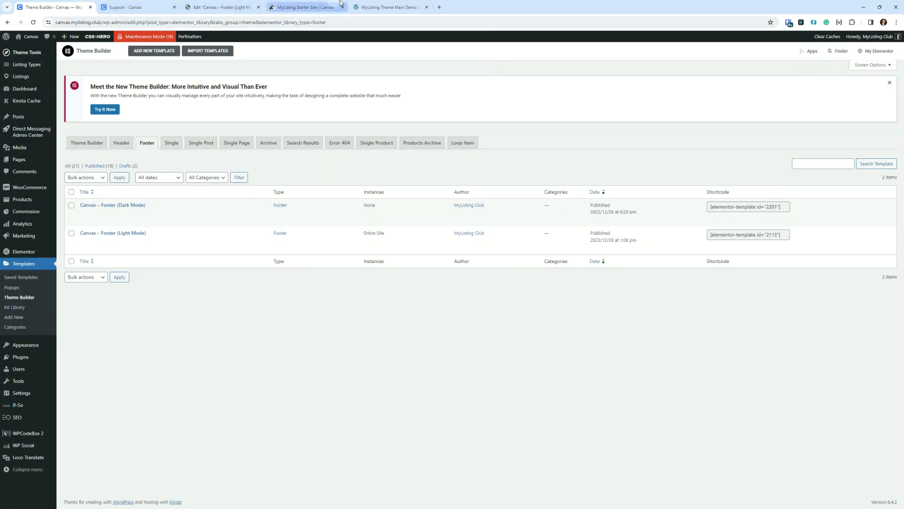
left_click(300, 7)
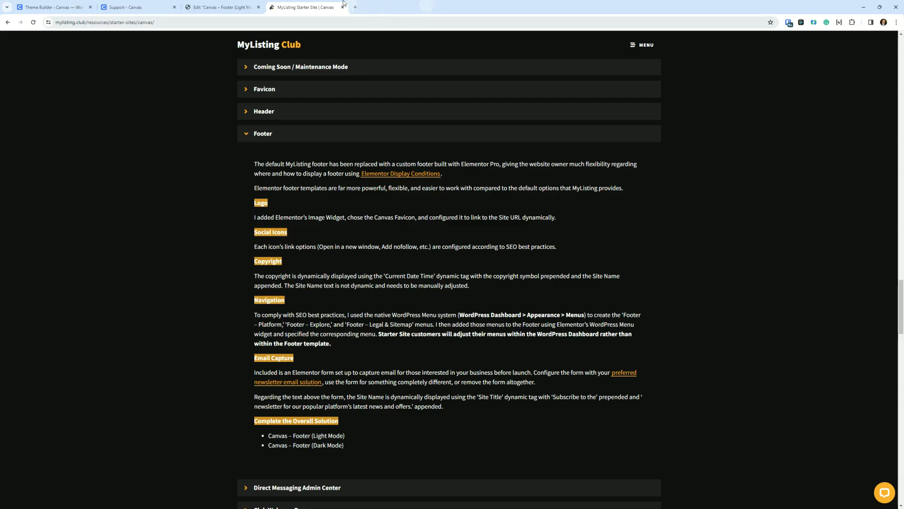
mouse_move(193, 239)
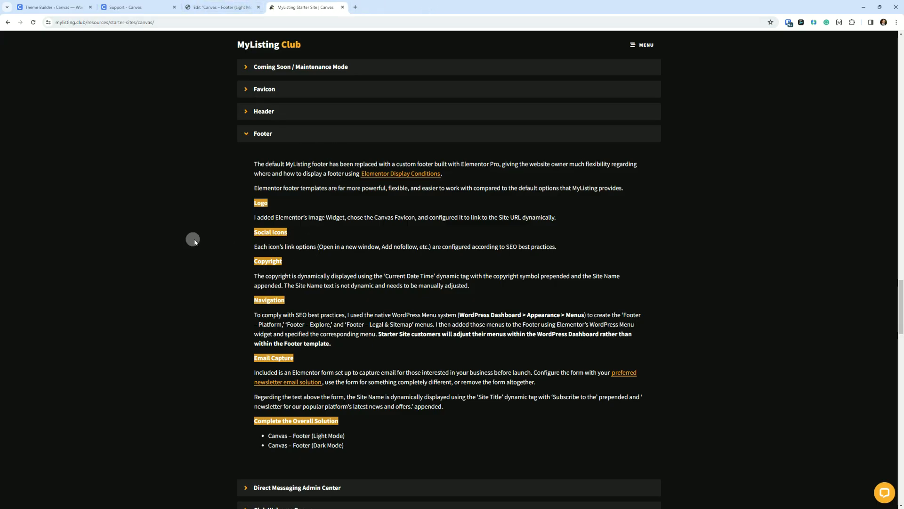
mouse_move(211, 243)
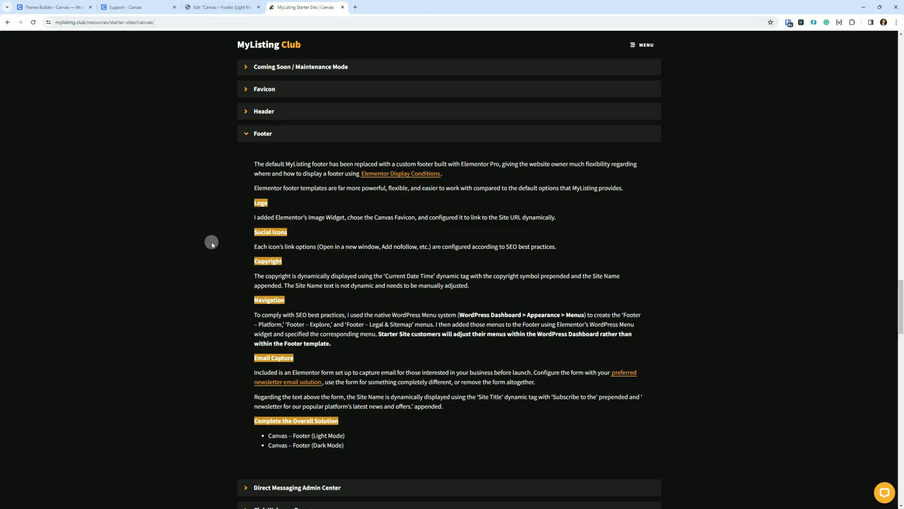
mouse_move(296, 219)
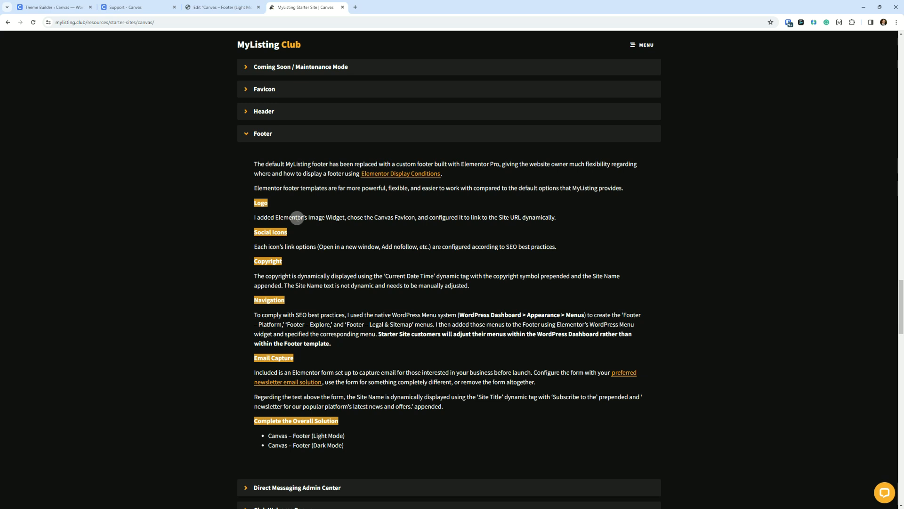
mouse_move(531, 219)
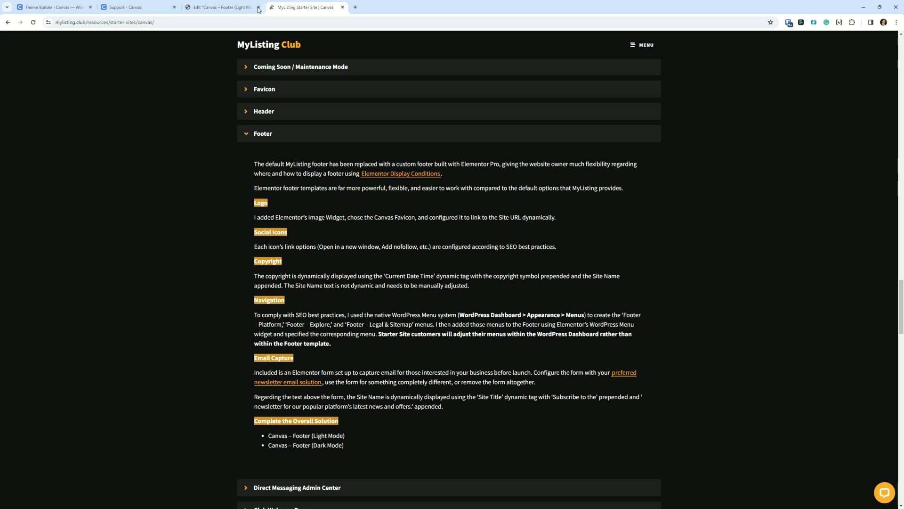
Step: Switch to the 'Edit Canvas – Footer (Light Mode)' editor tab
left_click(222, 7)
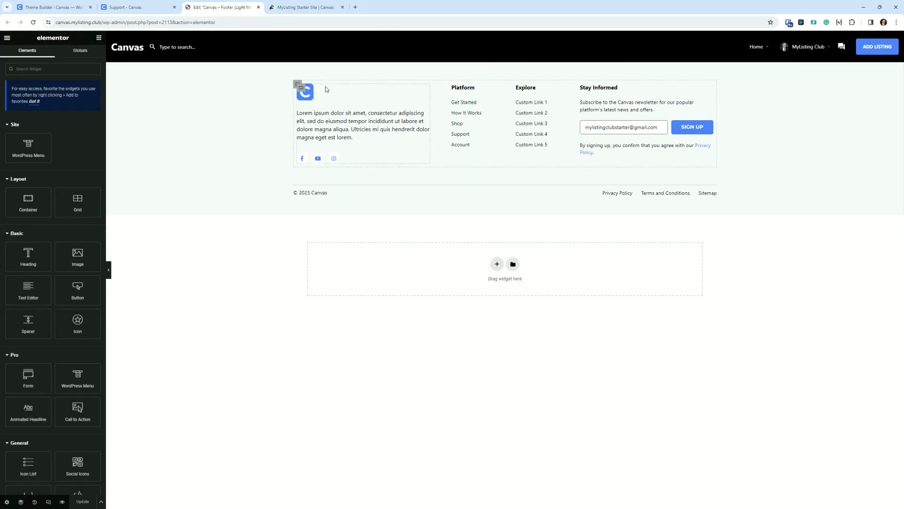
Step: Open the footer logo's image settings to confirm it links to the Site URL
left_click(306, 92)
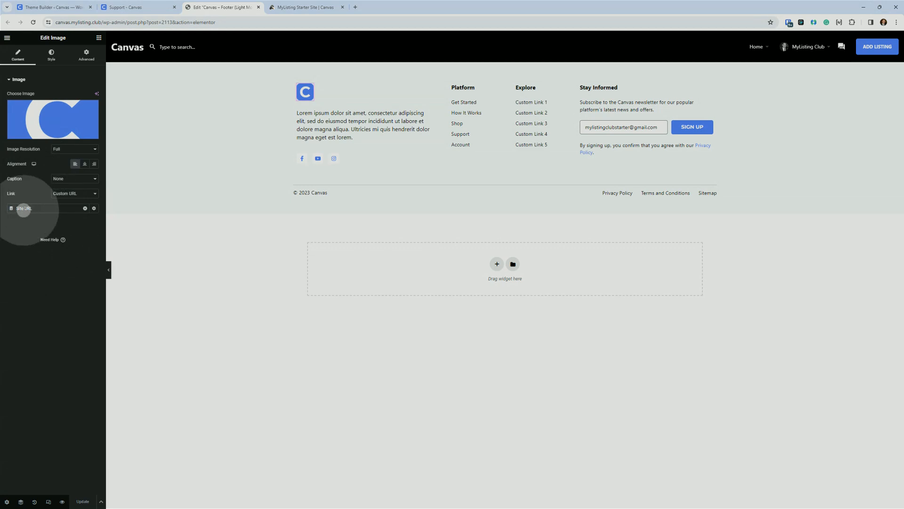
mouse_move(33, 217)
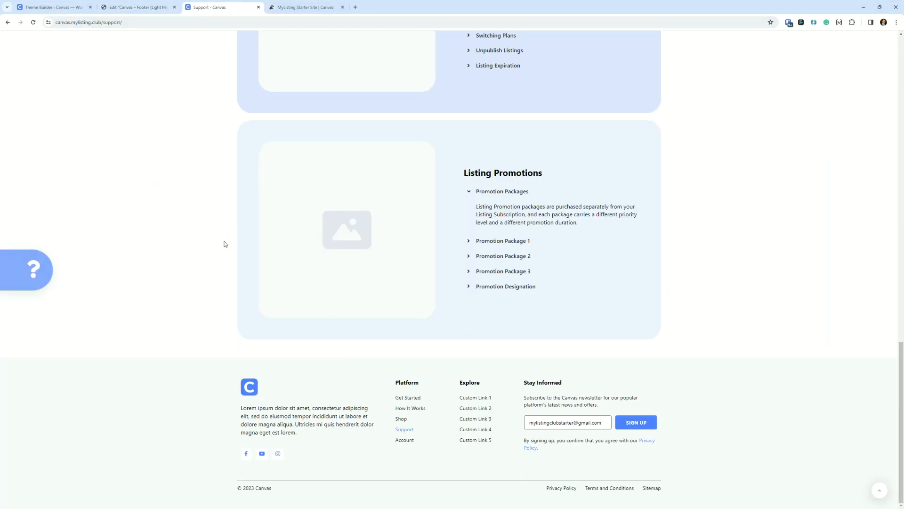
mouse_move(249, 387)
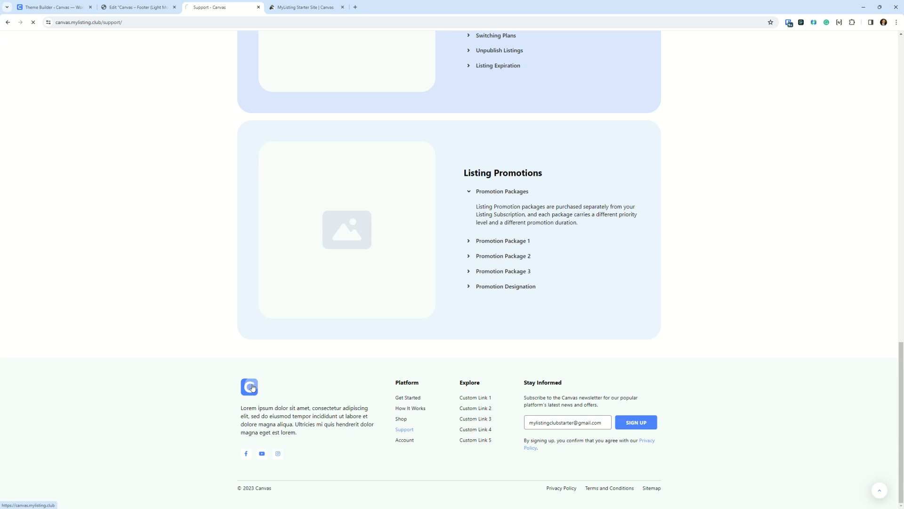
Step: Follow the live footer Canvas logo to the homepage, then return to the footer documentation
left_click(249, 386)
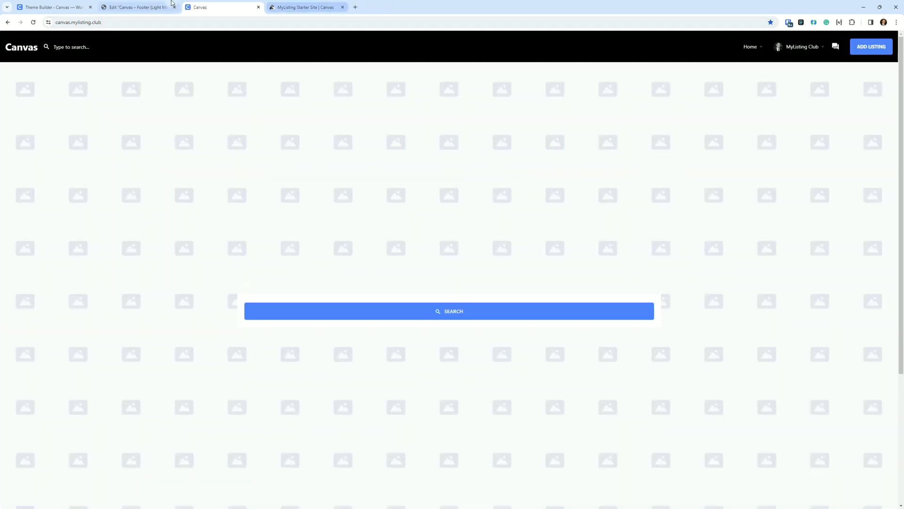
left_click(305, 7)
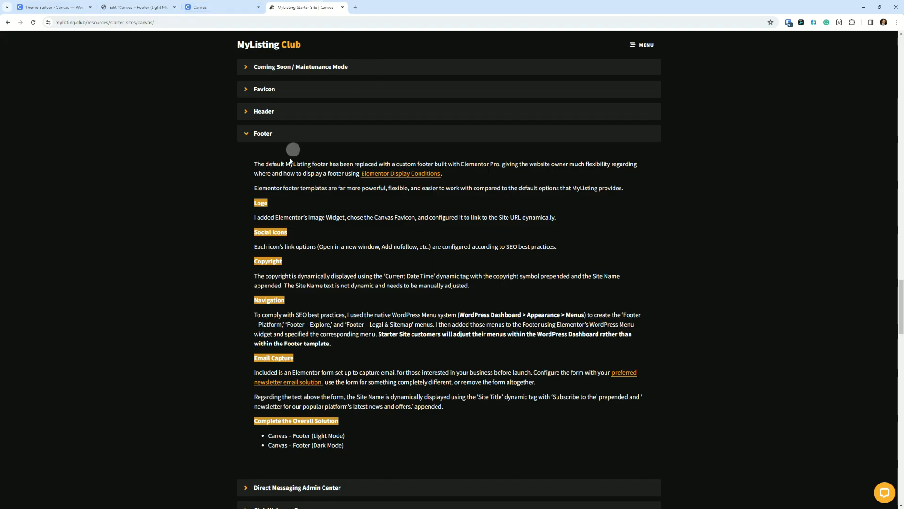
Step: Read the Social Icons notes, then go back to the light-mode footer editor
scroll("down", 3)
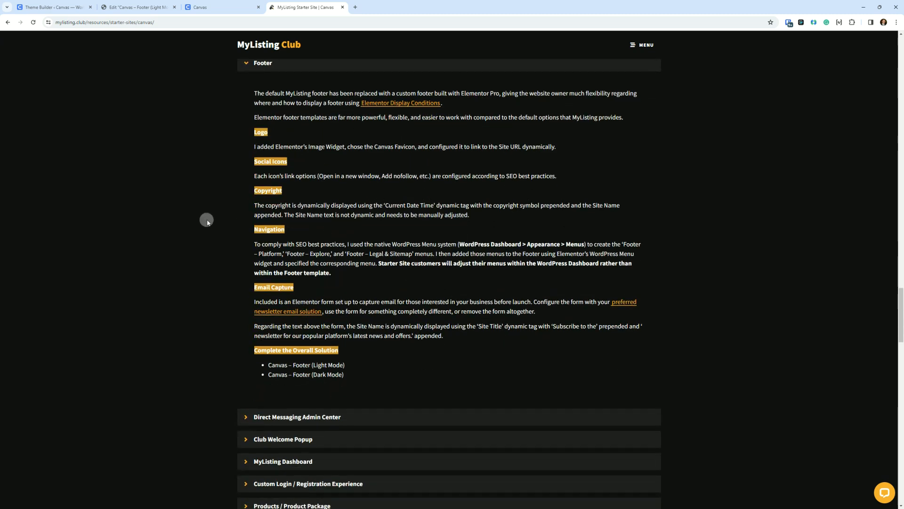
mouse_move(201, 202)
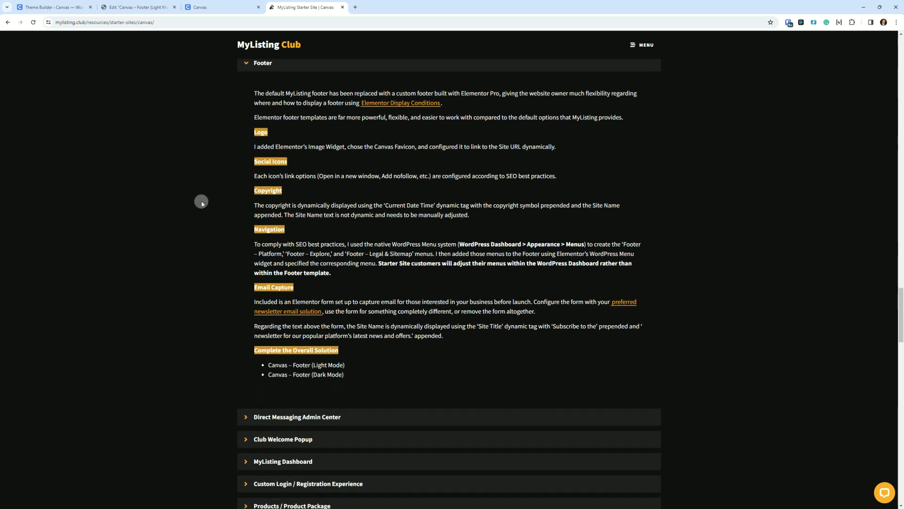
mouse_move(207, 209)
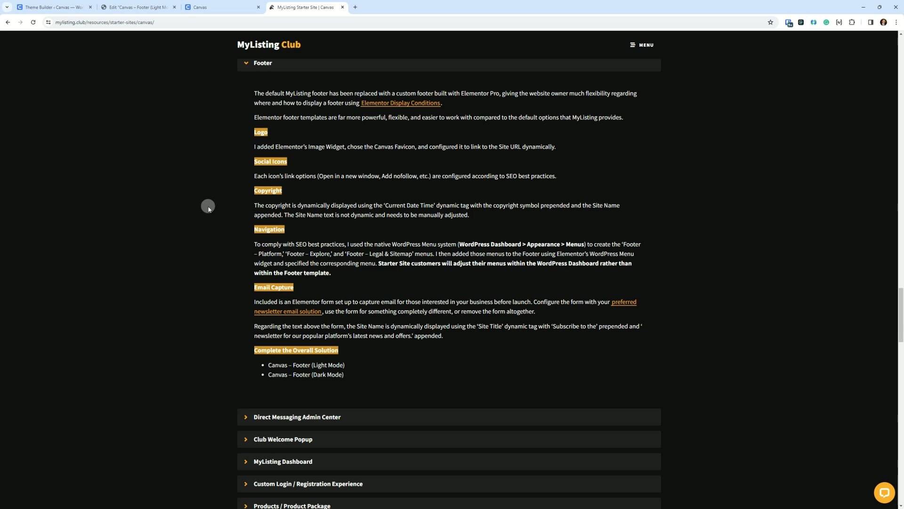
left_click(137, 7)
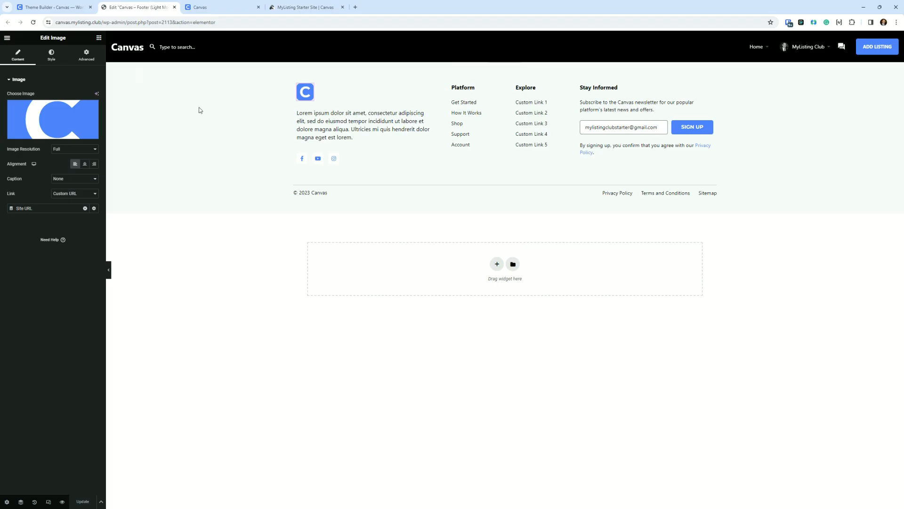
Step: Confirm the Facebook icon link opens in a new window with nofollow, then return to the docs
left_click(333, 159)
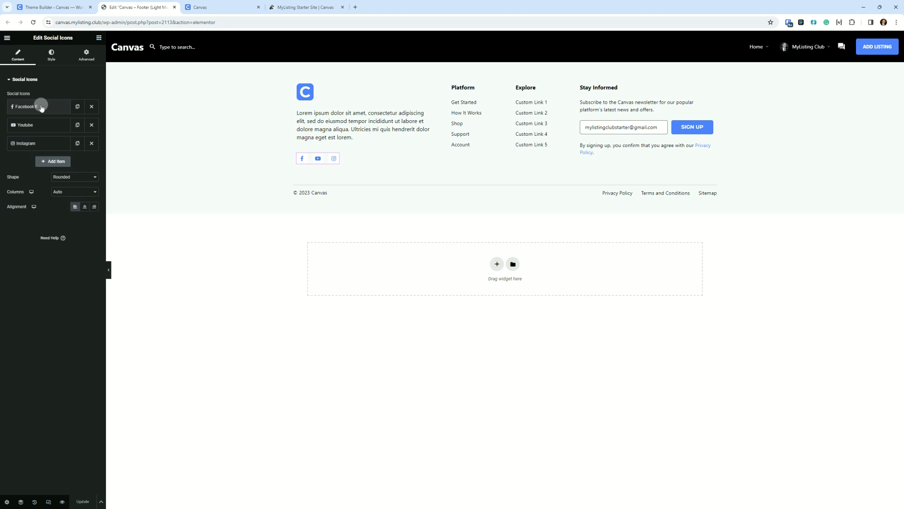
left_click(26, 106)
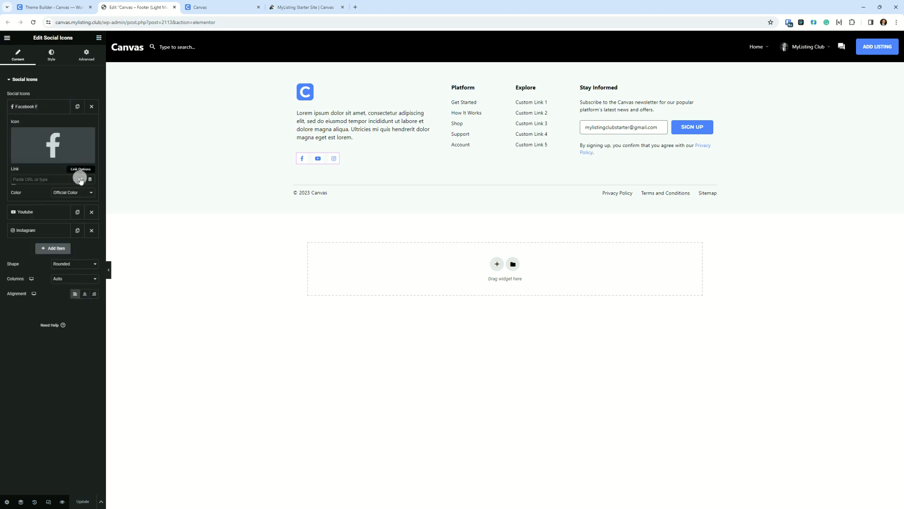
left_click(80, 179)
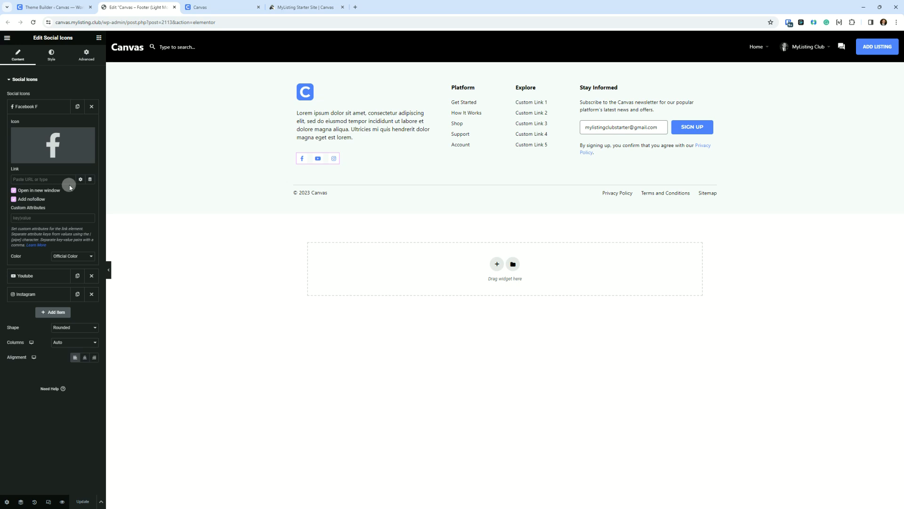
mouse_move(131, 225)
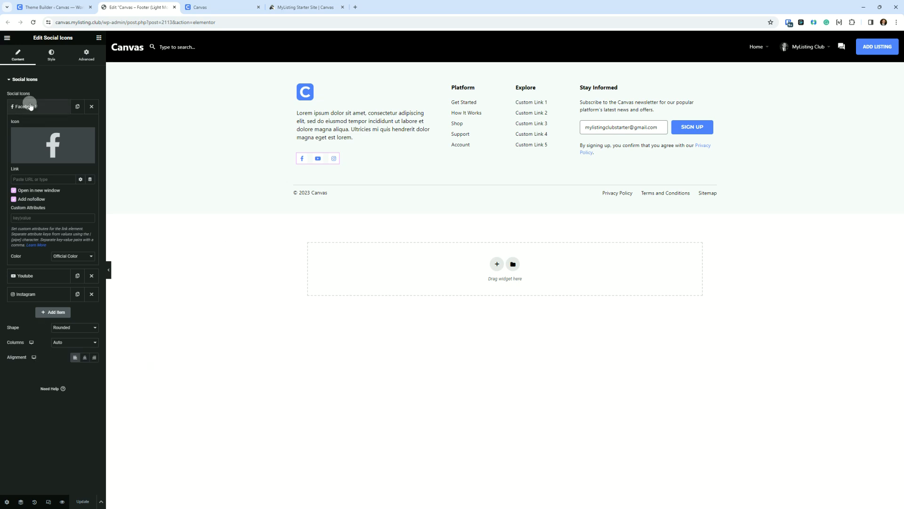
left_click(26, 106)
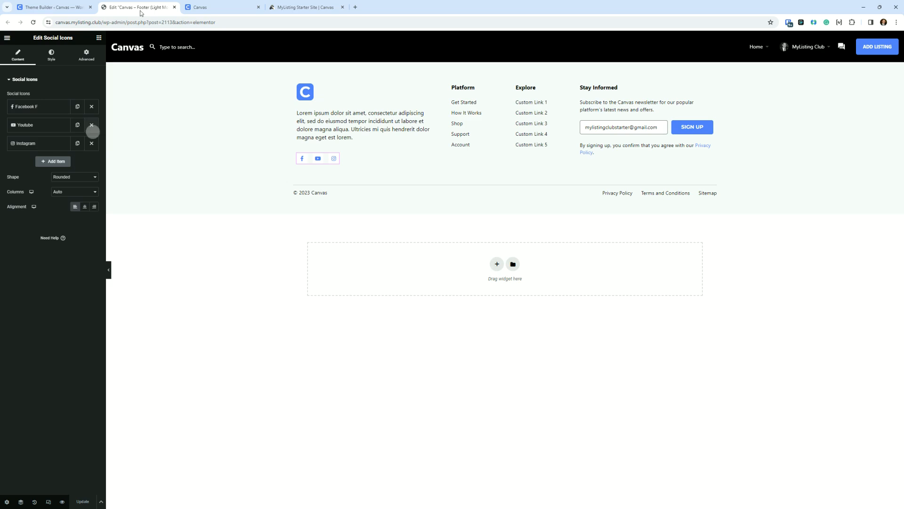
left_click(306, 7)
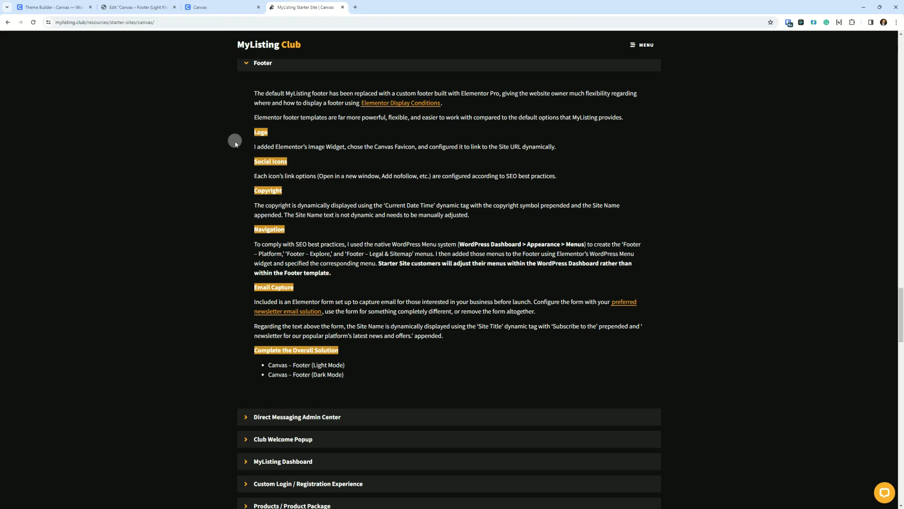
Step: Scroll the footer documentation down to the Copyright notes
scroll("down", 3)
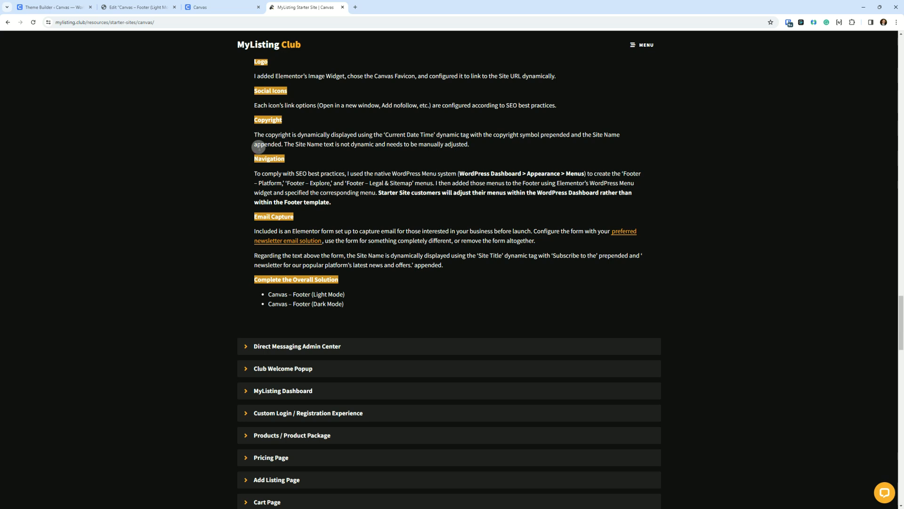
mouse_move(588, 156)
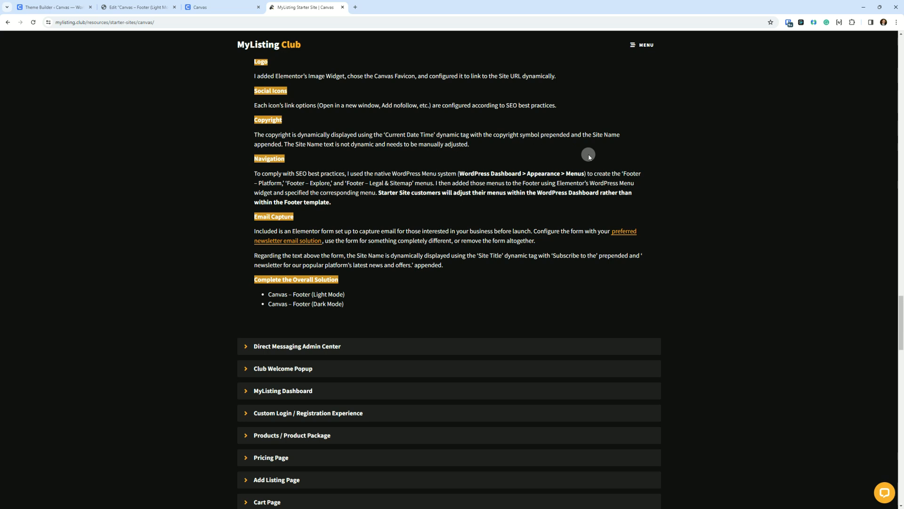
mouse_move(588, 155)
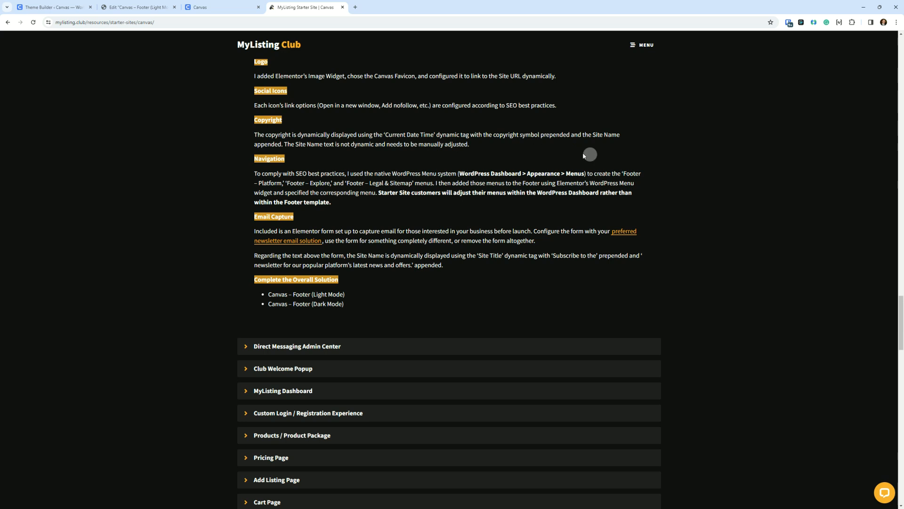
mouse_move(554, 137)
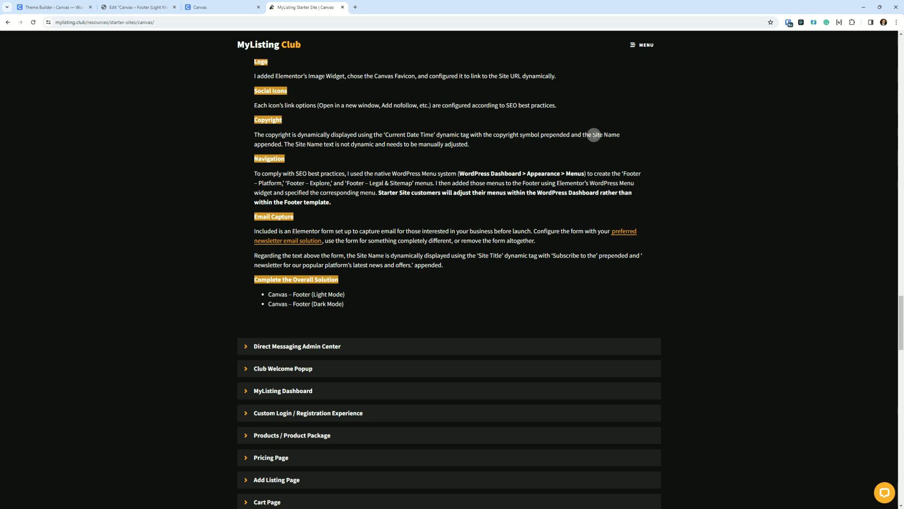
mouse_move(329, 144)
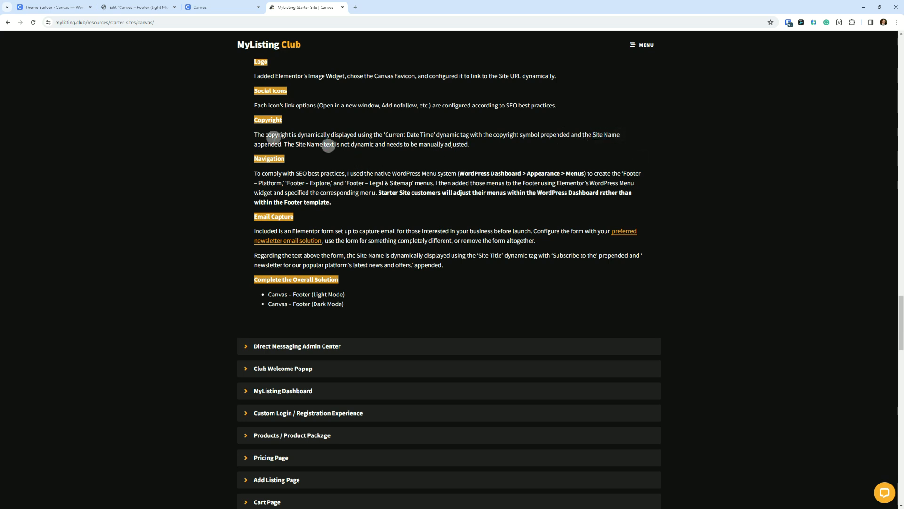
mouse_move(293, 153)
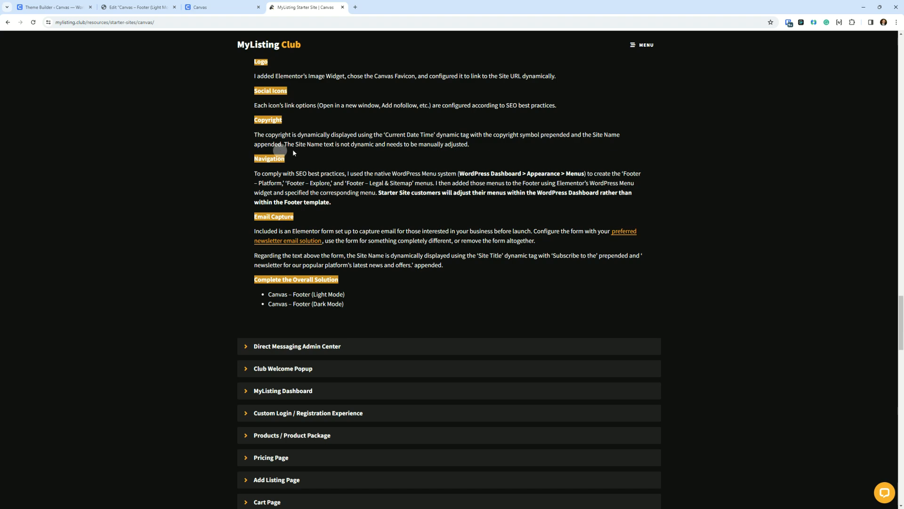
scroll("down", 3)
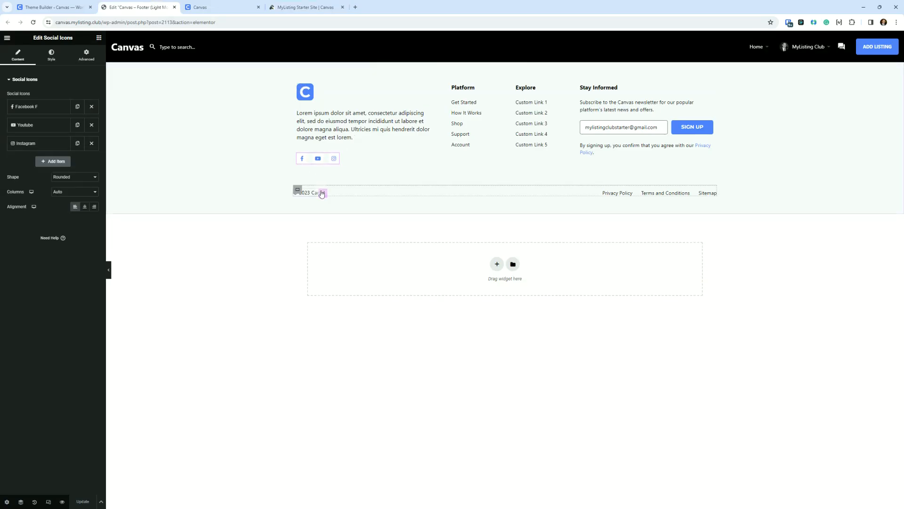
Step: Select the © 2023 Canvas heading and open its Current Date Time tag options
left_click(310, 193)
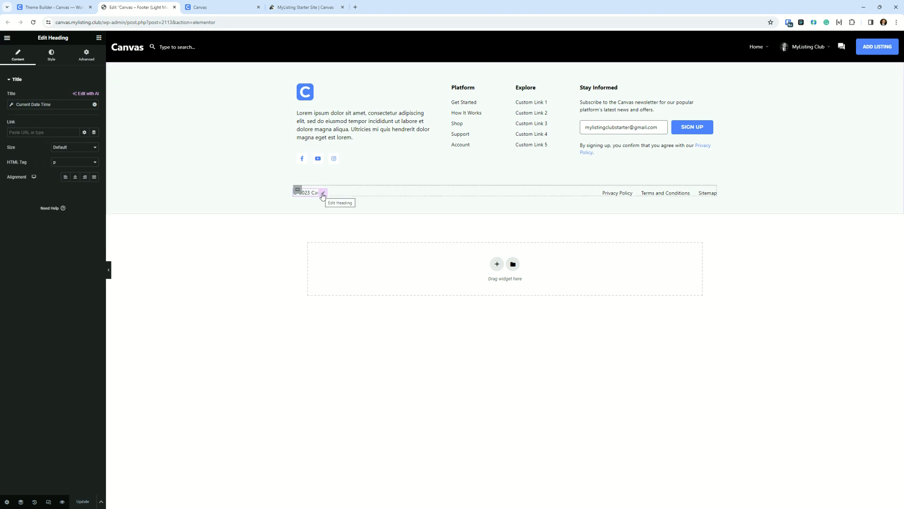
left_click(323, 193)
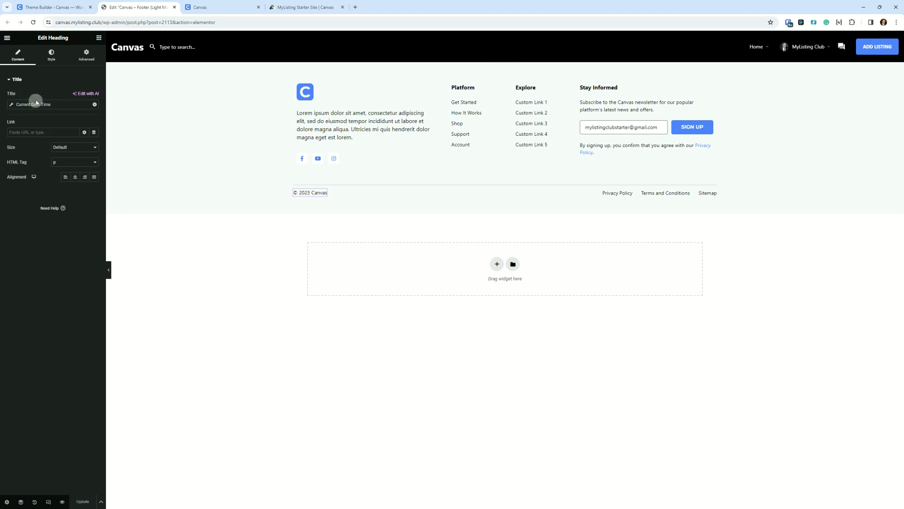
mouse_move(35, 102)
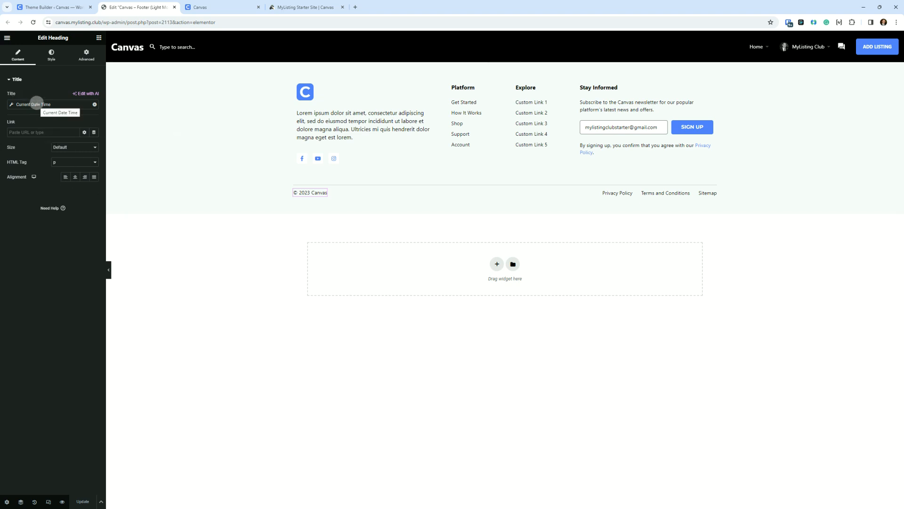
mouse_move(294, 190)
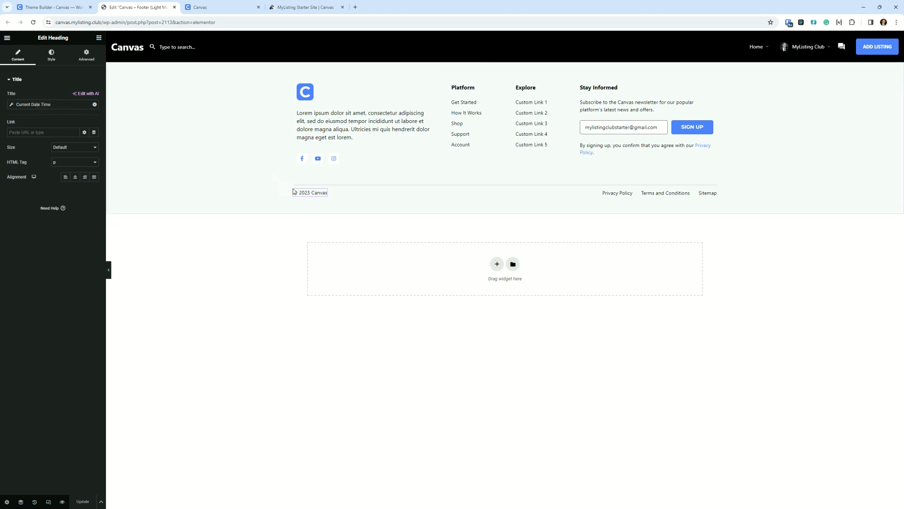
mouse_move(53, 140)
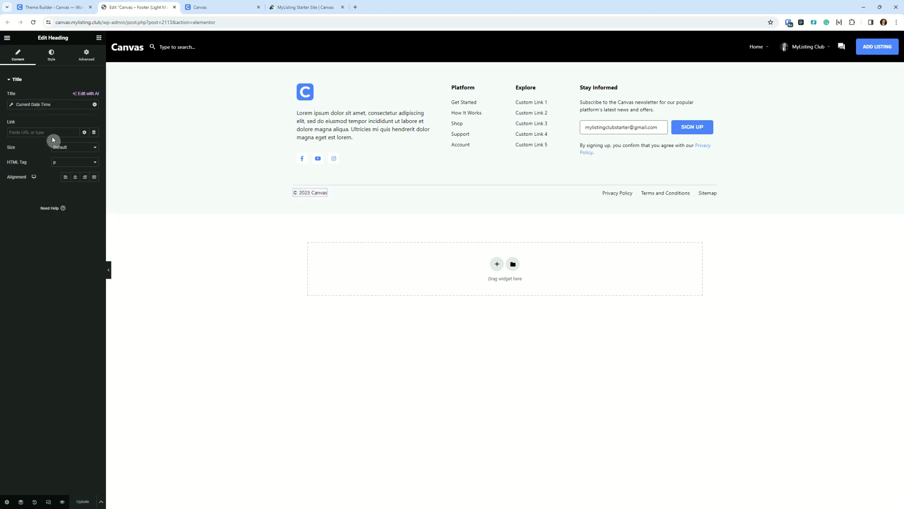
left_click(33, 104)
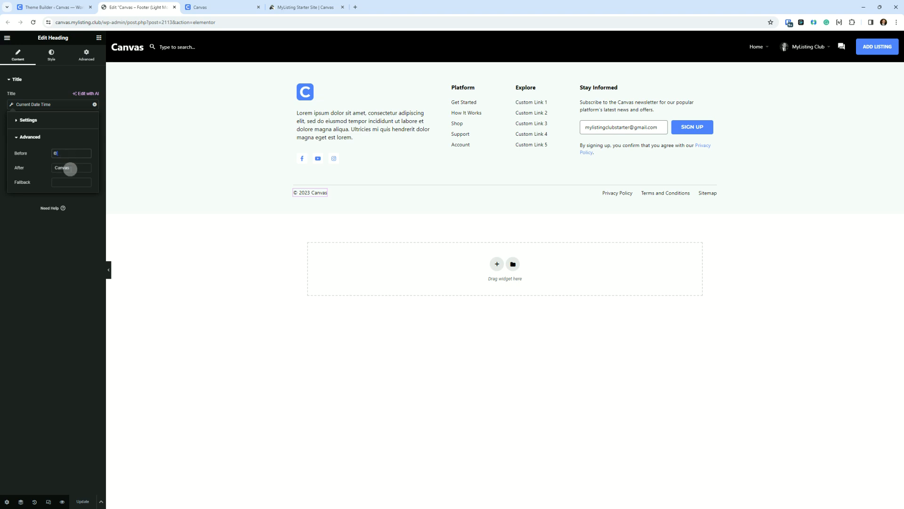
Step: Check the tag's 'Canvas' After text, then close the date tag popover
triple_click(71, 167)
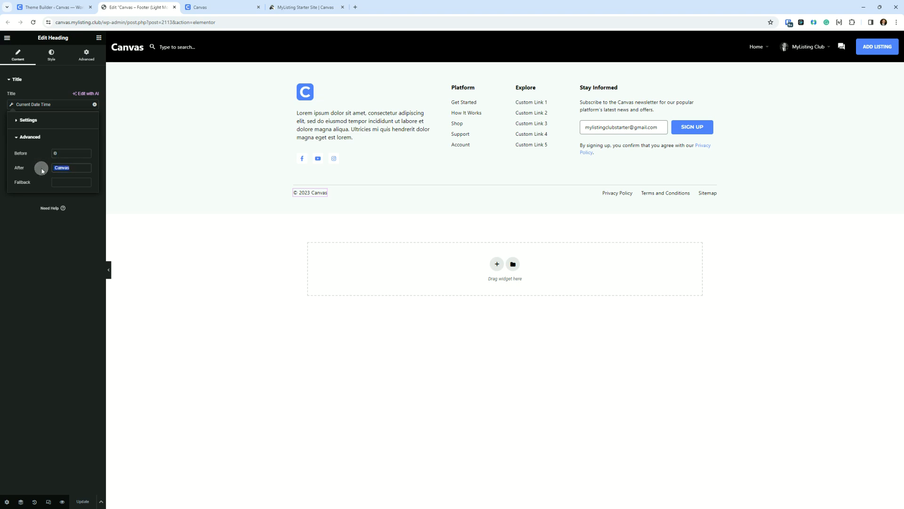
mouse_move(211, 221)
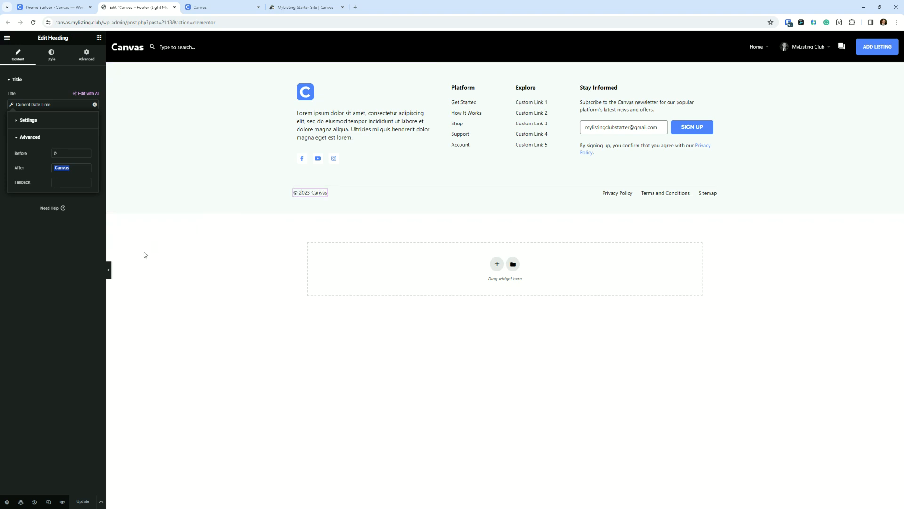
left_click(71, 167)
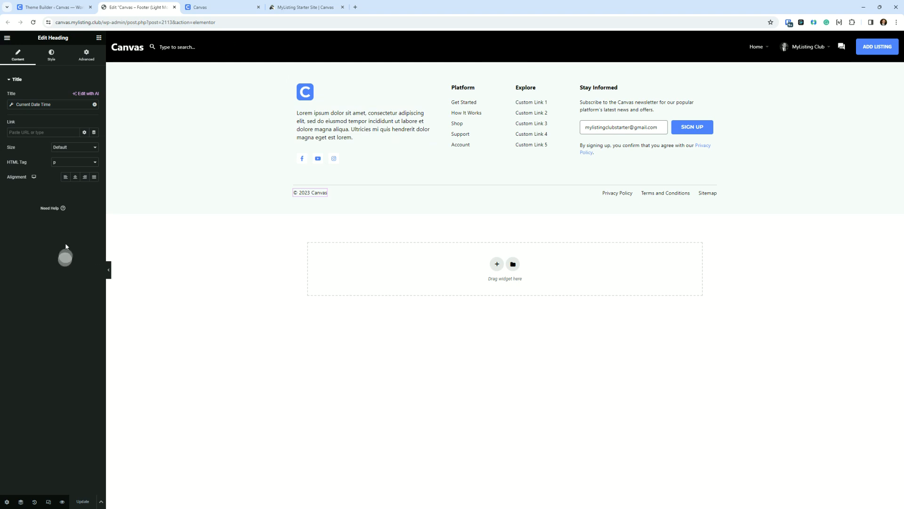
mouse_move(223, 7)
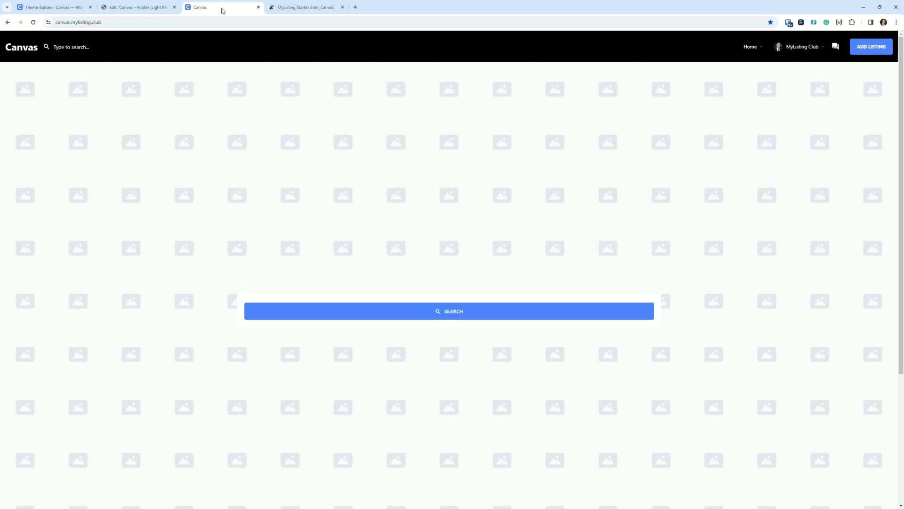
mouse_move(242, 8)
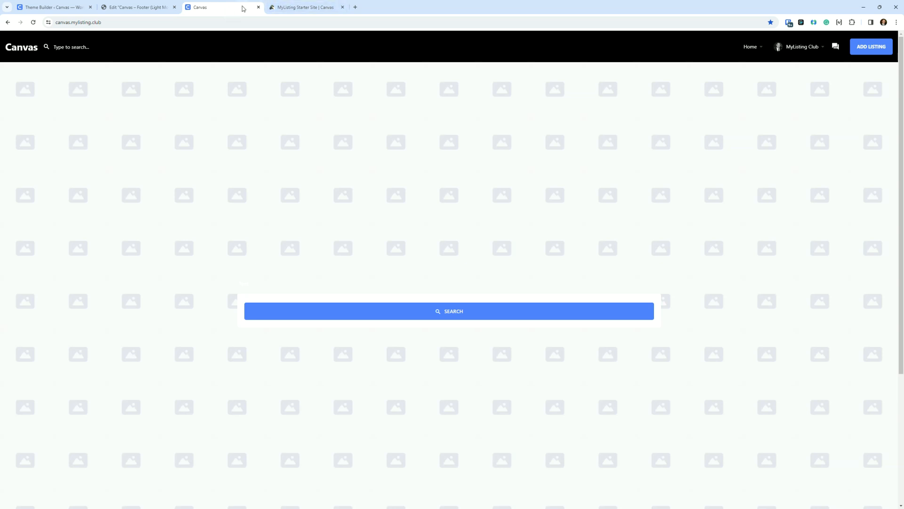
left_click(138, 7)
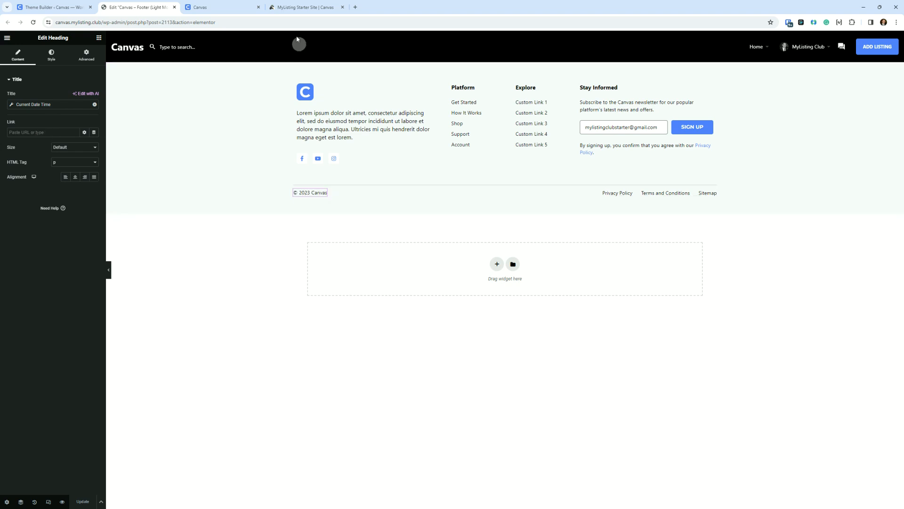
left_click(306, 7)
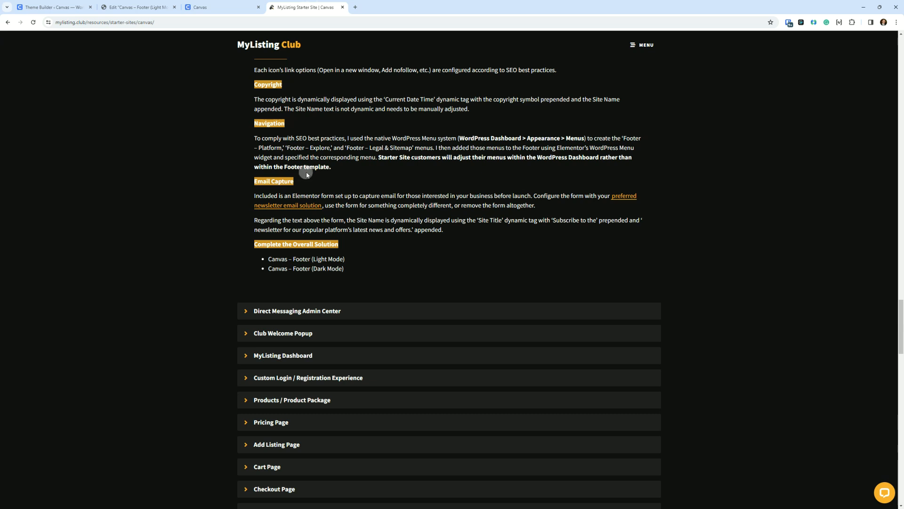
mouse_move(342, 135)
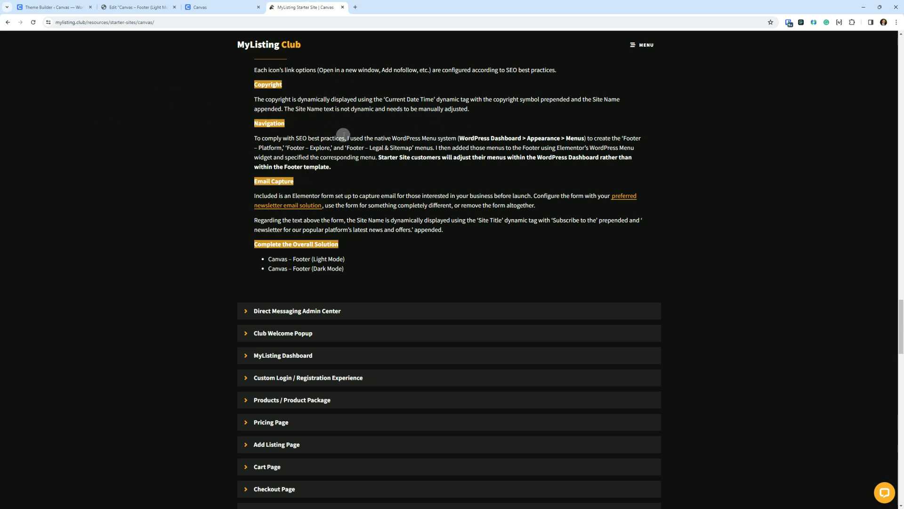
Step: Scroll the Canvas Footer notes to the navigation and email capture sections
scroll("down", 3)
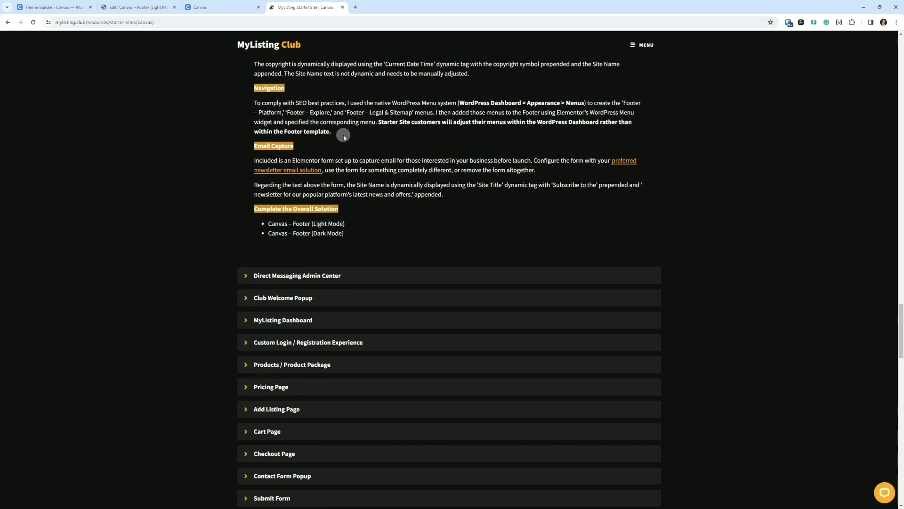
mouse_move(376, 123)
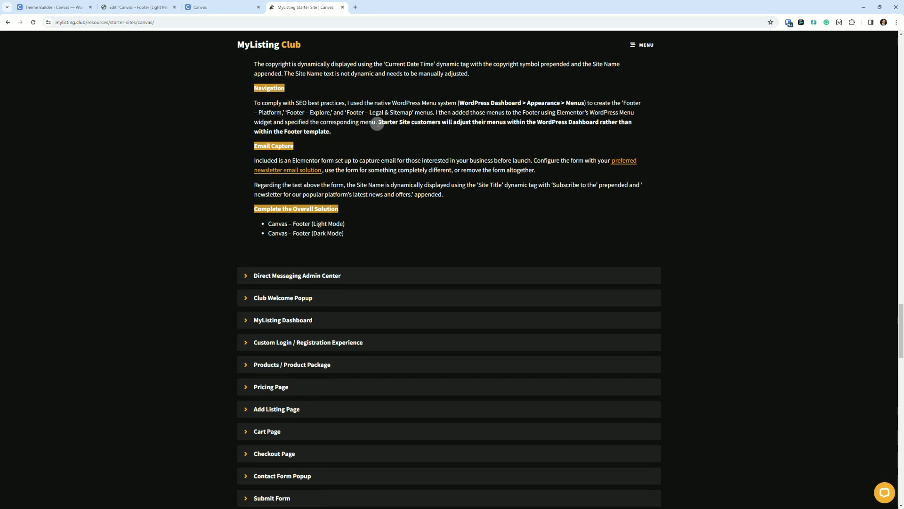
mouse_move(210, 112)
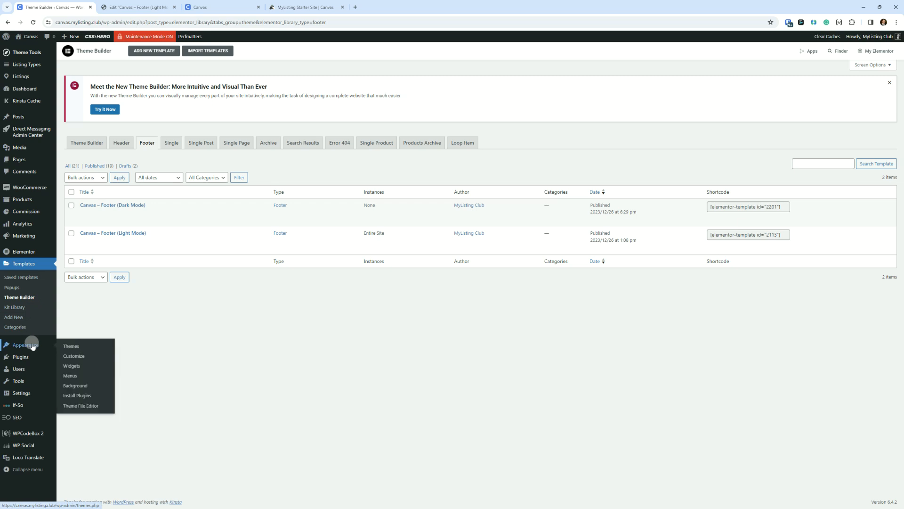
Step: Open Appearance > Menus, select the Footer – Platform menu, then return to Elementor
left_click(70, 375)
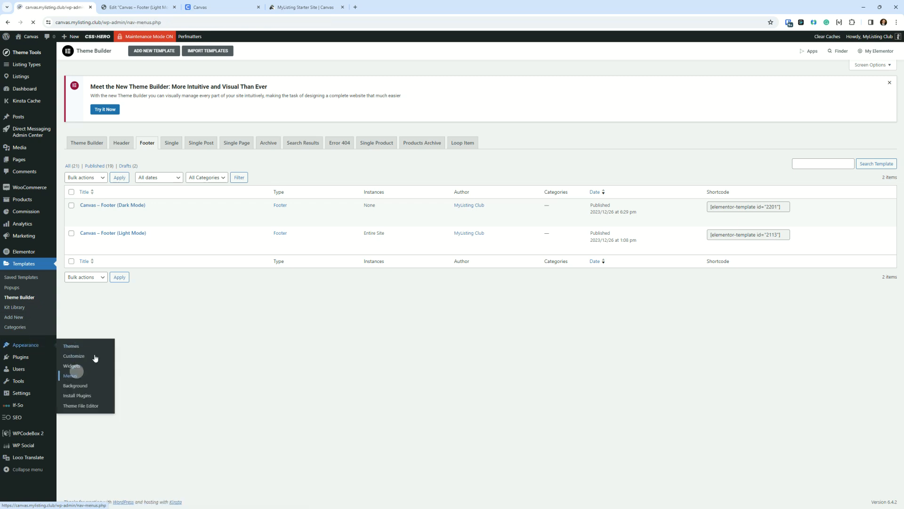
left_click(70, 376)
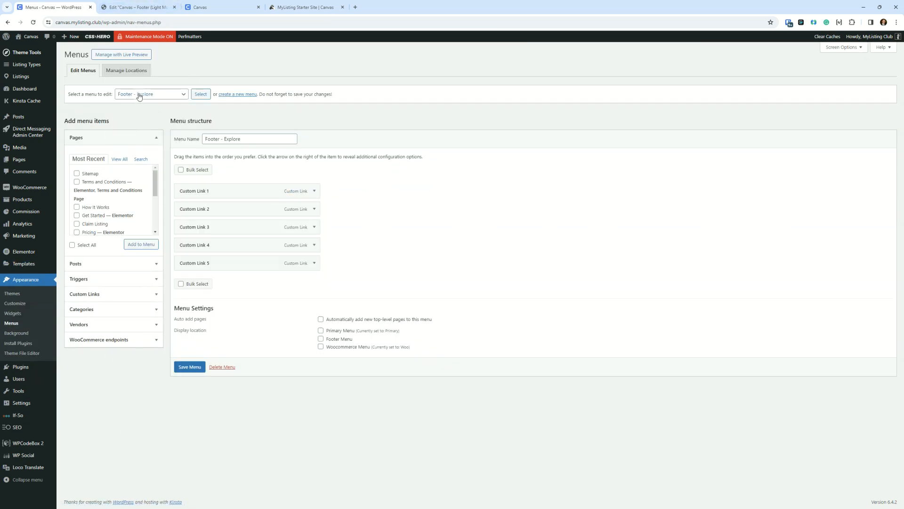
left_click(150, 94)
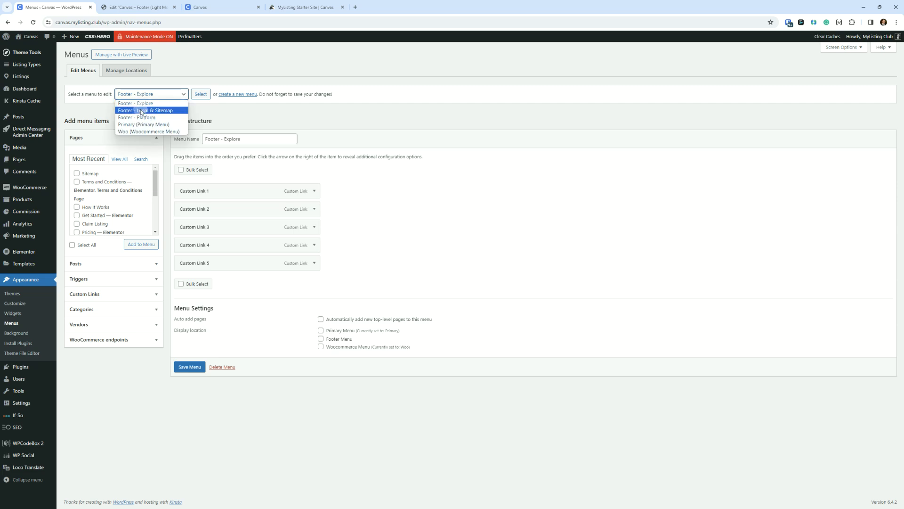
mouse_move(137, 118)
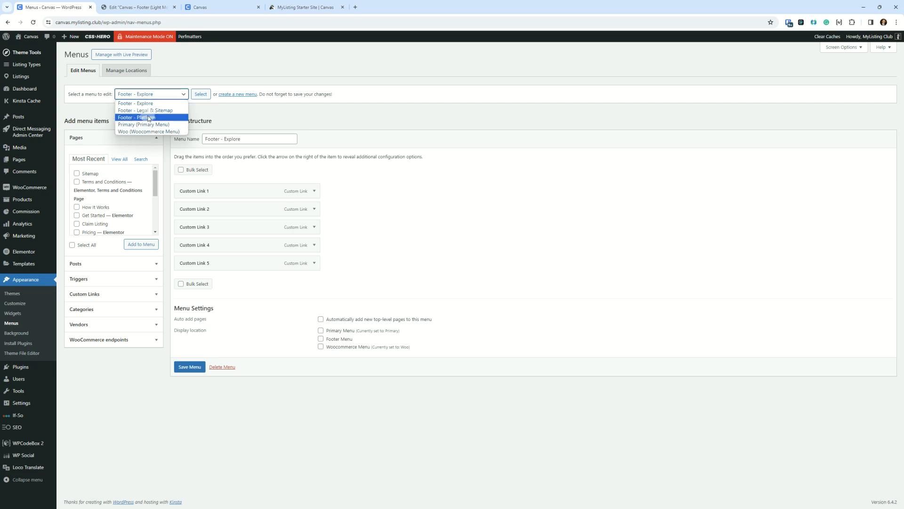
left_click(148, 118)
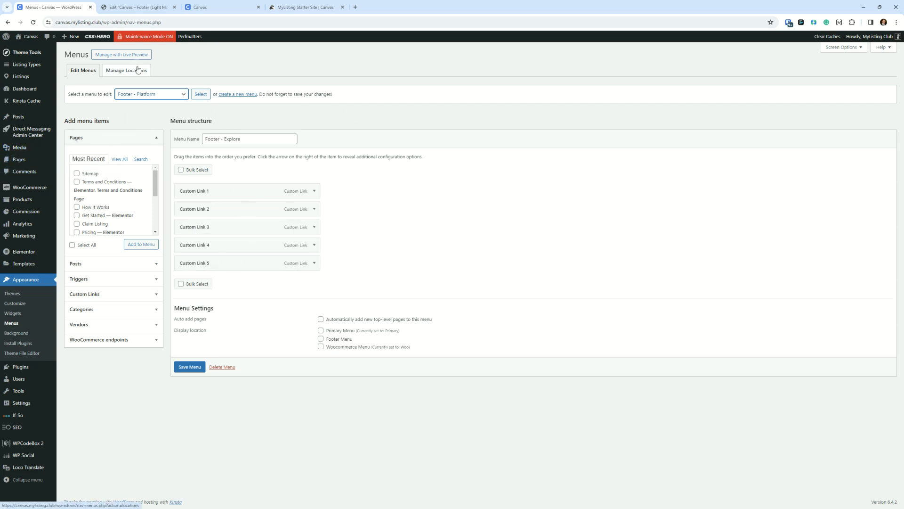
mouse_move(174, 77)
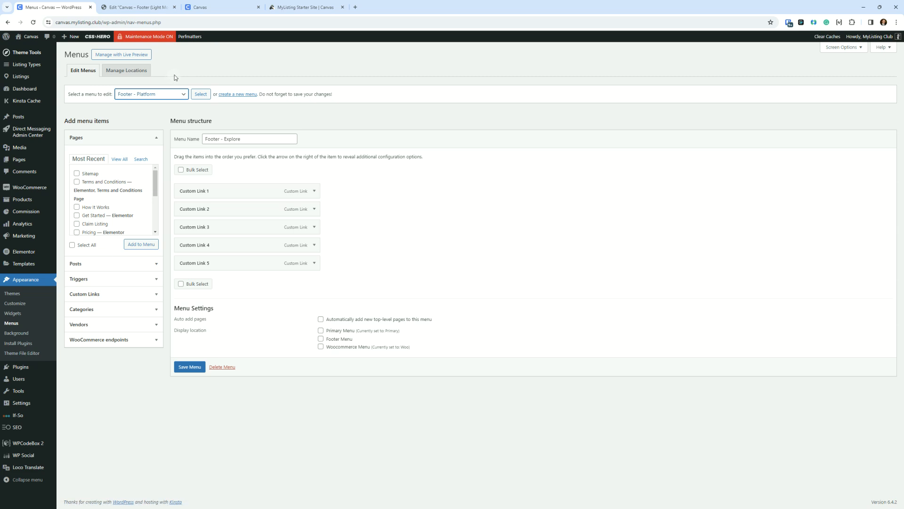
left_click(137, 7)
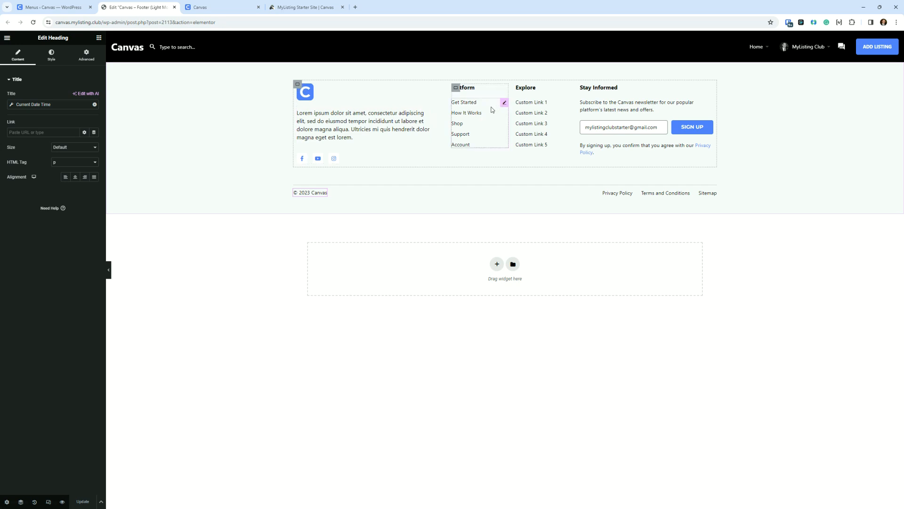
mouse_move(486, 120)
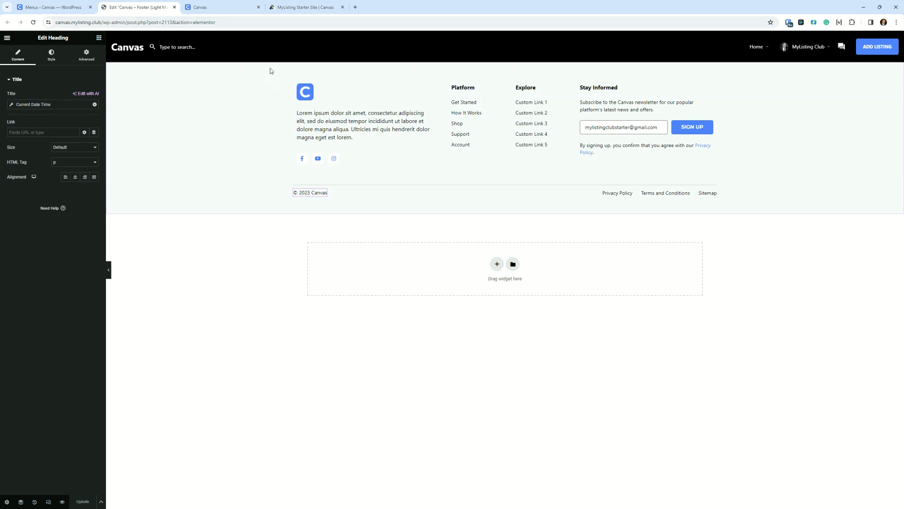
left_click(305, 7)
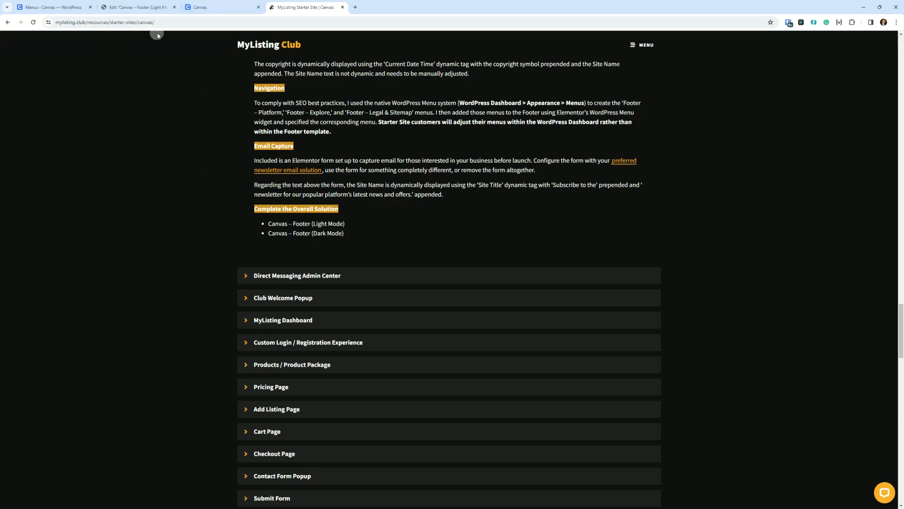
left_click(52, 7)
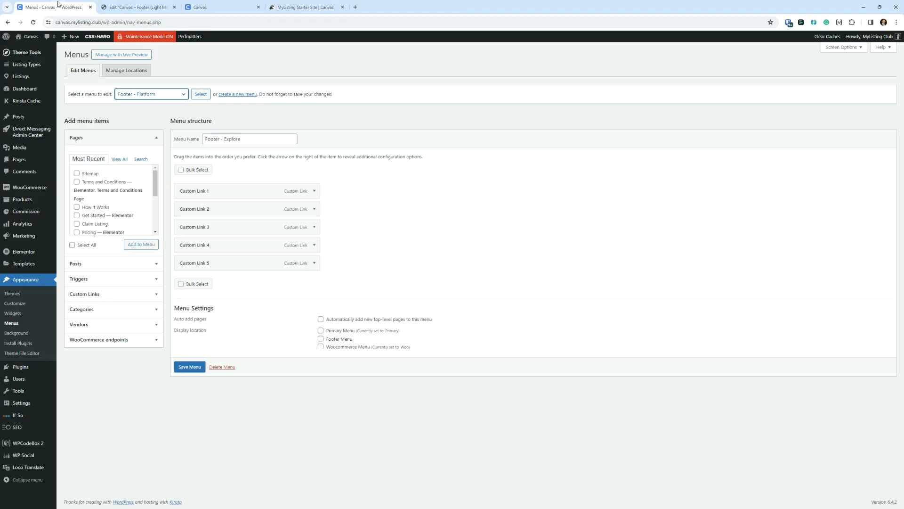
mouse_move(361, 195)
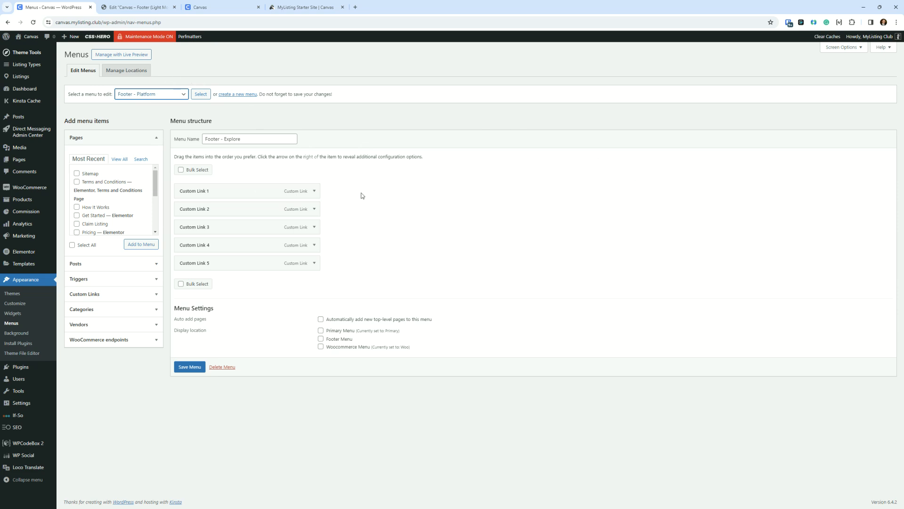
mouse_move(166, 95)
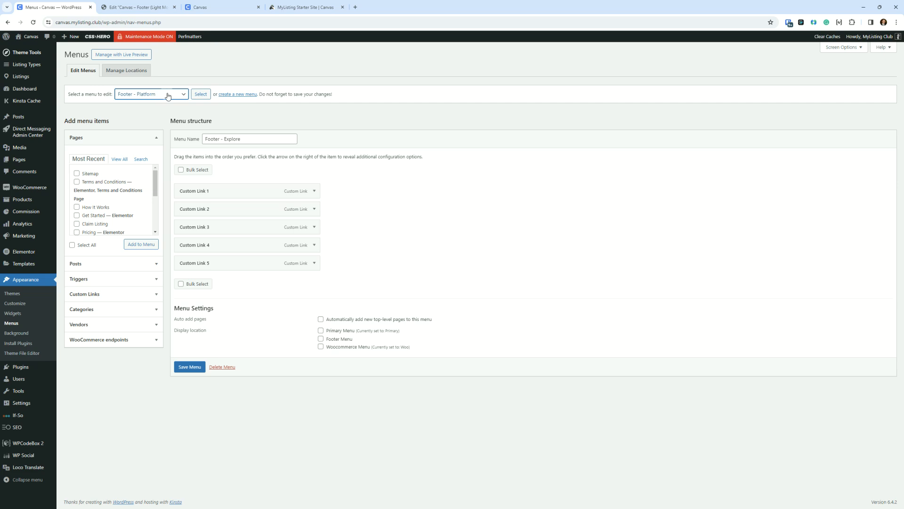
Step: Load the Footer – Explore menu, expand Custom Link 1's URL and label, then return to docs
left_click(201, 94)
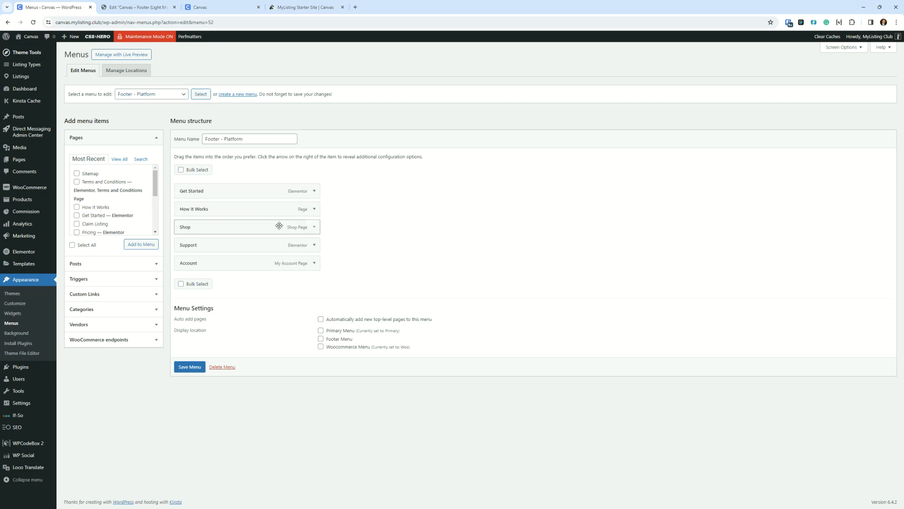
mouse_move(167, 102)
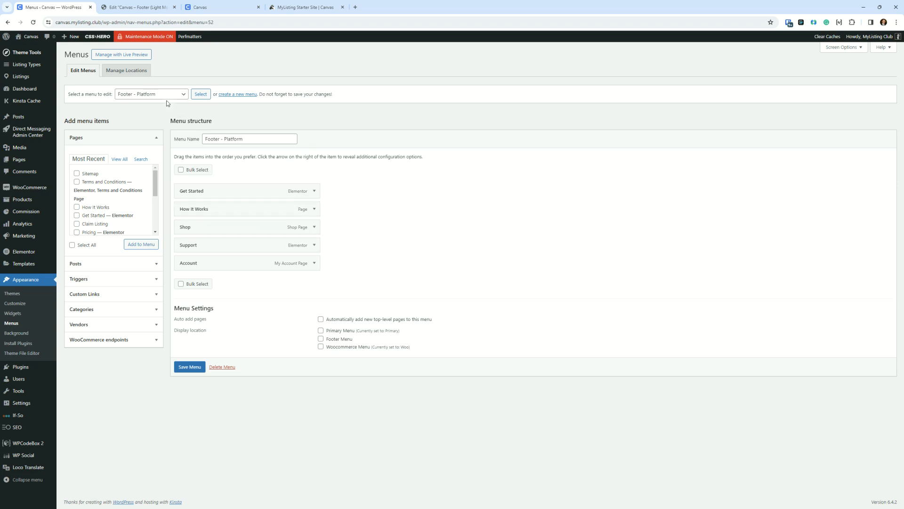
left_click(151, 94)
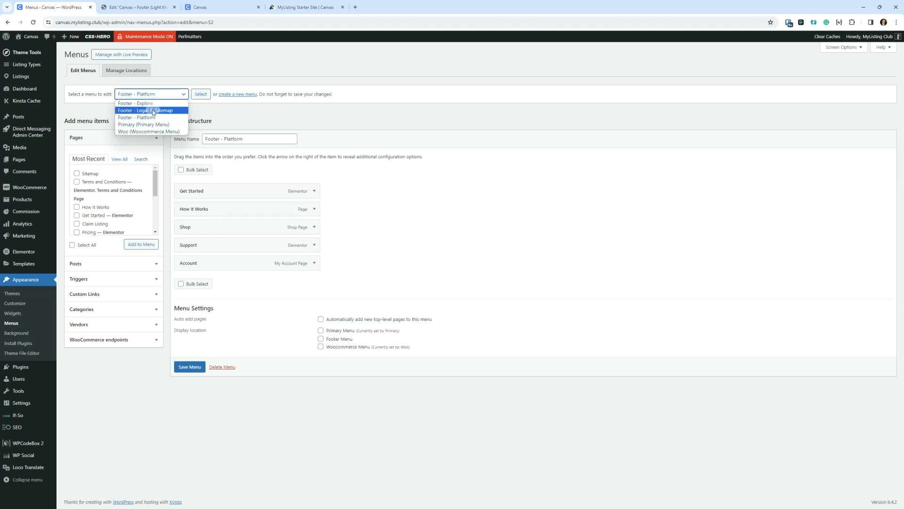
left_click(135, 103)
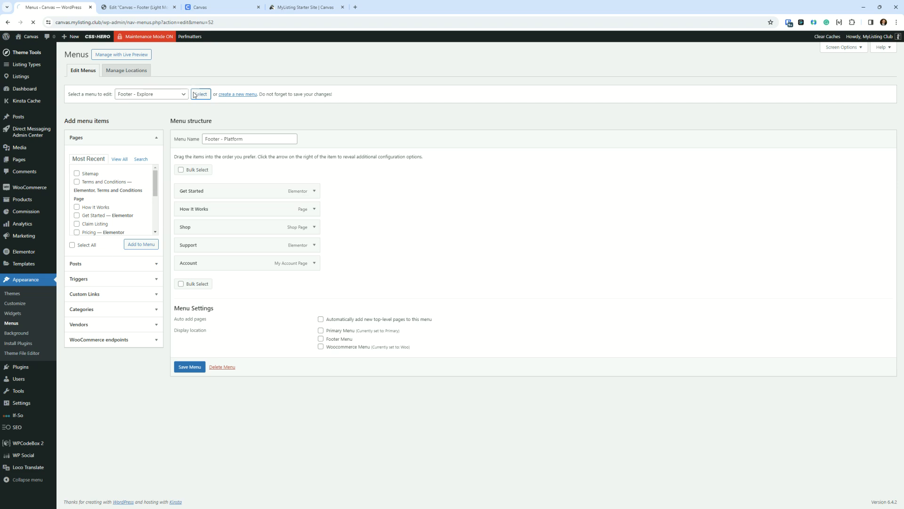
left_click(200, 94)
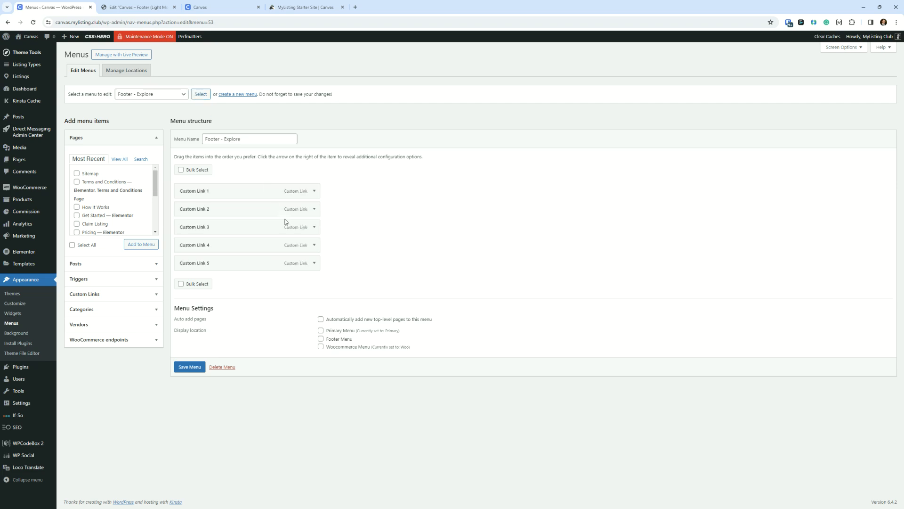
mouse_move(417, 267)
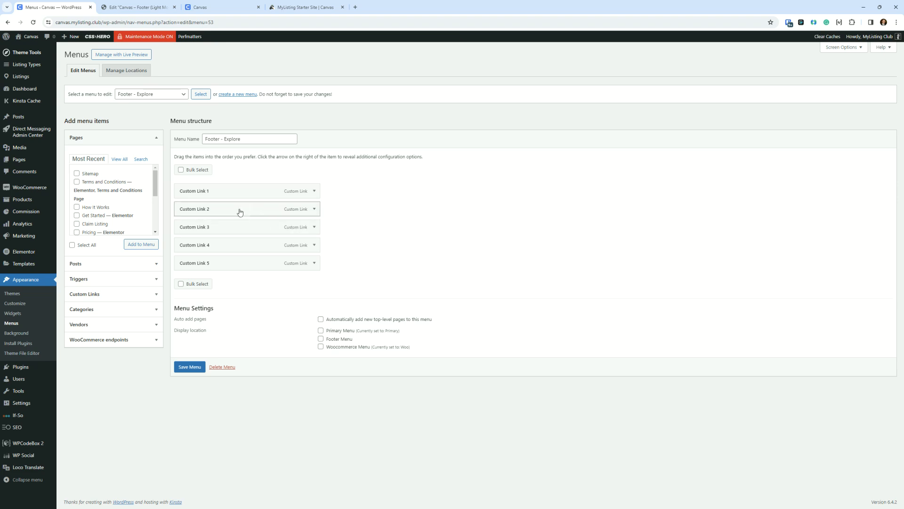
mouse_move(219, 215)
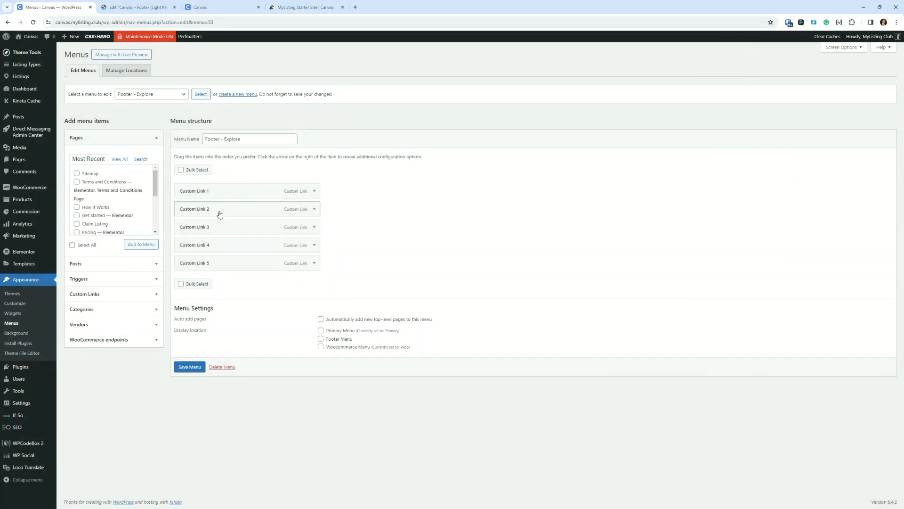
mouse_move(316, 209)
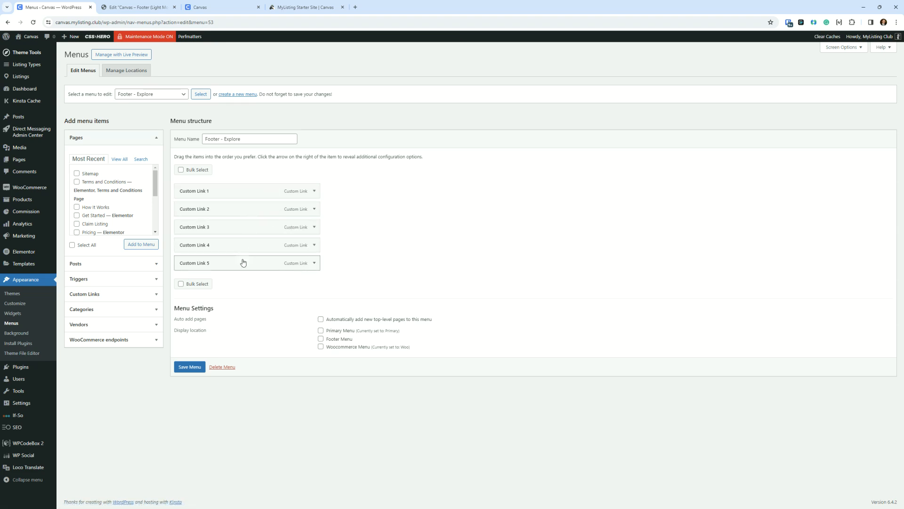
mouse_move(372, 220)
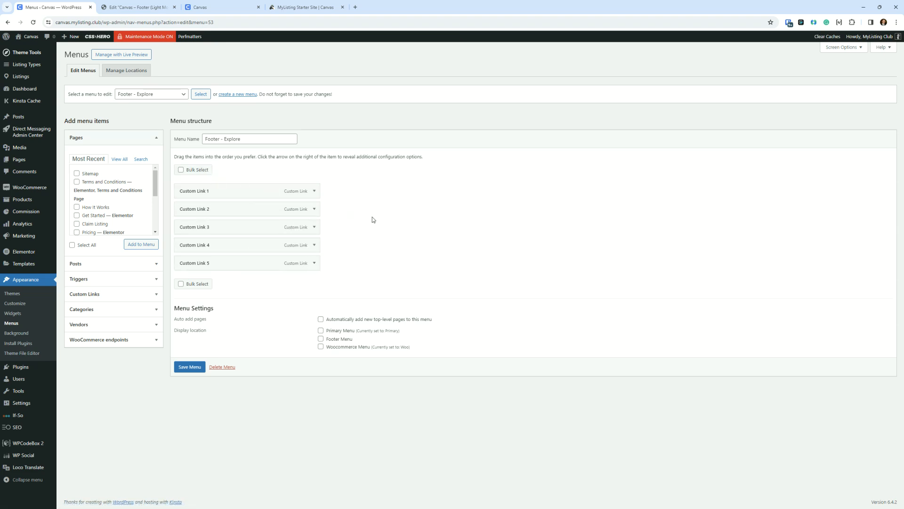
left_click(315, 191)
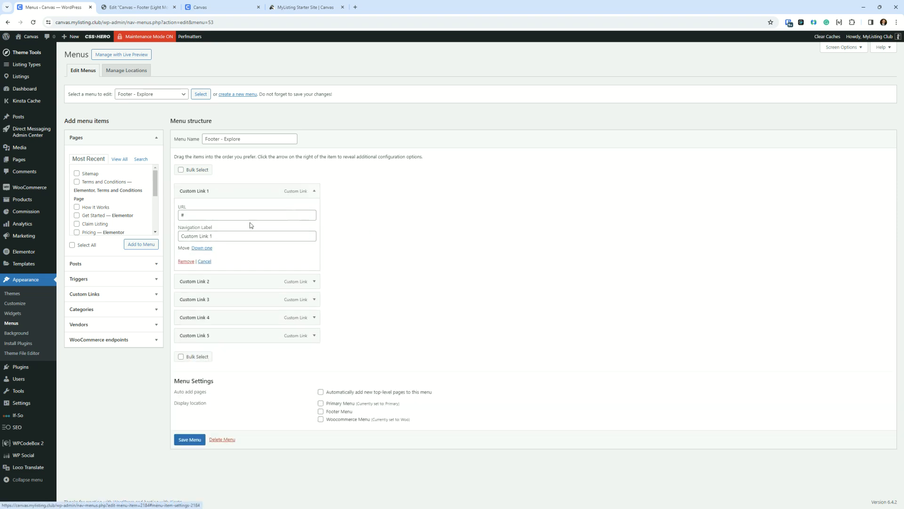
mouse_move(262, 365)
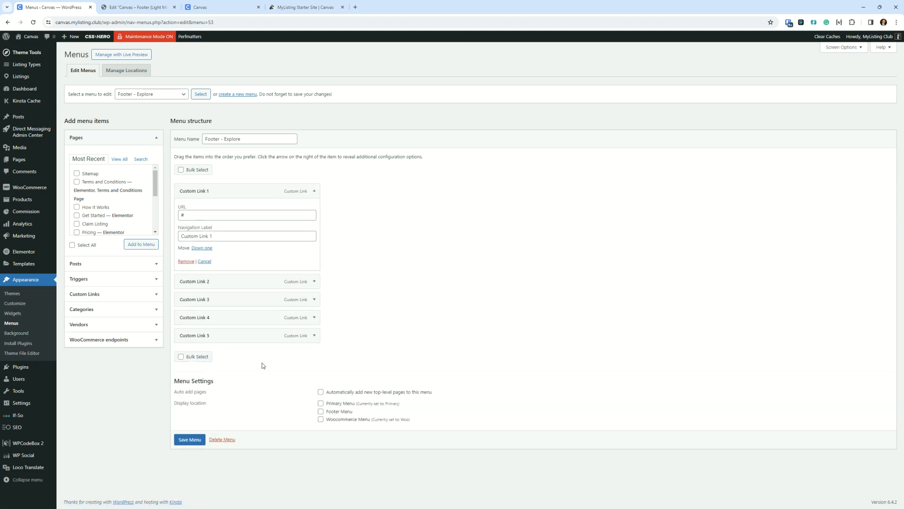
left_click(306, 8)
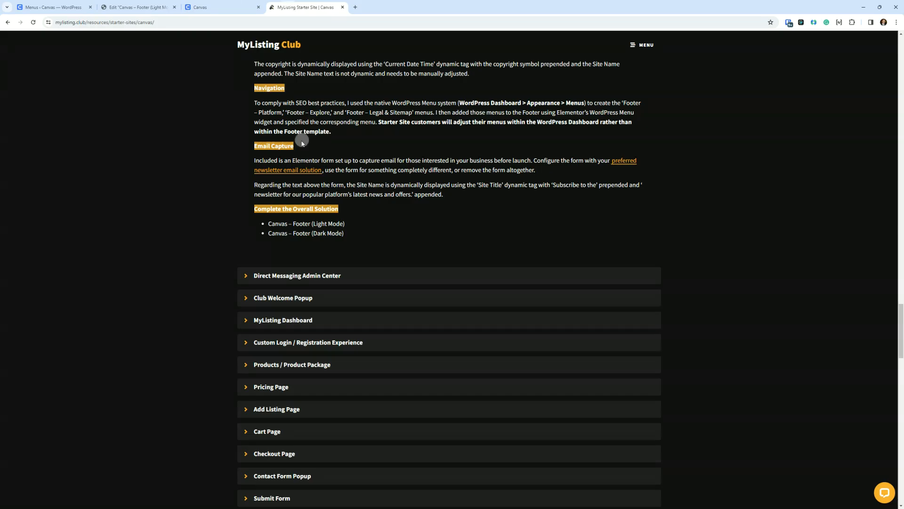
mouse_move(119, 156)
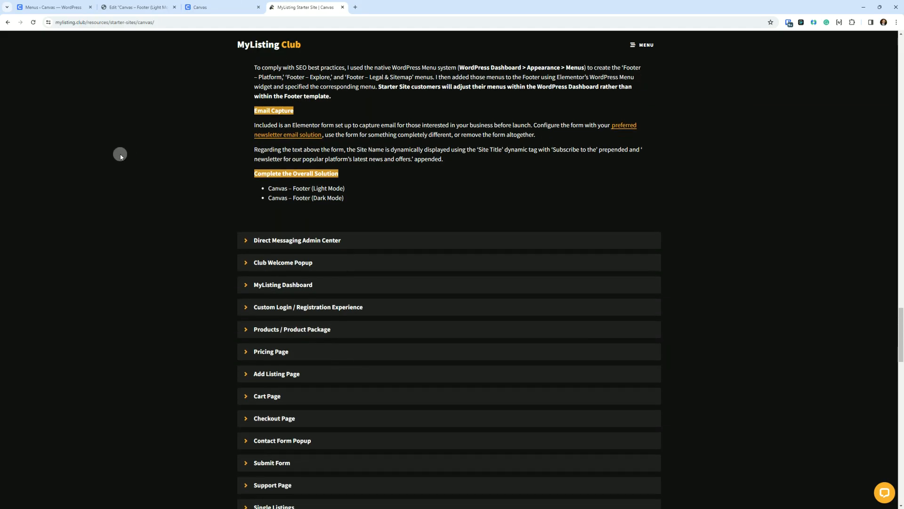
Step: Scroll the Canvas guide to the Email Capture notes, then return to the footer editor tab
scroll("down", 3)
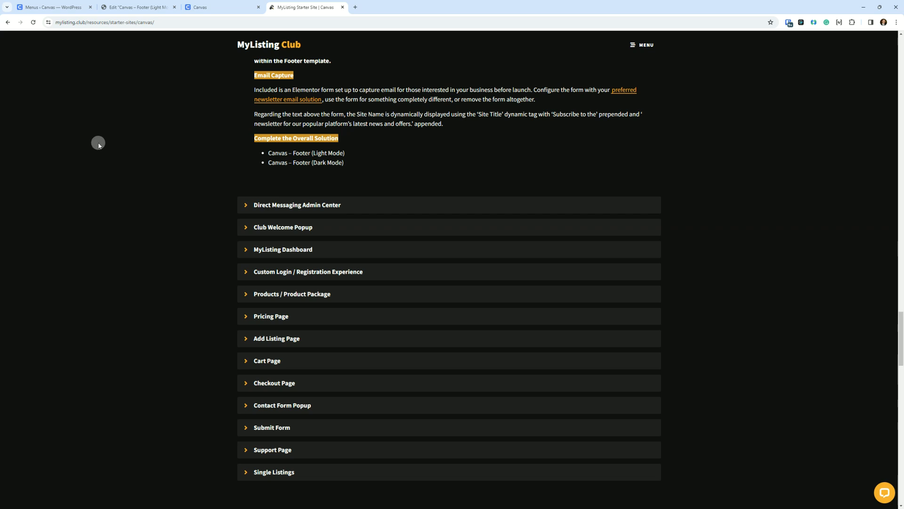
mouse_move(111, 143)
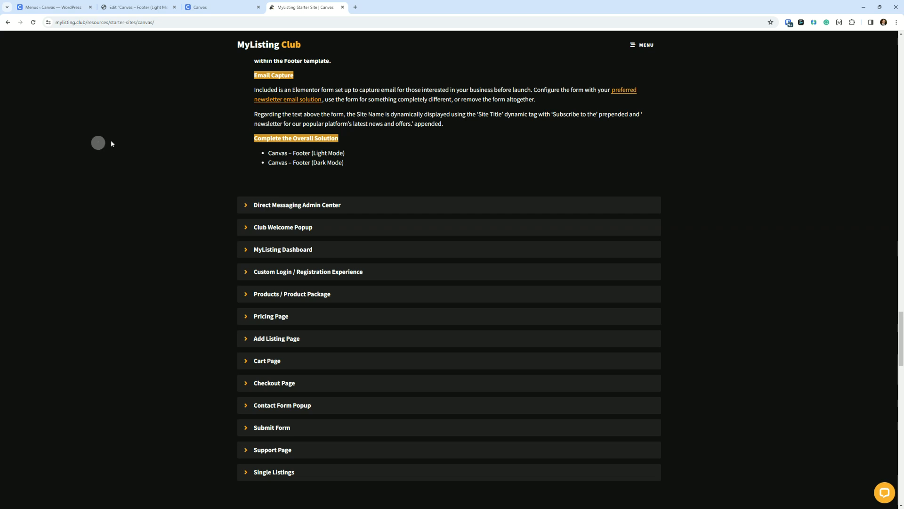
mouse_move(129, 134)
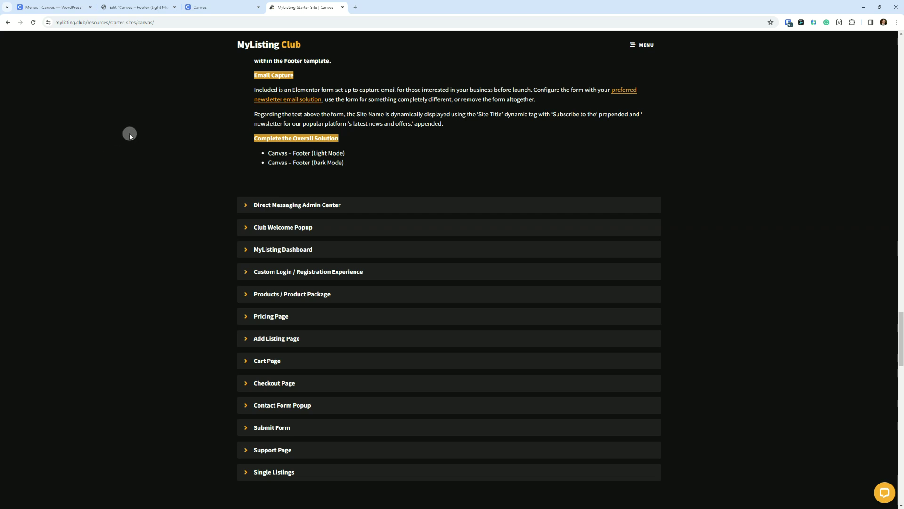
mouse_move(445, 96)
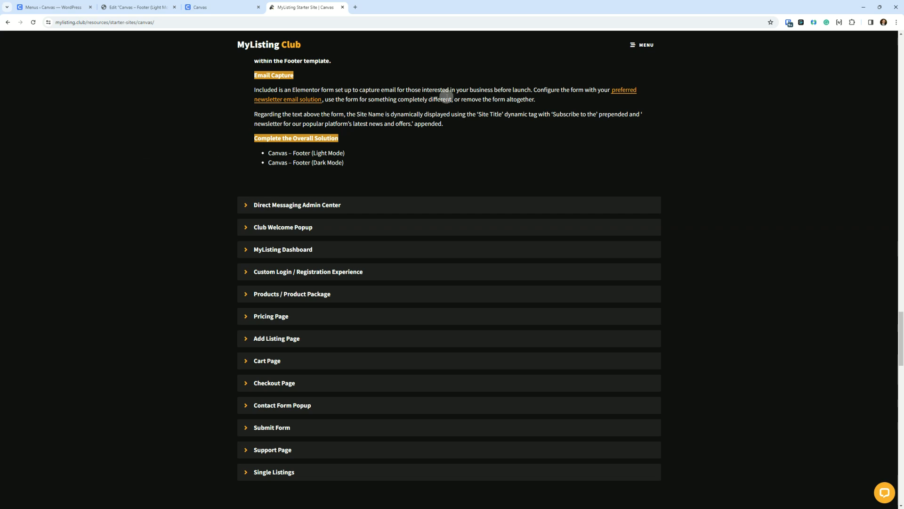
mouse_move(223, 106)
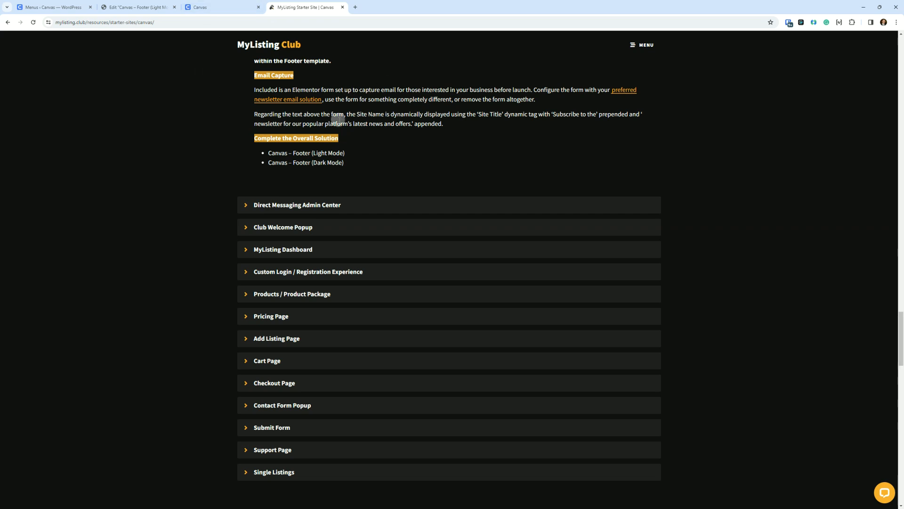
left_click(138, 7)
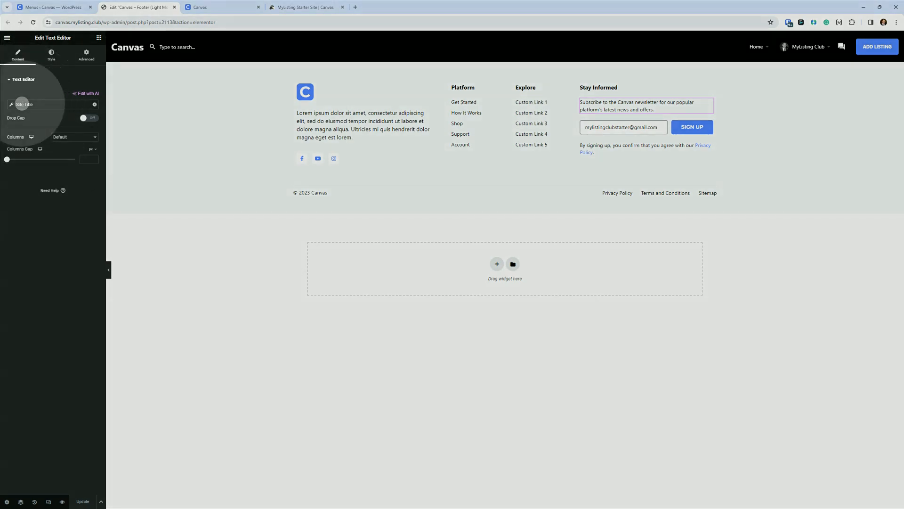
left_click(34, 105)
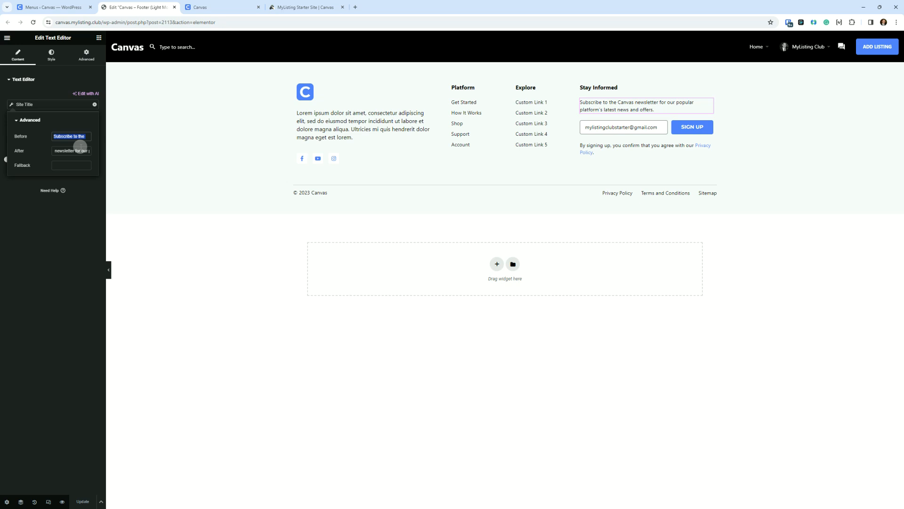
left_click(71, 151)
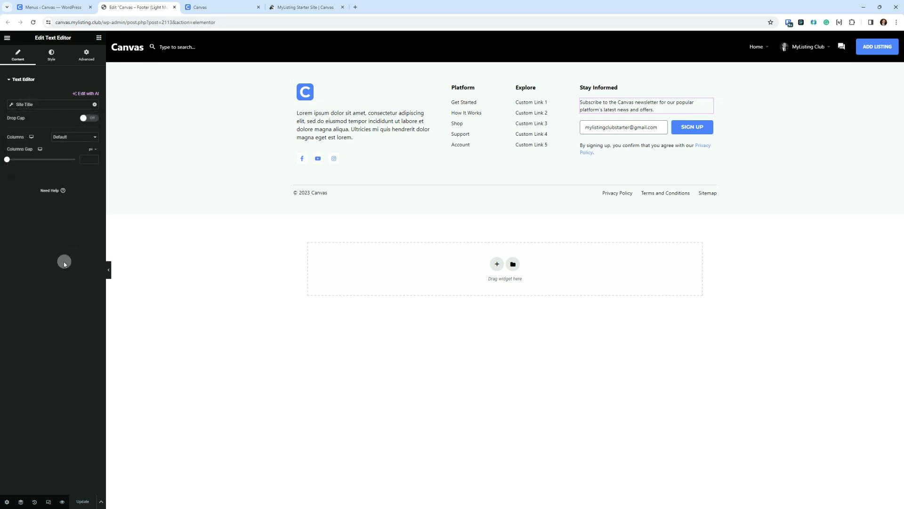
mouse_move(51, 117)
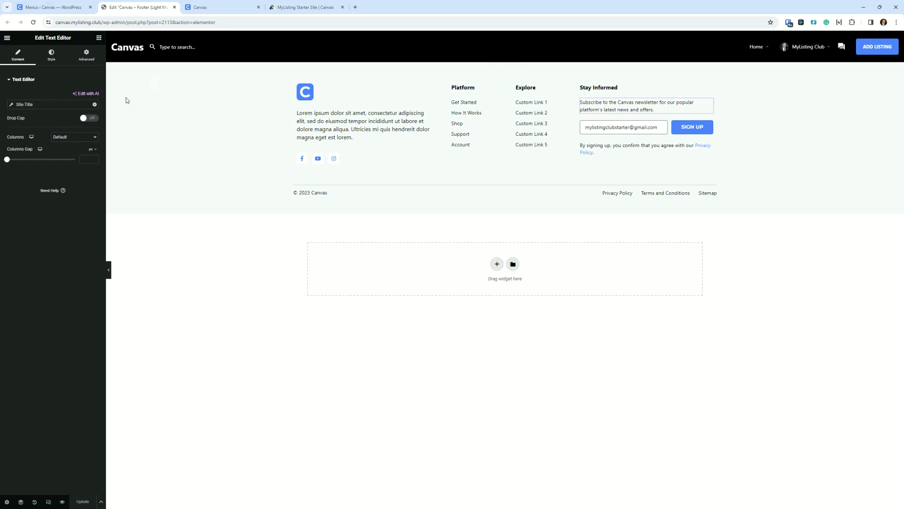
left_click(95, 104)
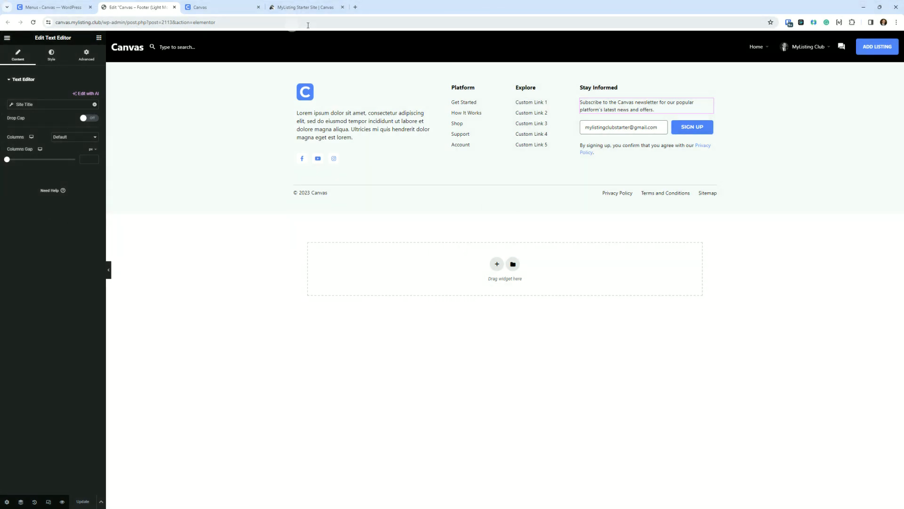
left_click(306, 7)
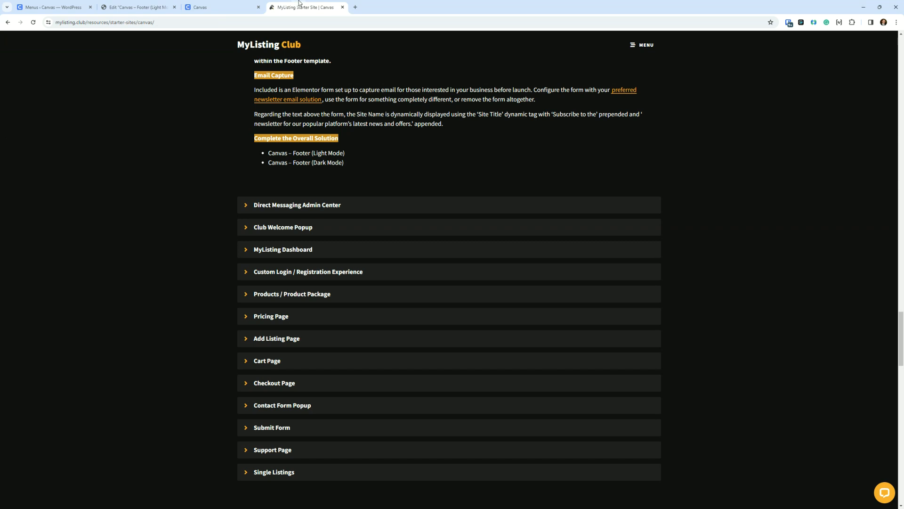
mouse_move(309, 90)
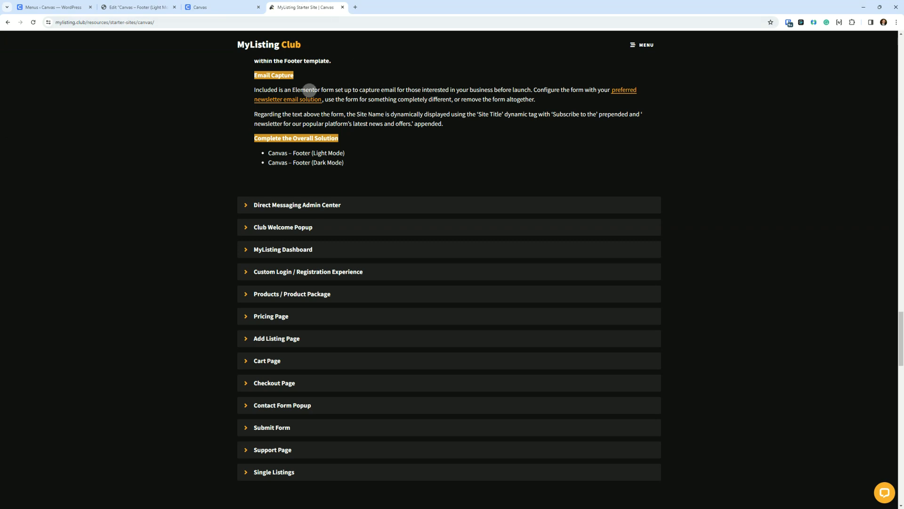
mouse_move(382, 90)
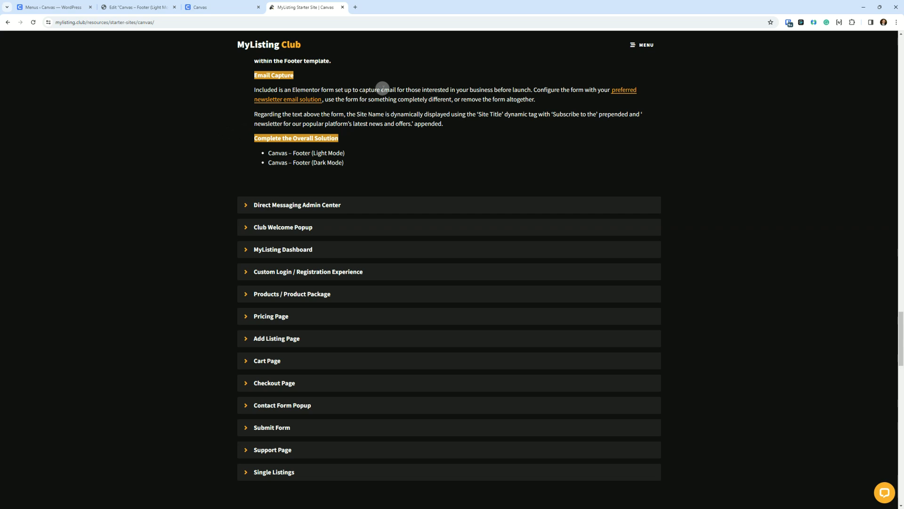
mouse_move(643, 100)
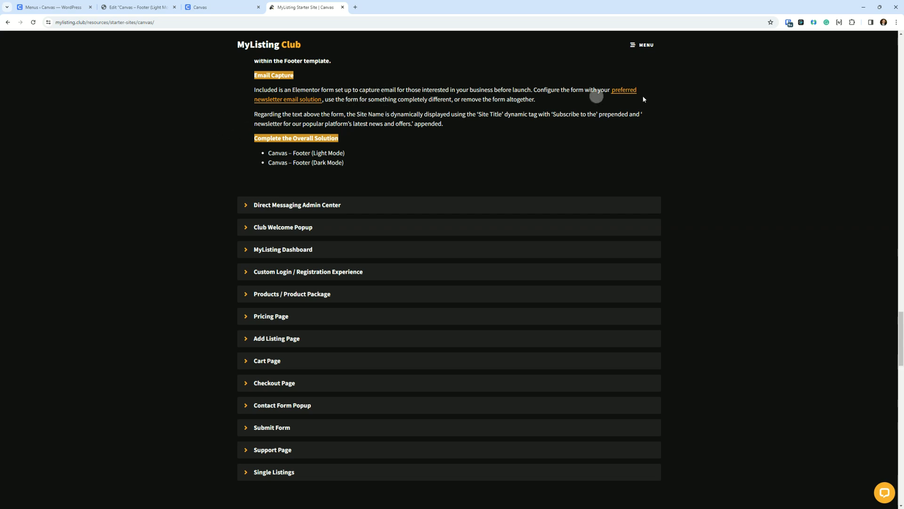
left_click(137, 7)
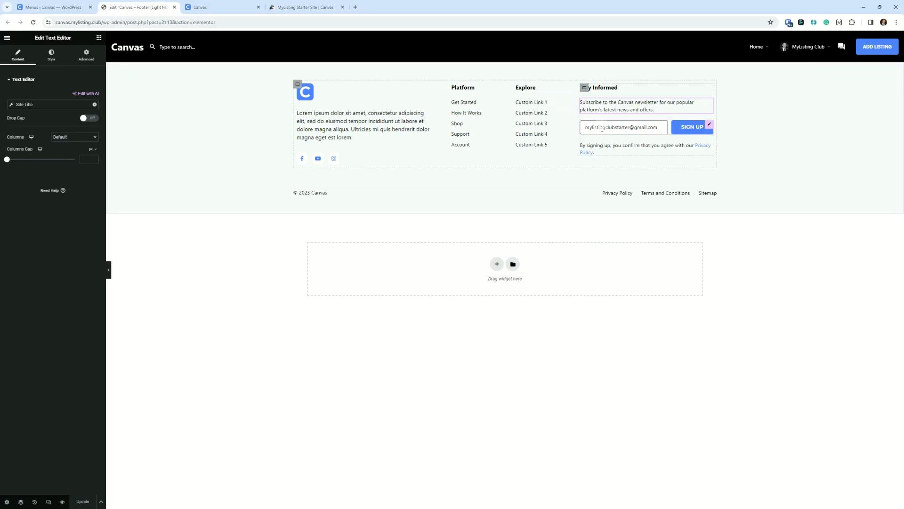
Step: Select the footer signup form, review its Email field settings, and expand Actions After Submit
left_click(622, 126)
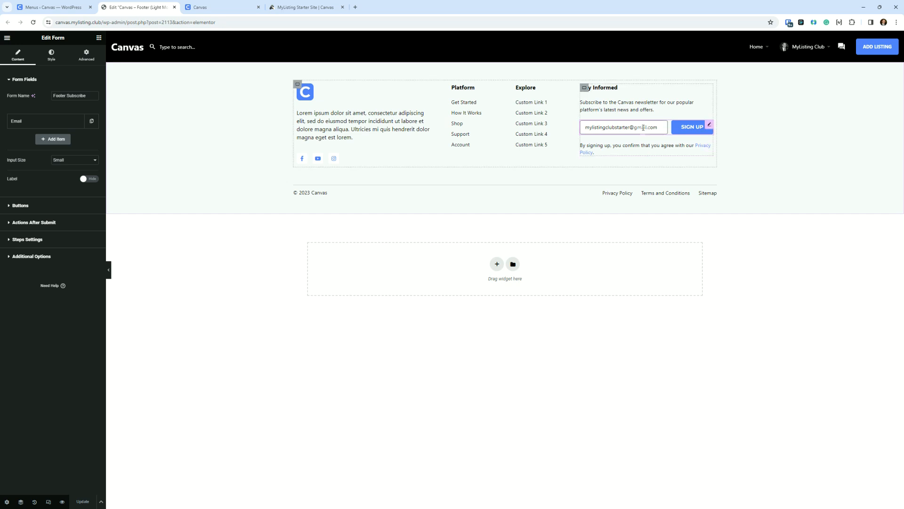
left_click(46, 121)
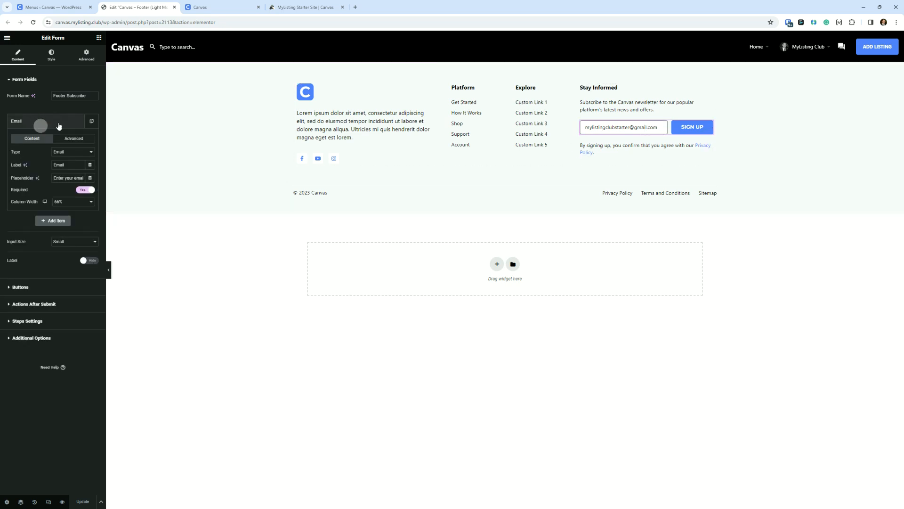
left_click(74, 139)
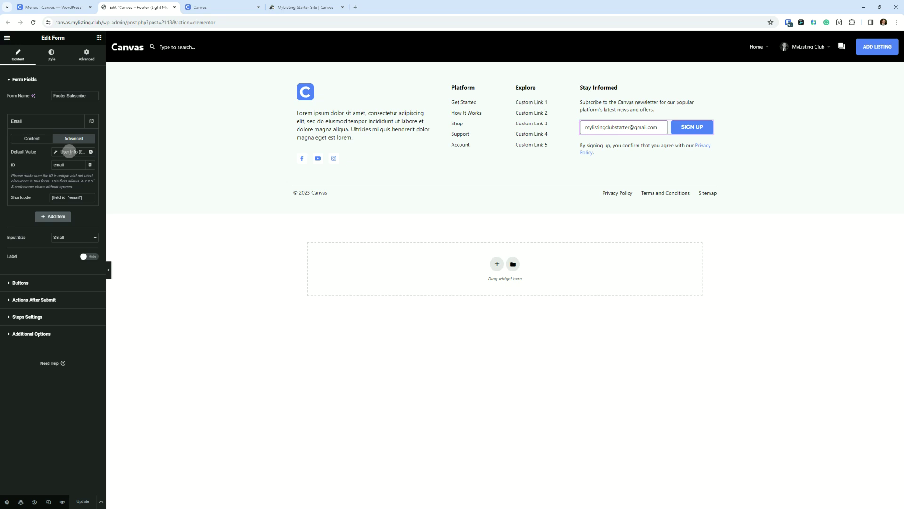
mouse_move(69, 151)
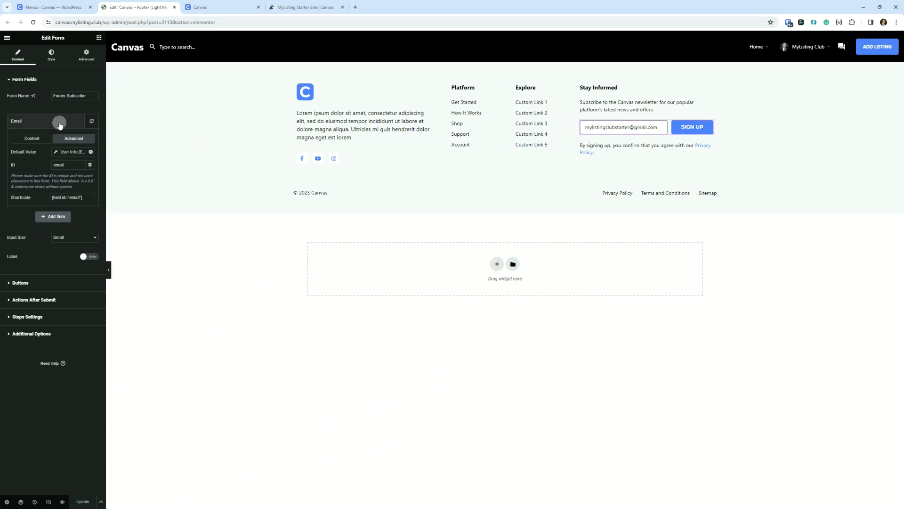
left_click(32, 139)
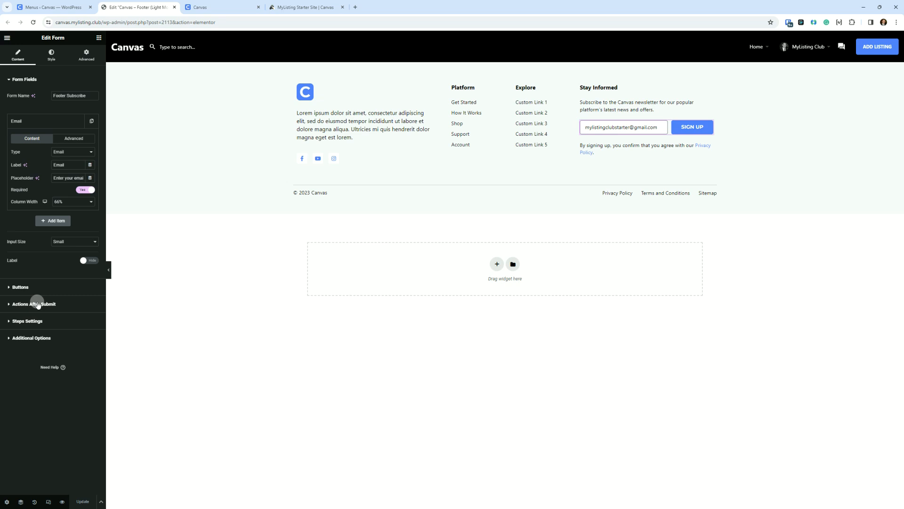
left_click(34, 304)
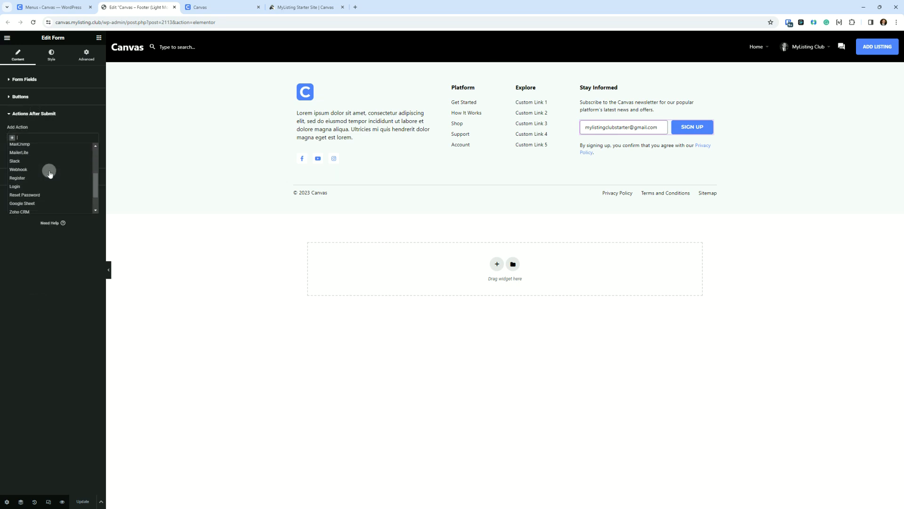
mouse_move(18, 169)
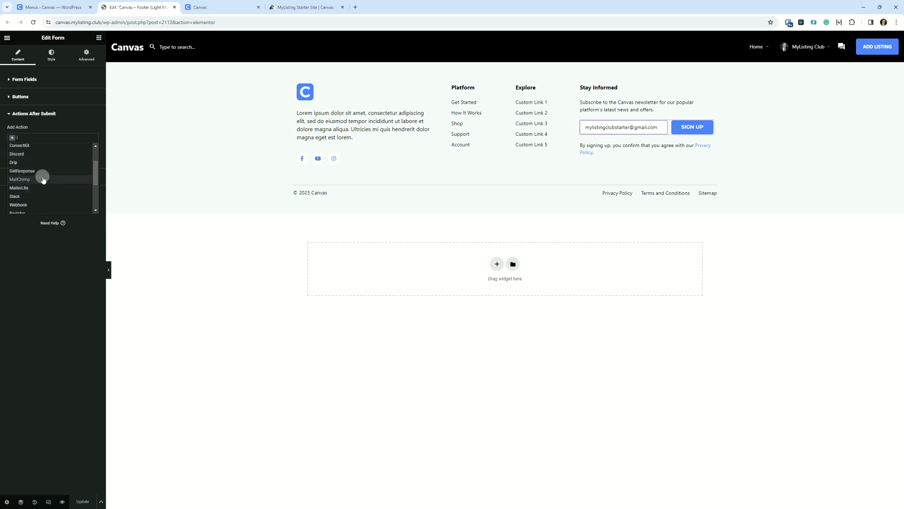
mouse_move(55, 200)
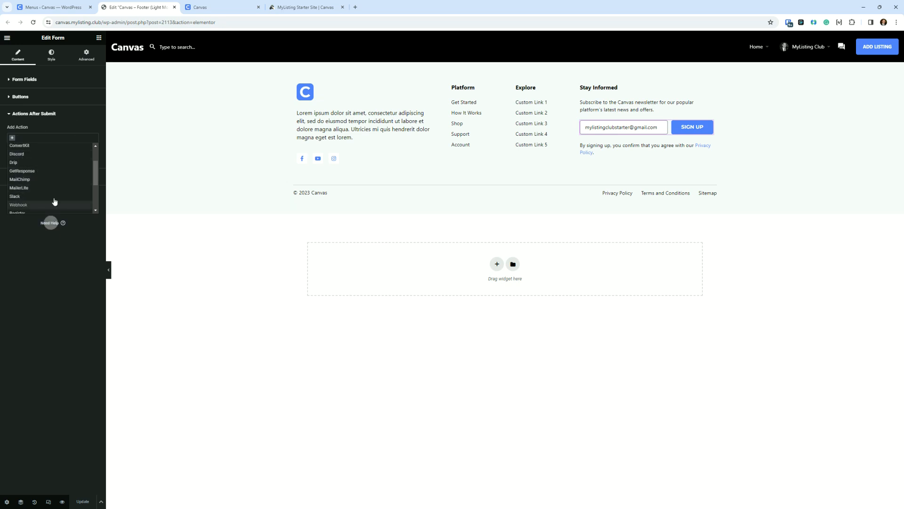
mouse_move(47, 196)
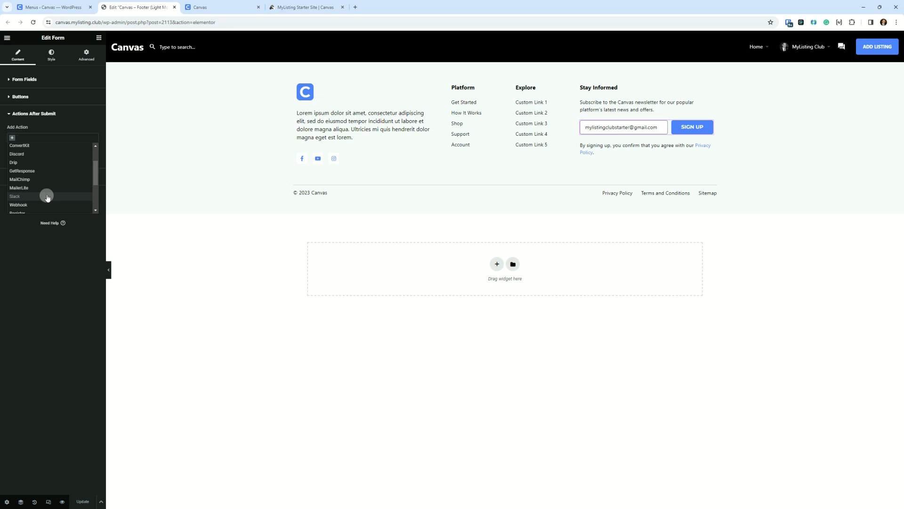
mouse_move(48, 188)
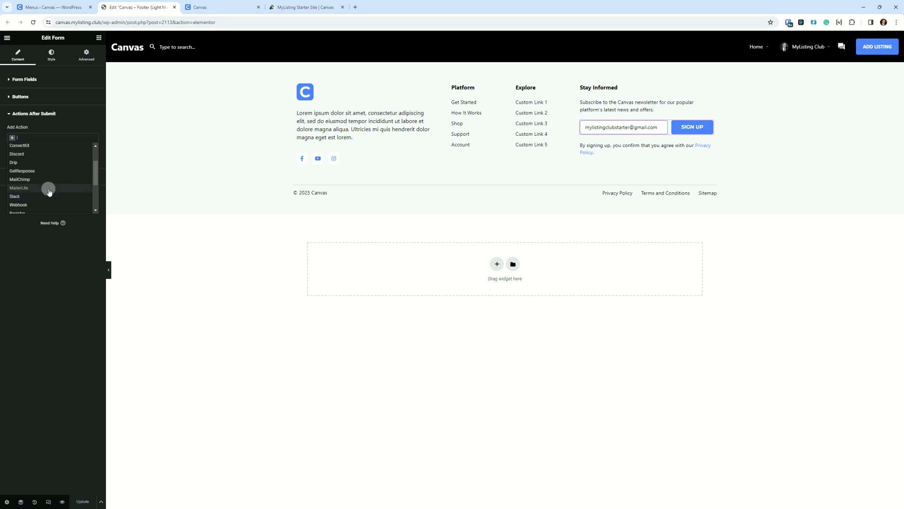
mouse_move(46, 180)
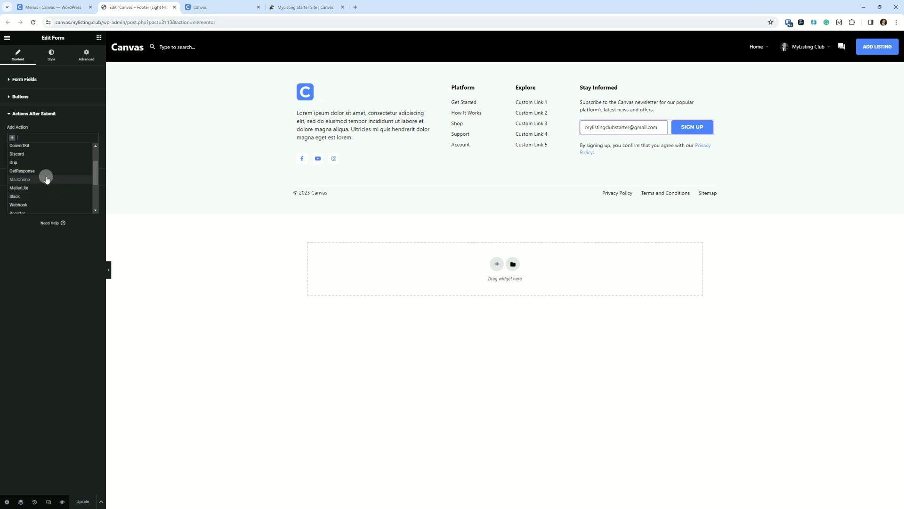
mouse_move(19, 188)
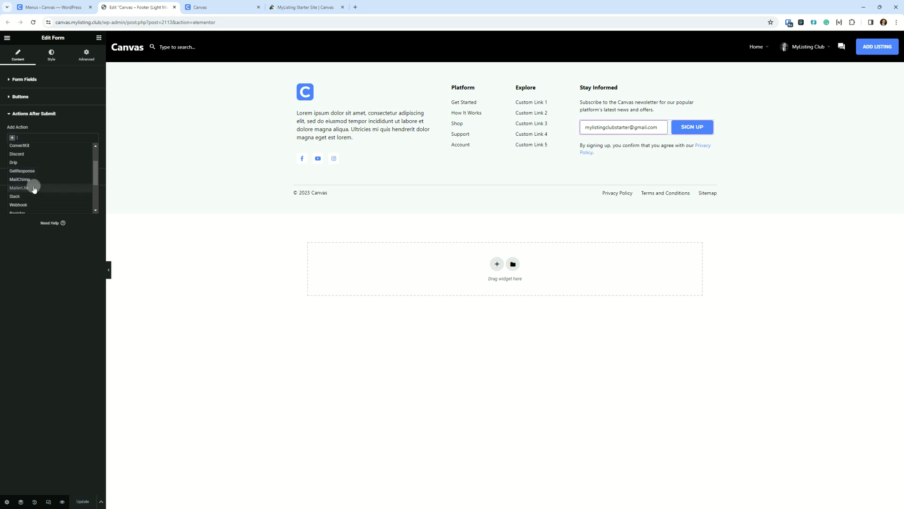
mouse_move(16, 153)
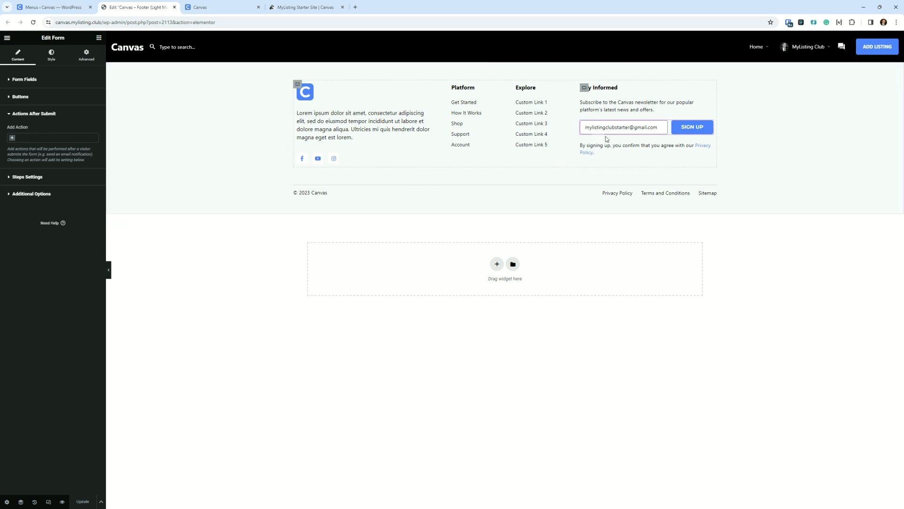
mouse_move(632, 62)
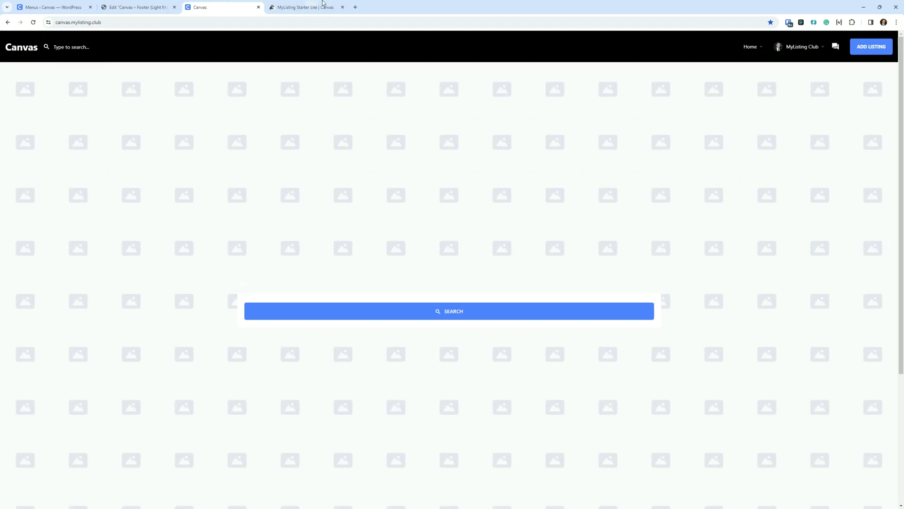
left_click(307, 7)
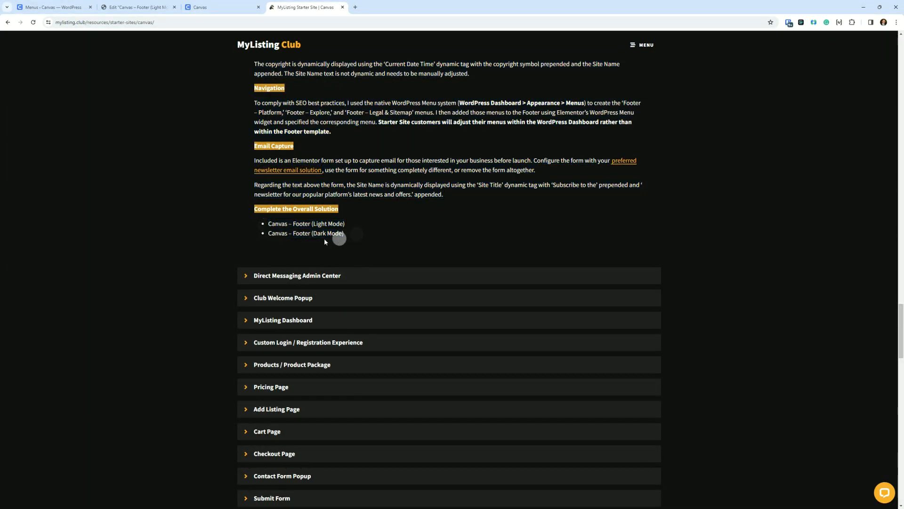
mouse_move(336, 246)
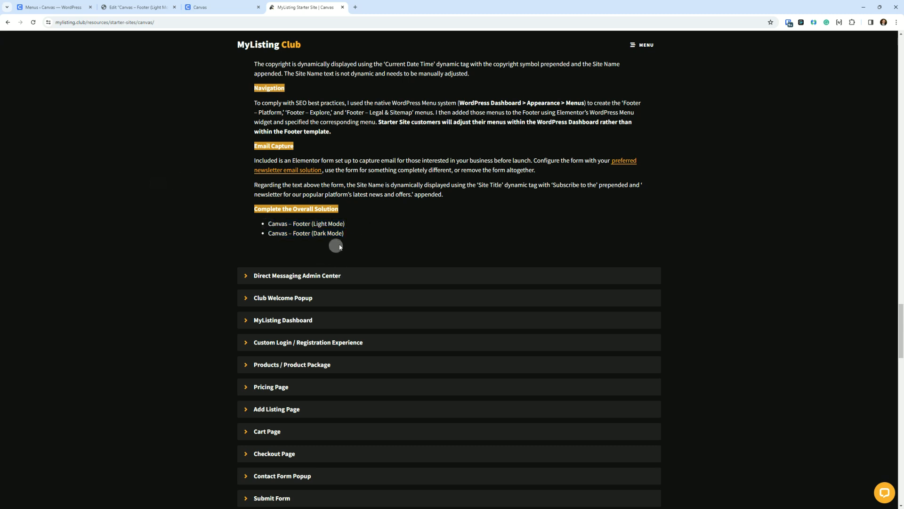
left_click(137, 8)
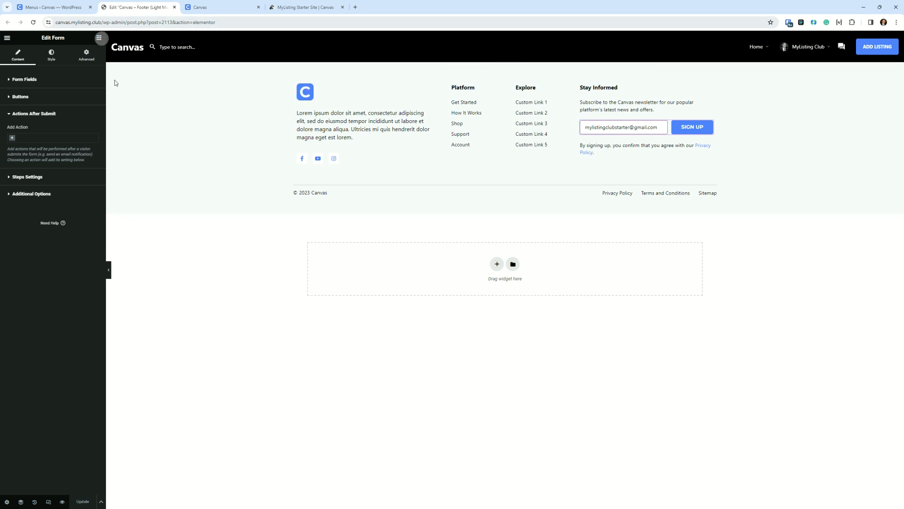
mouse_move(132, 306)
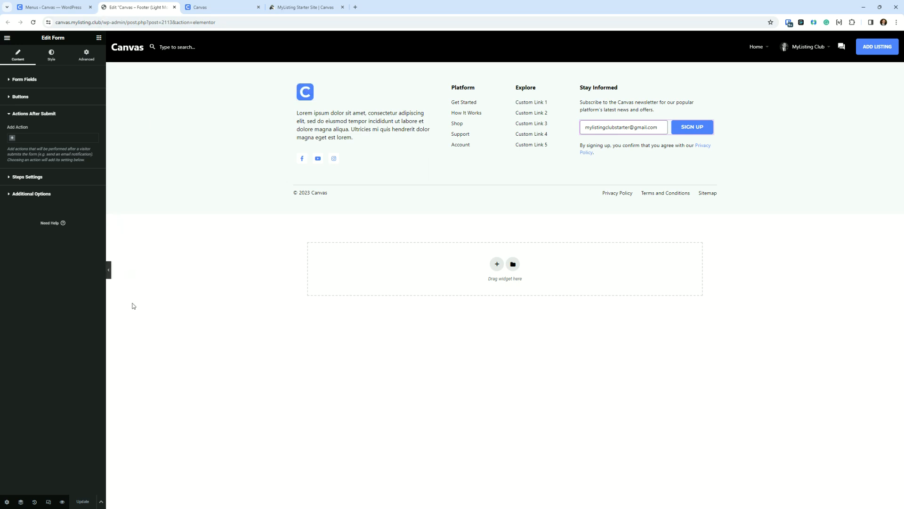
Step: Preview the light footer full-width with the panel hidden, closing the opened Privacy Policy page
left_click(109, 270)
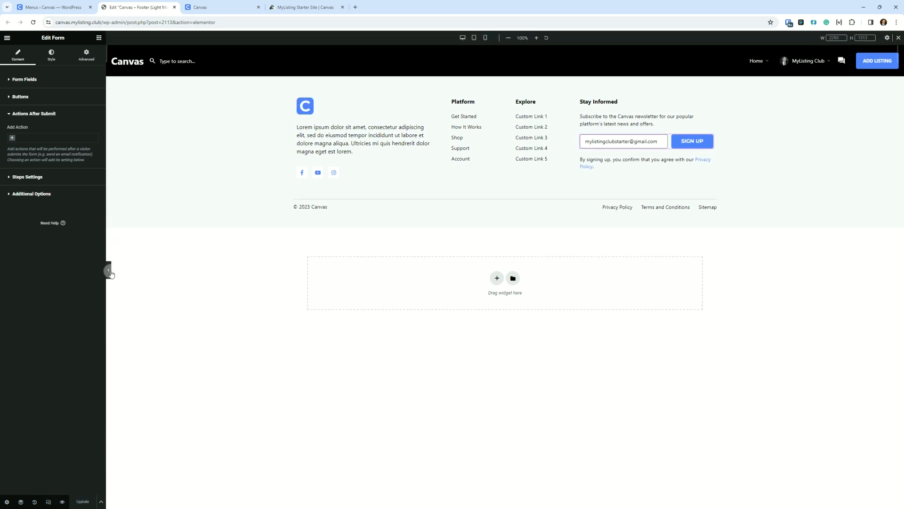
left_click(108, 272)
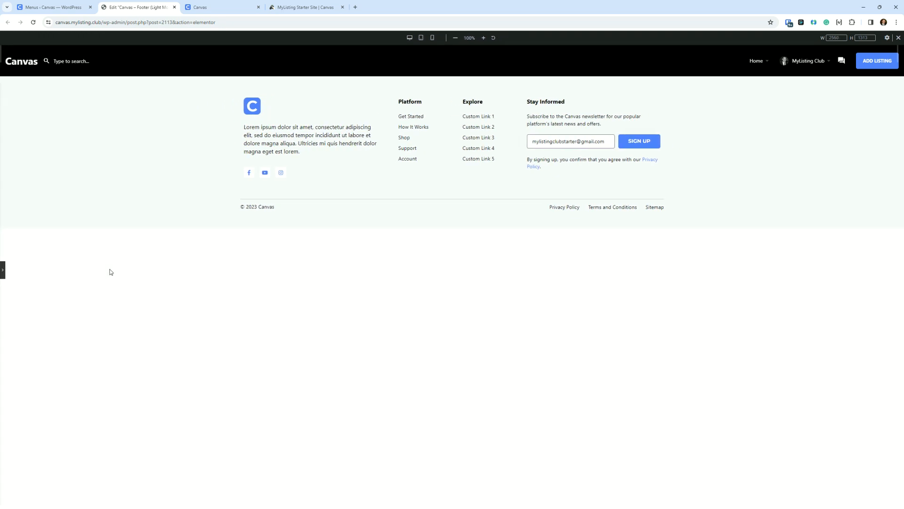
mouse_move(252, 105)
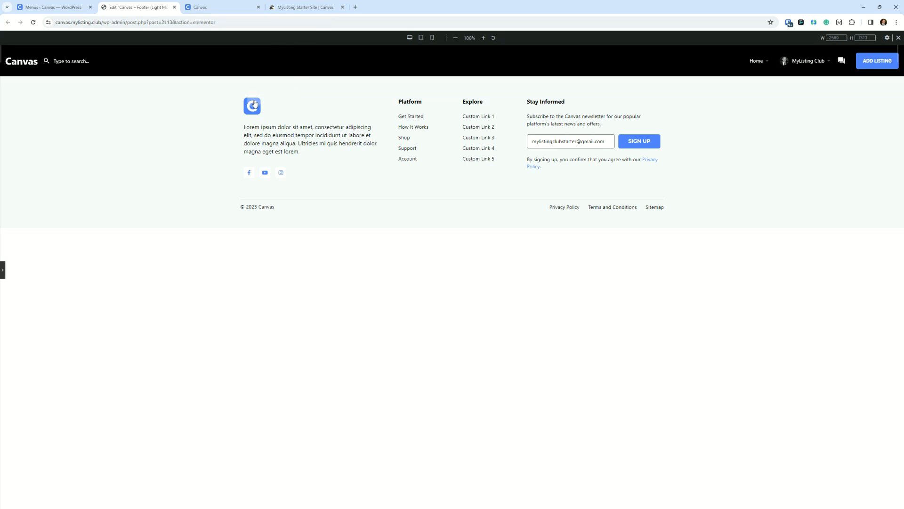
mouse_move(252, 106)
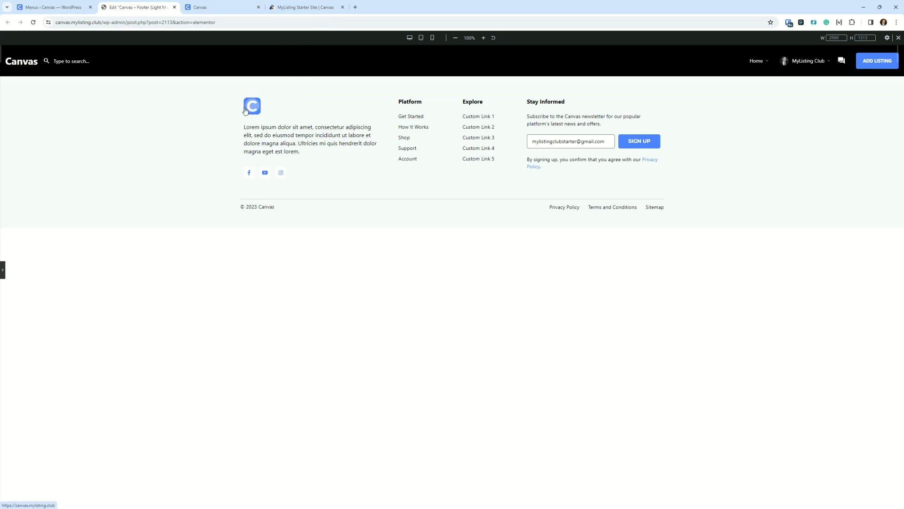
mouse_move(252, 109)
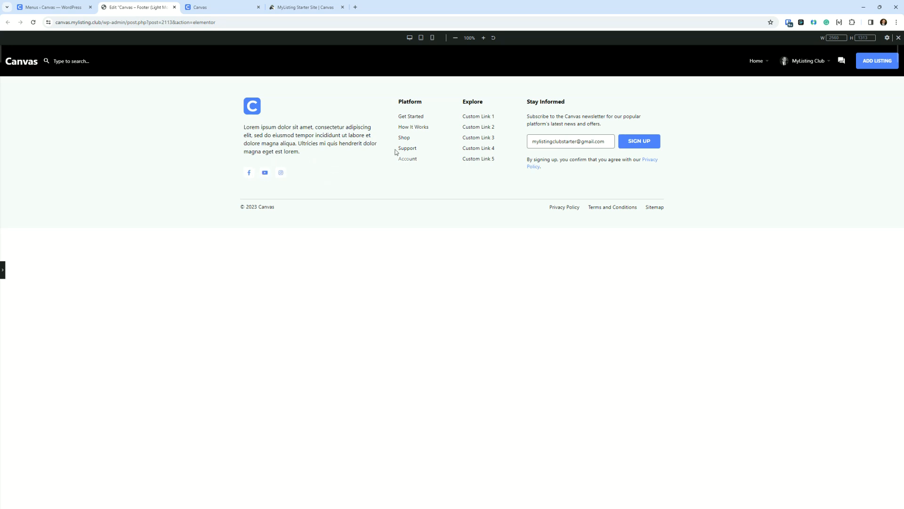
mouse_move(407, 160)
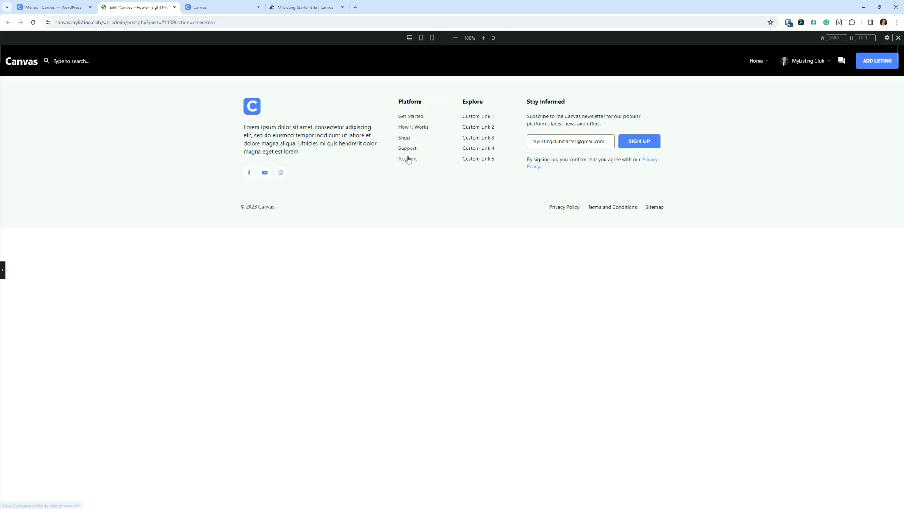
mouse_move(408, 159)
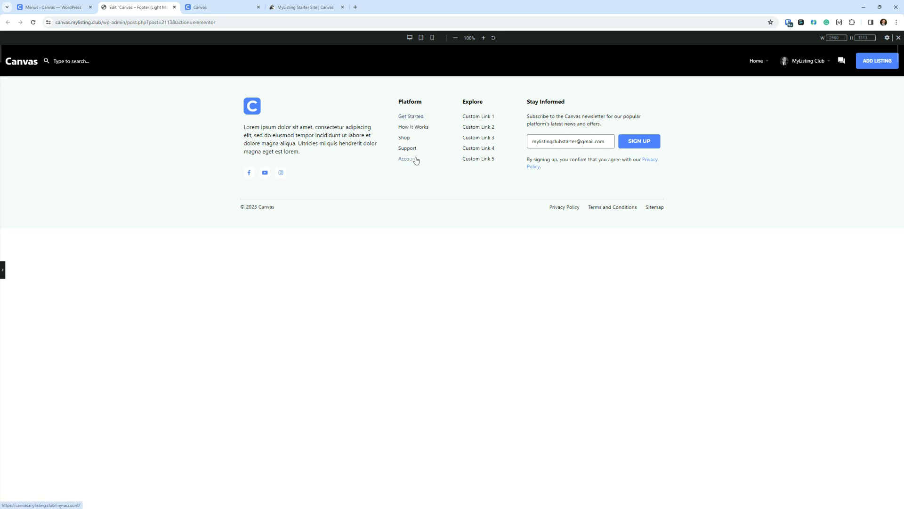
mouse_move(410, 116)
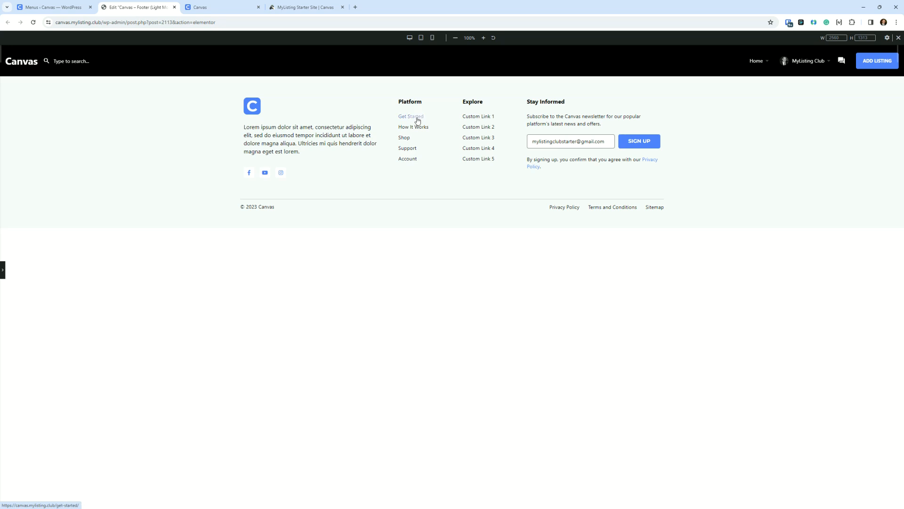
mouse_move(436, 125)
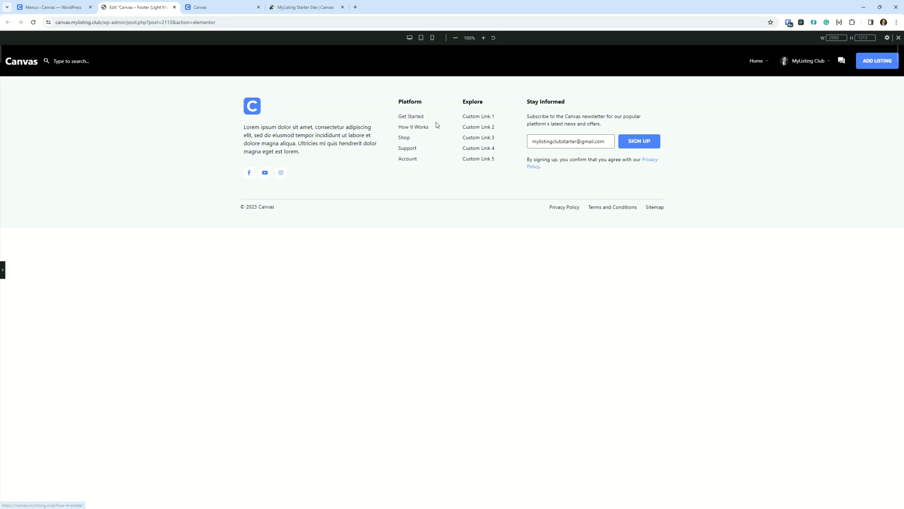
mouse_move(479, 161)
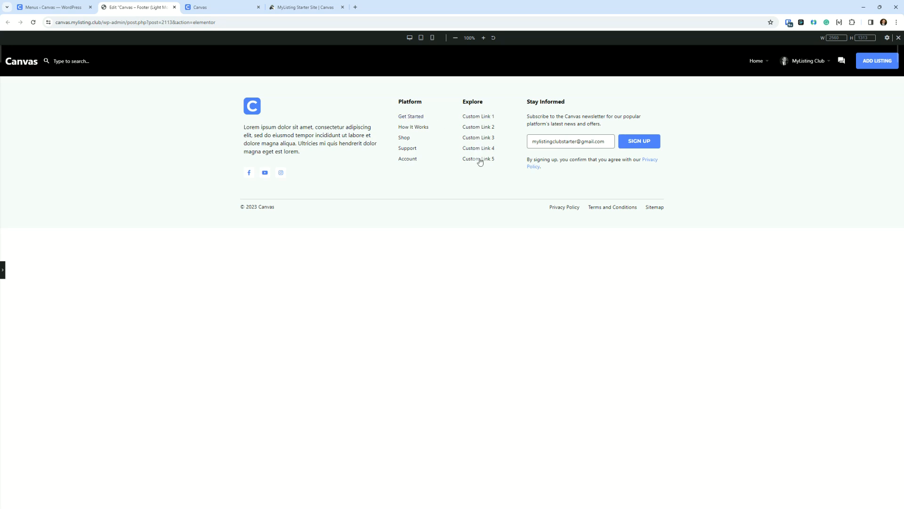
mouse_move(692, 126)
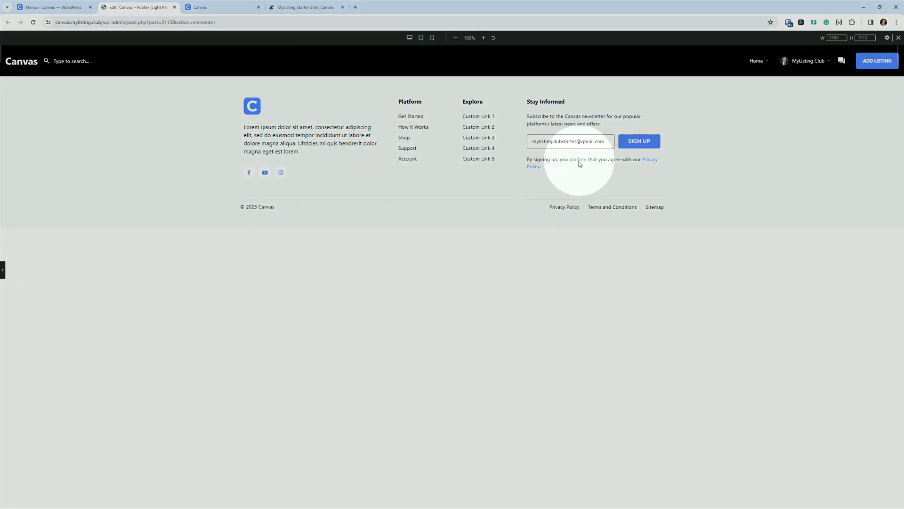
mouse_move(559, 178)
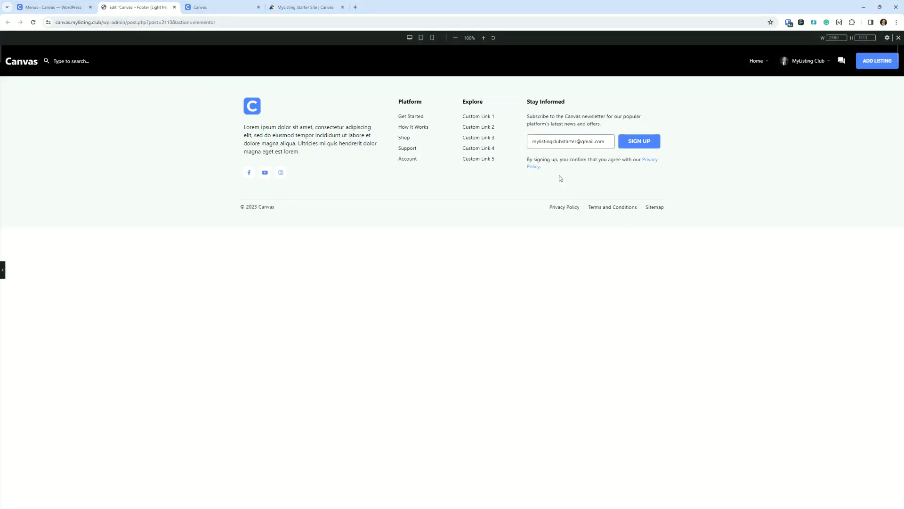
mouse_move(534, 162)
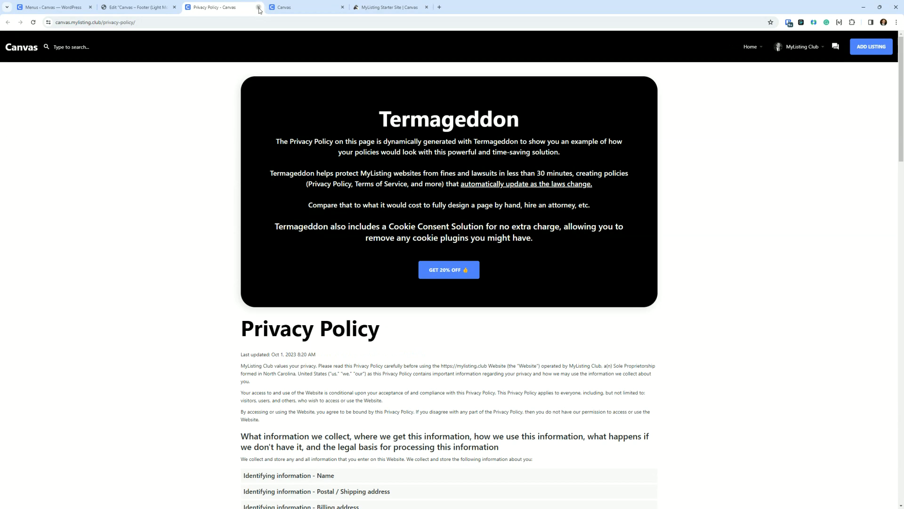
left_click(259, 7)
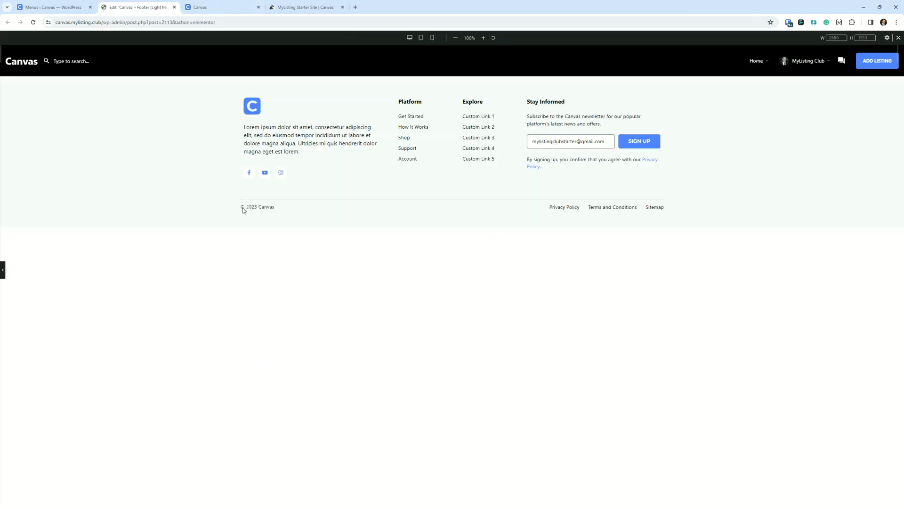
left_click(254, 208)
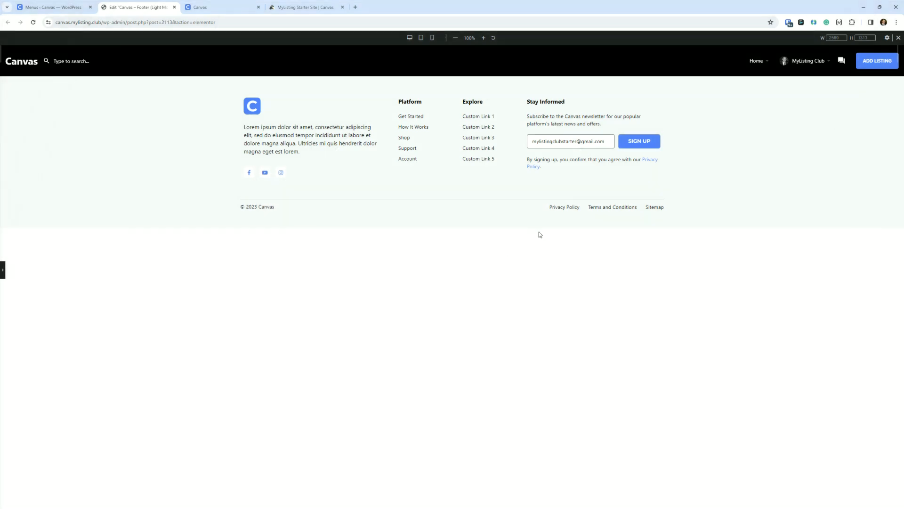
right_click(563, 207)
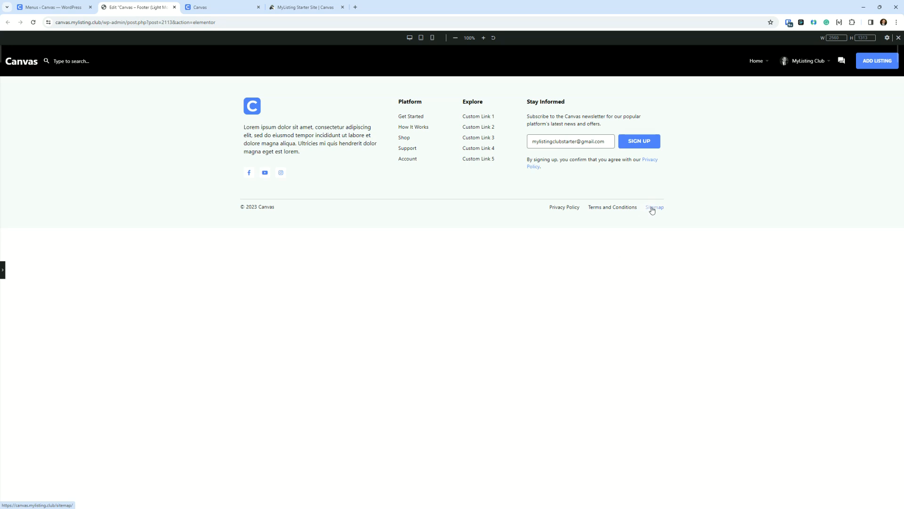
mouse_move(675, 241)
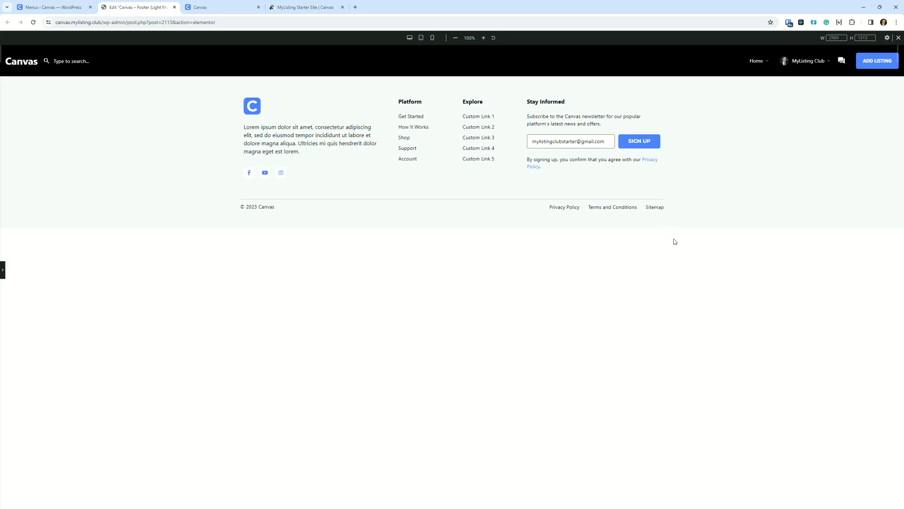
mouse_move(654, 207)
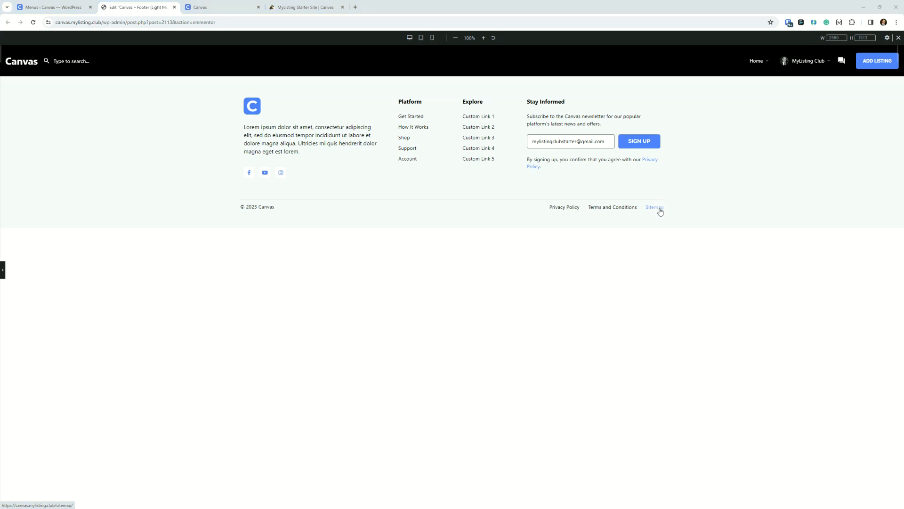
mouse_move(554, 354)
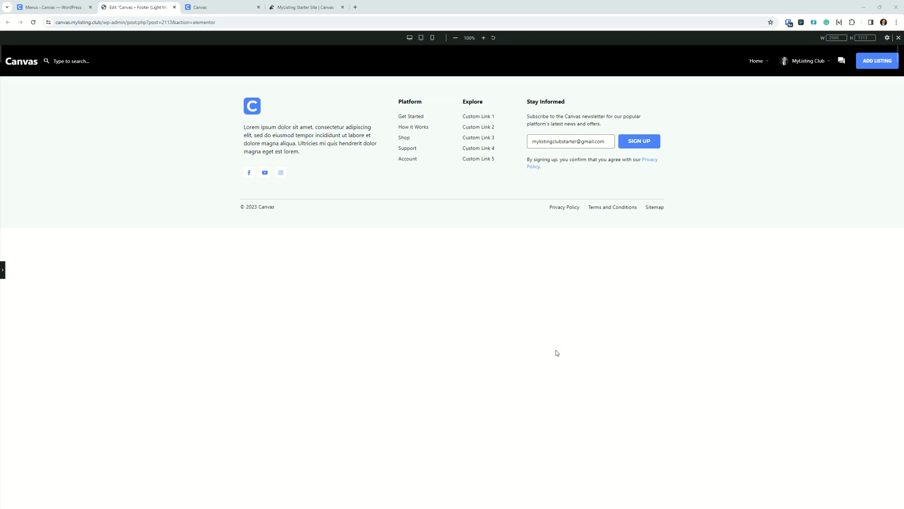
mouse_move(627, 335)
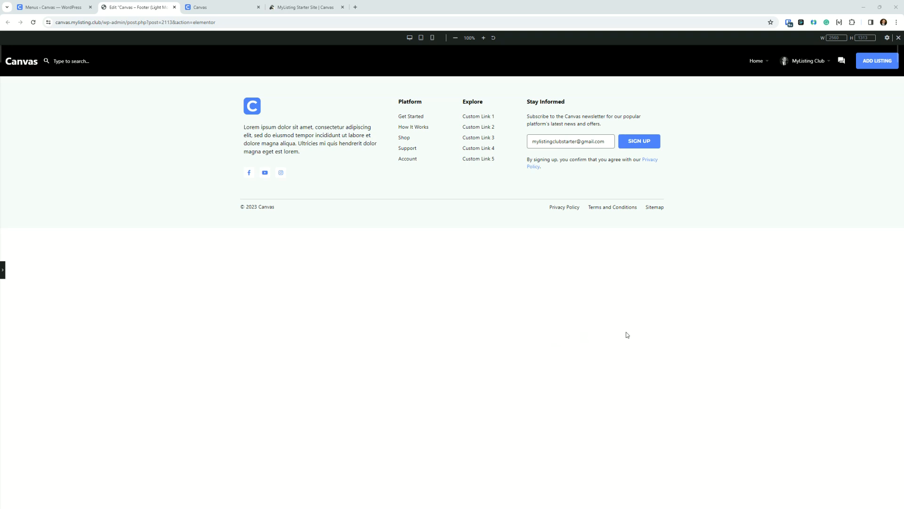
mouse_move(630, 318)
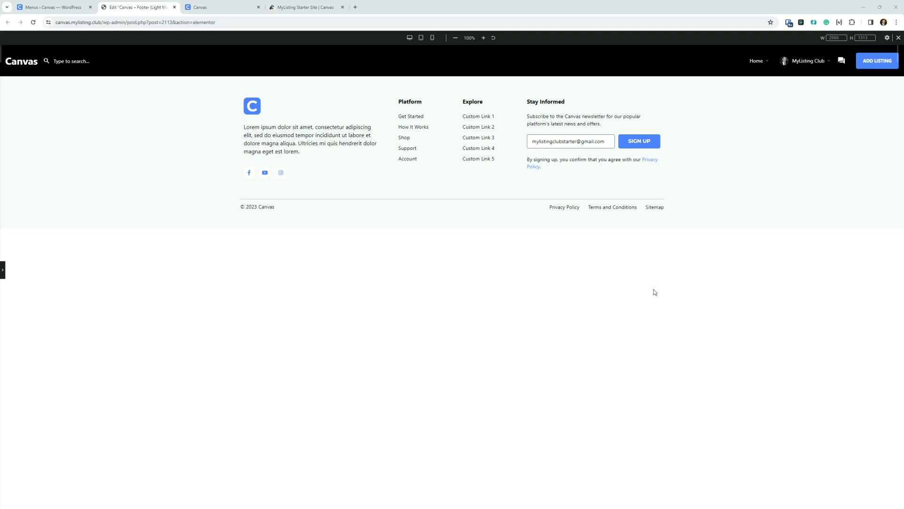
mouse_move(655, 207)
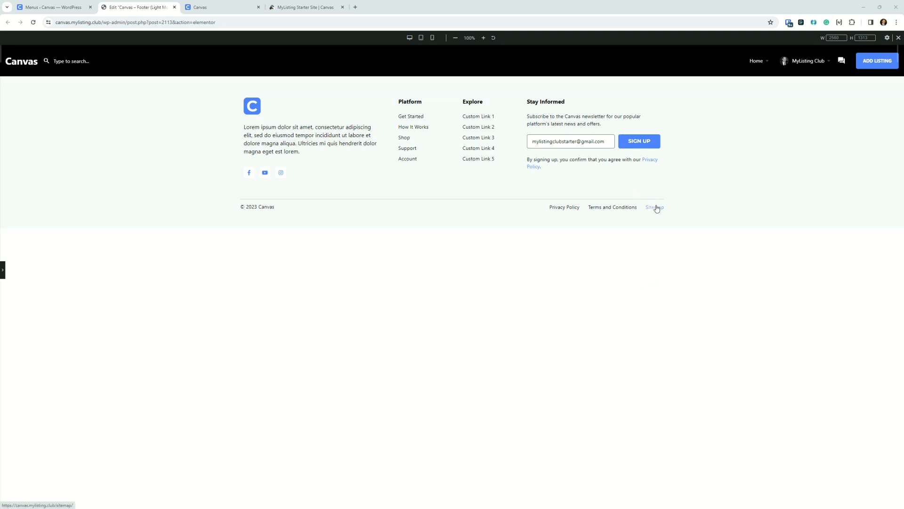
mouse_move(674, 279)
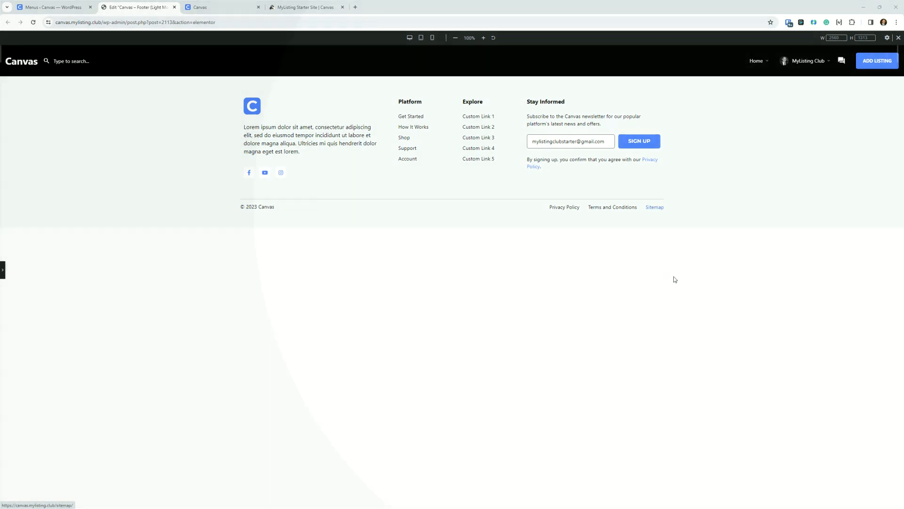
mouse_move(675, 280)
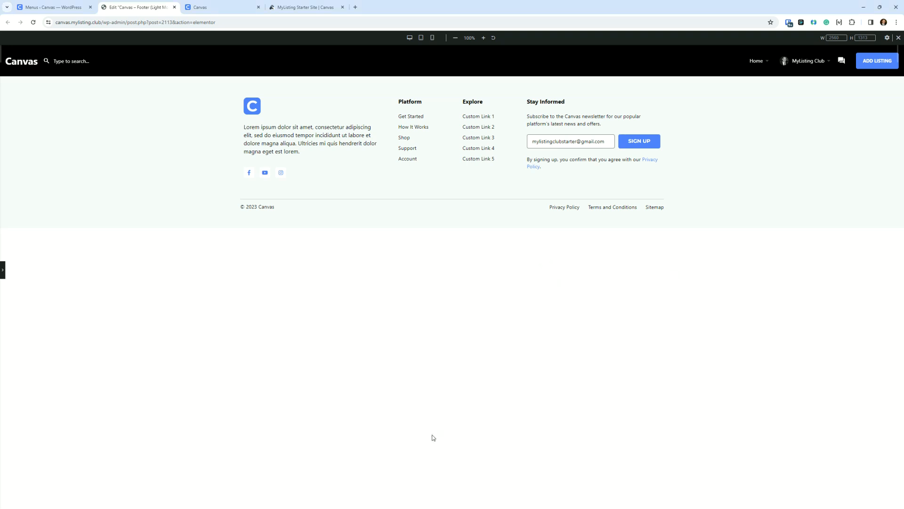
Step: Preview the light footer at tablet and mobile widths, scrolling through the mobile layout
left_click(421, 37)
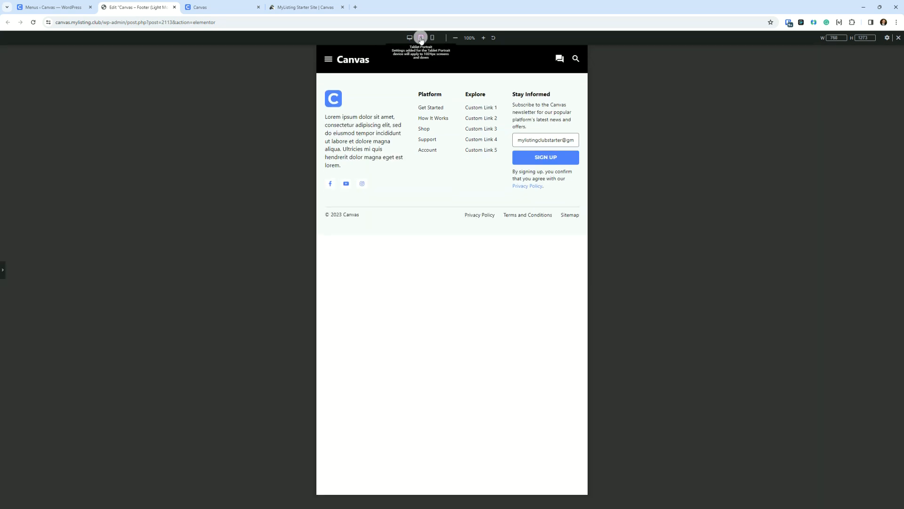
left_click(421, 38)
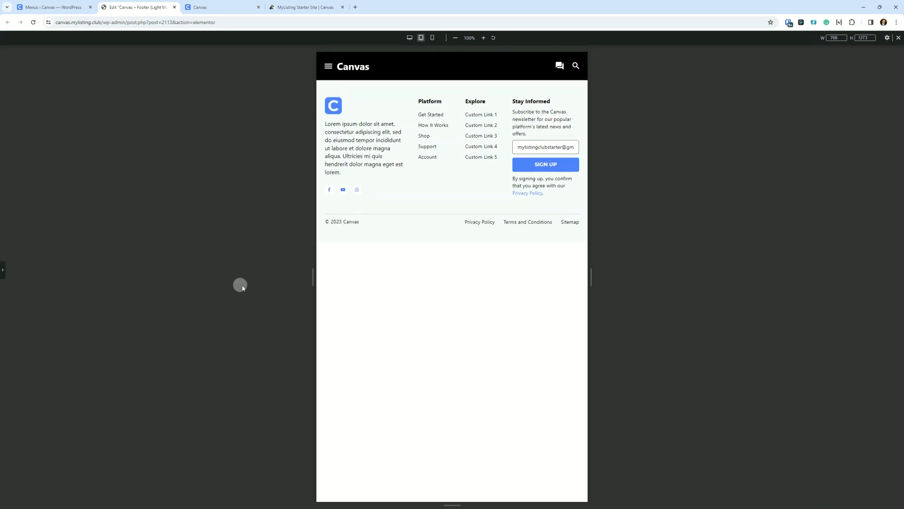
mouse_move(432, 38)
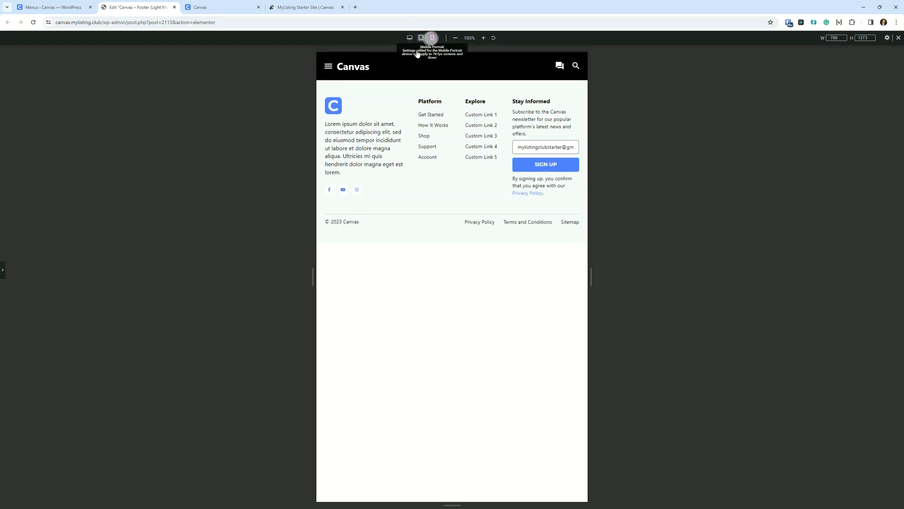
left_click(431, 38)
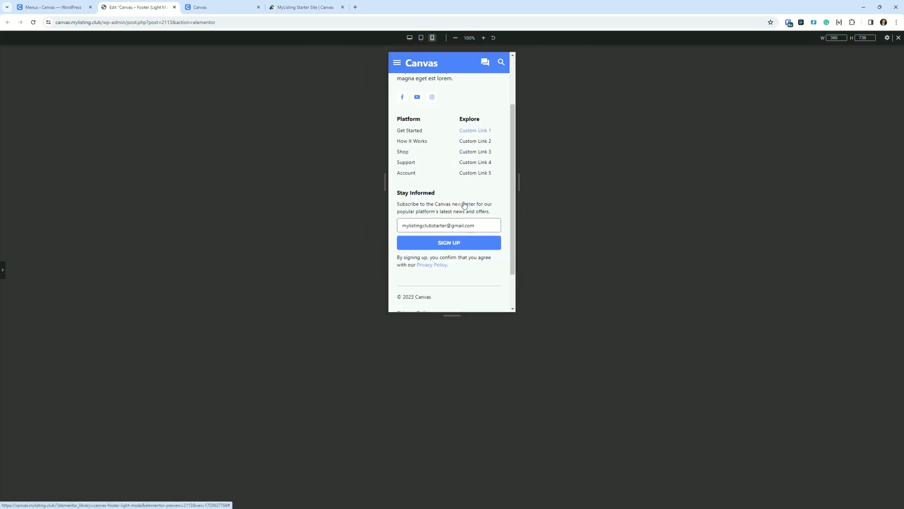
scroll("up", 3)
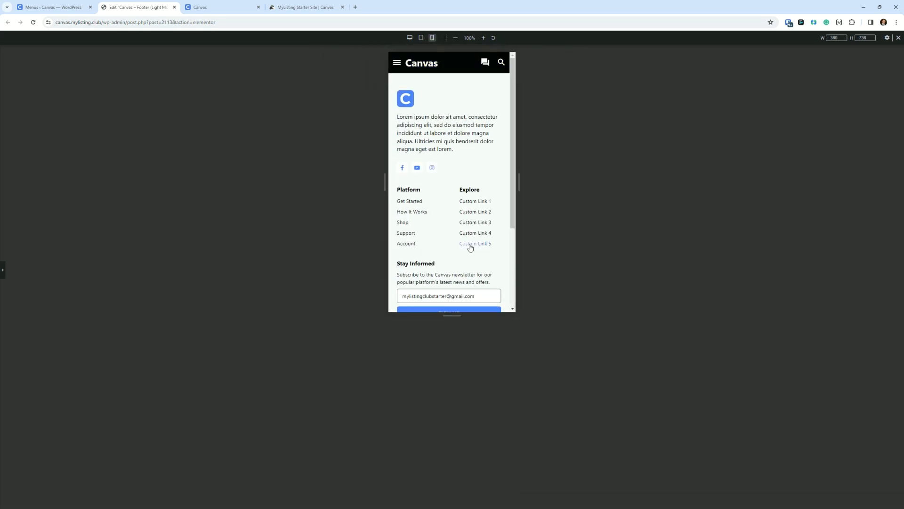
mouse_move(3, 273)
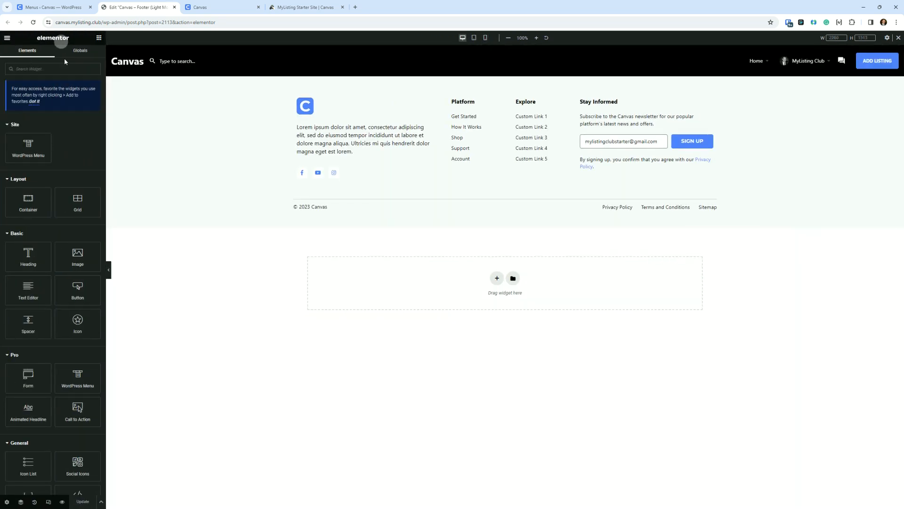
Step: Search Templates for 'foot' and open Footer (Dark Mode) in Elementor in a new tab
left_click(52, 7)
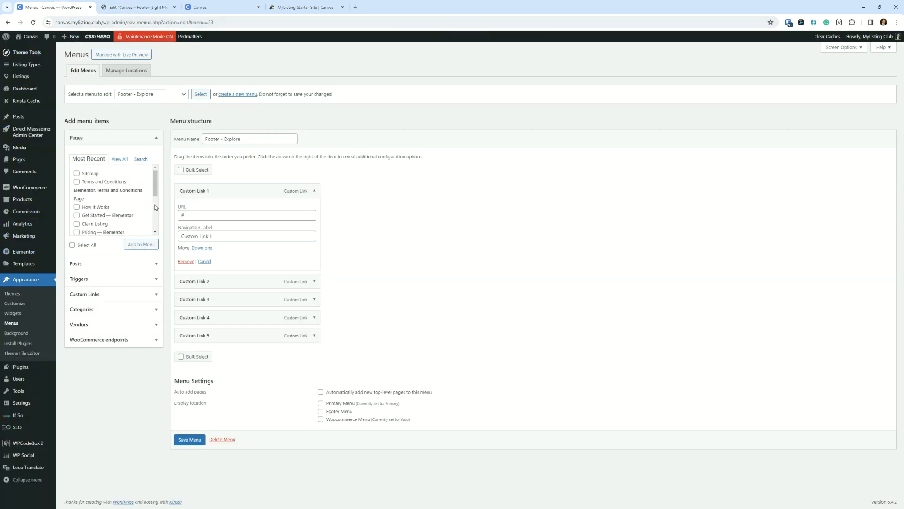
mouse_move(23, 264)
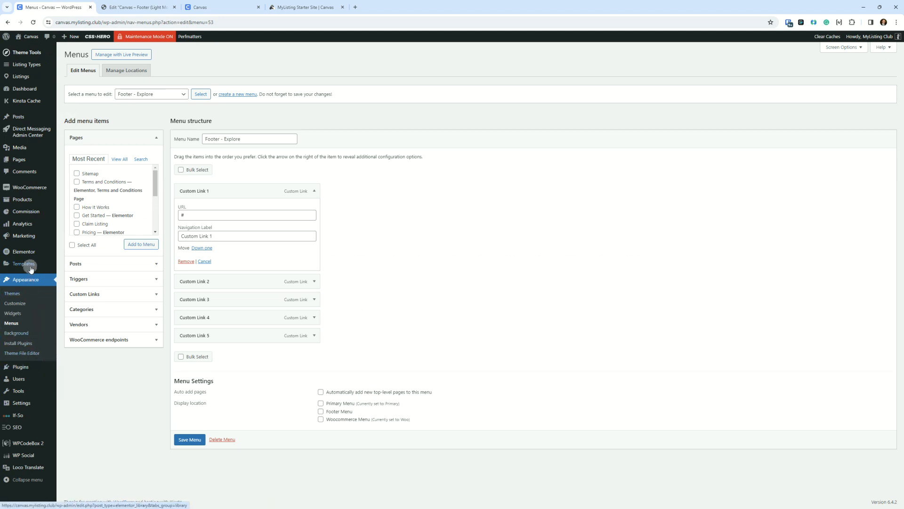
left_click(24, 264)
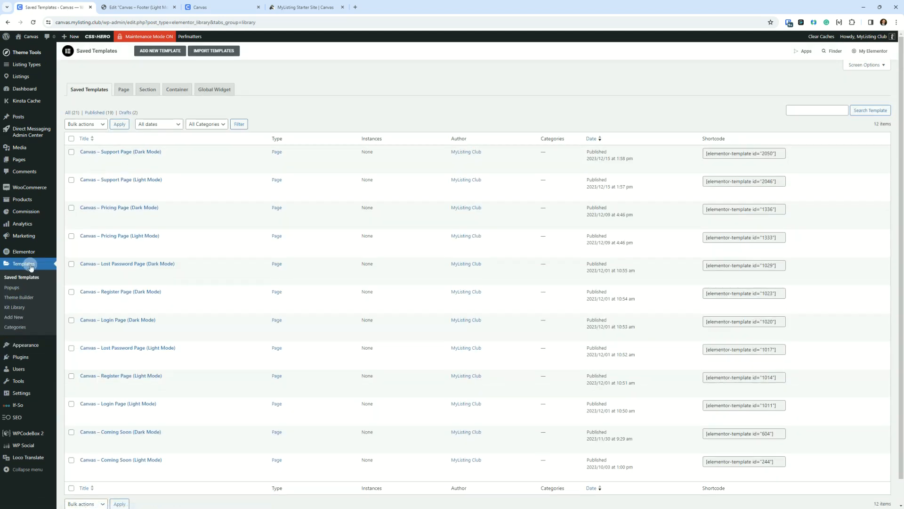
left_click(816, 110)
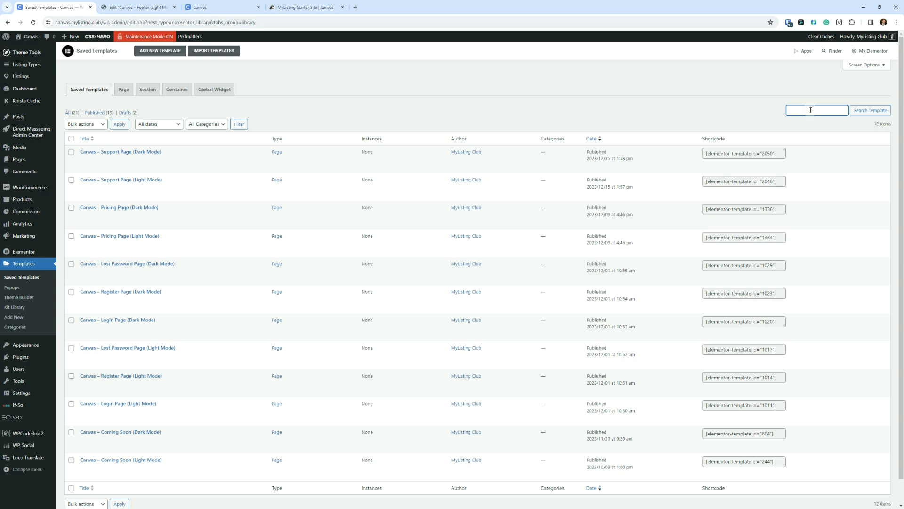
type("foot")
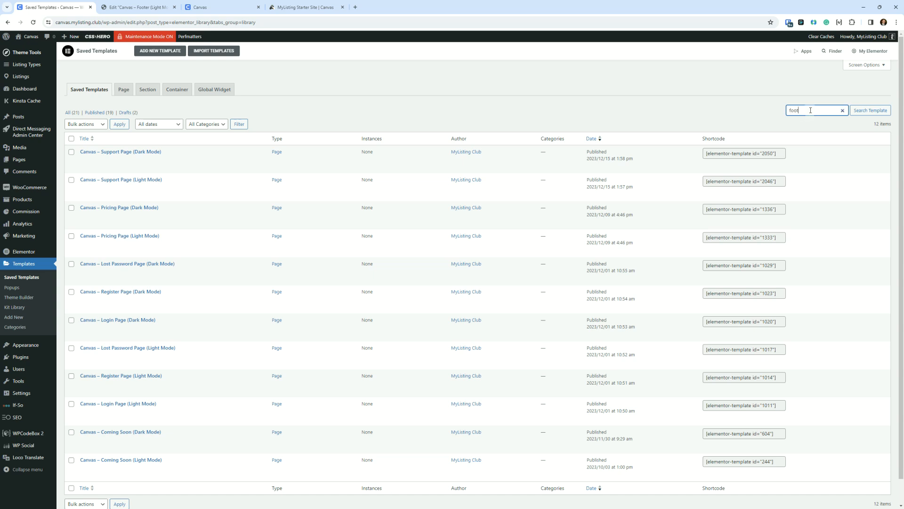
left_click(870, 110)
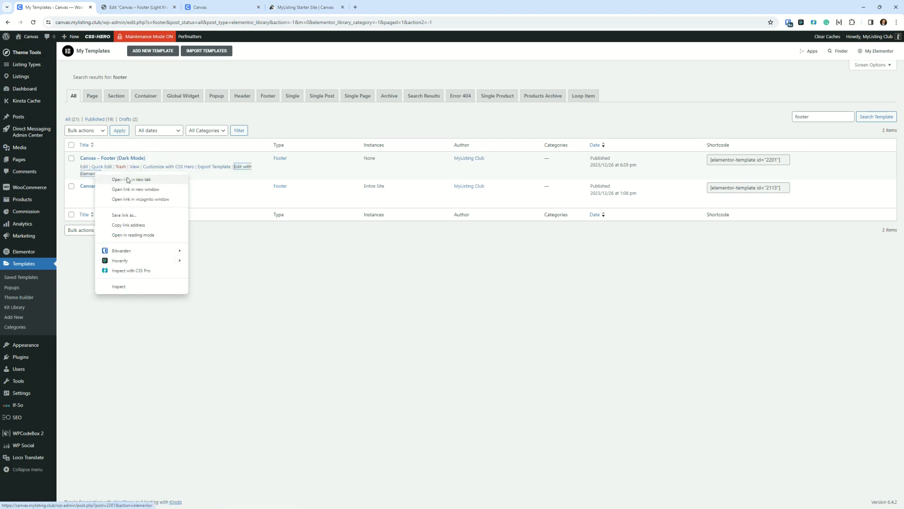
left_click(131, 179)
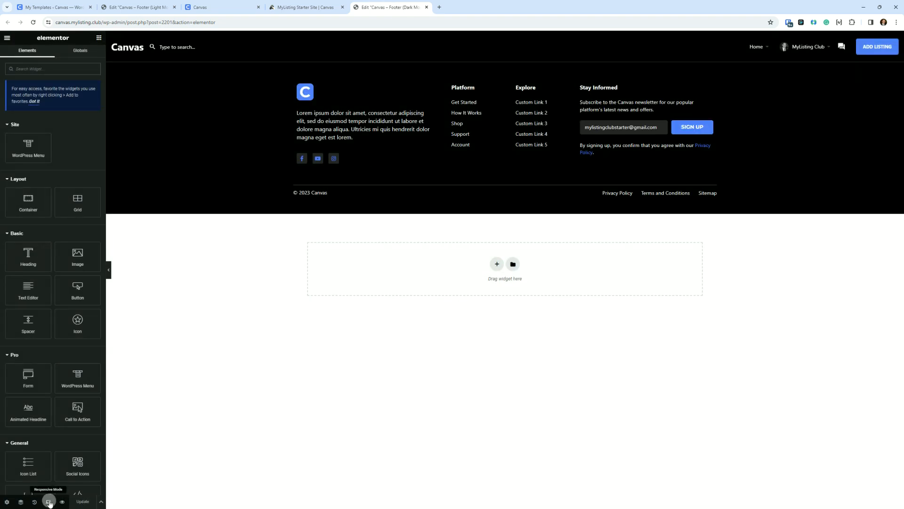
Step: Show the dark footer full-width in responsive mode with the editing panel hidden
left_click(49, 500)
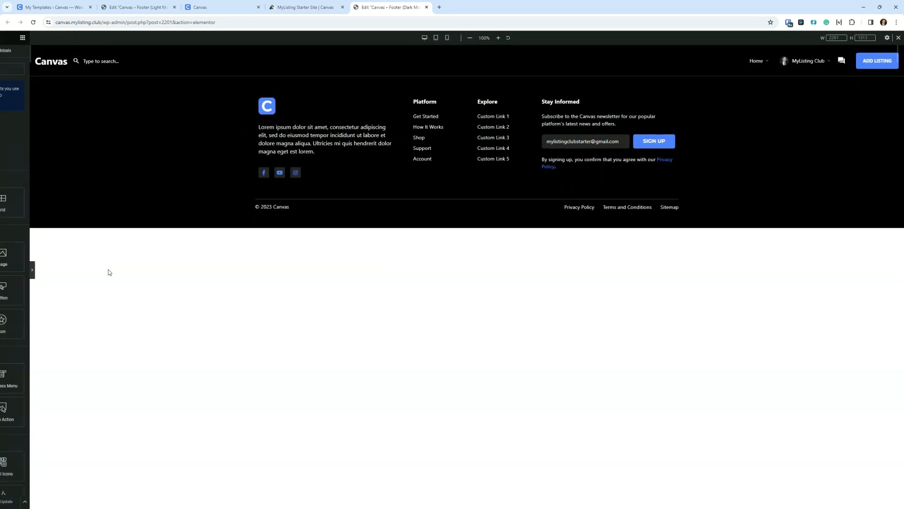
left_click(32, 270)
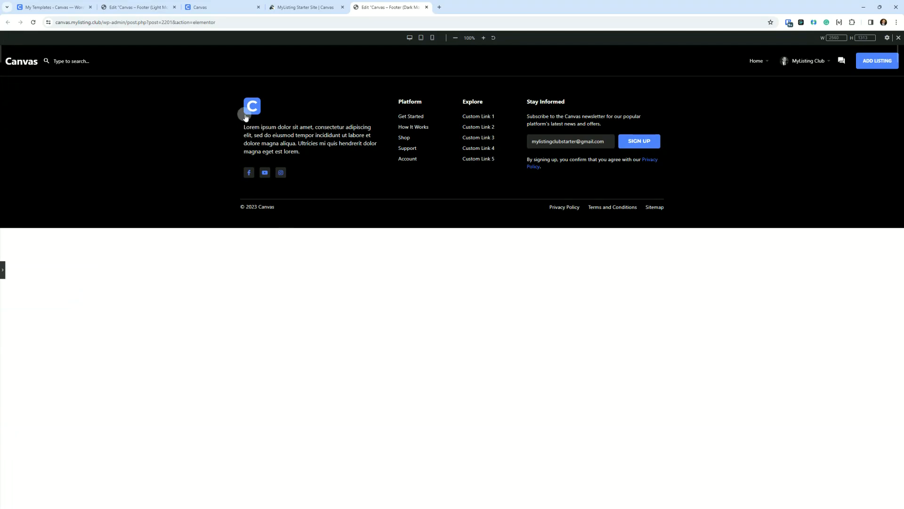
mouse_move(265, 176)
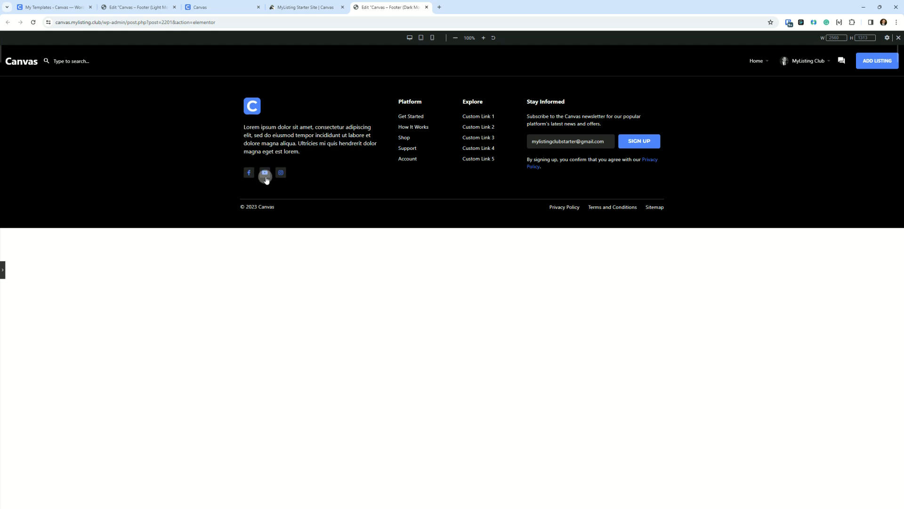
mouse_move(413, 126)
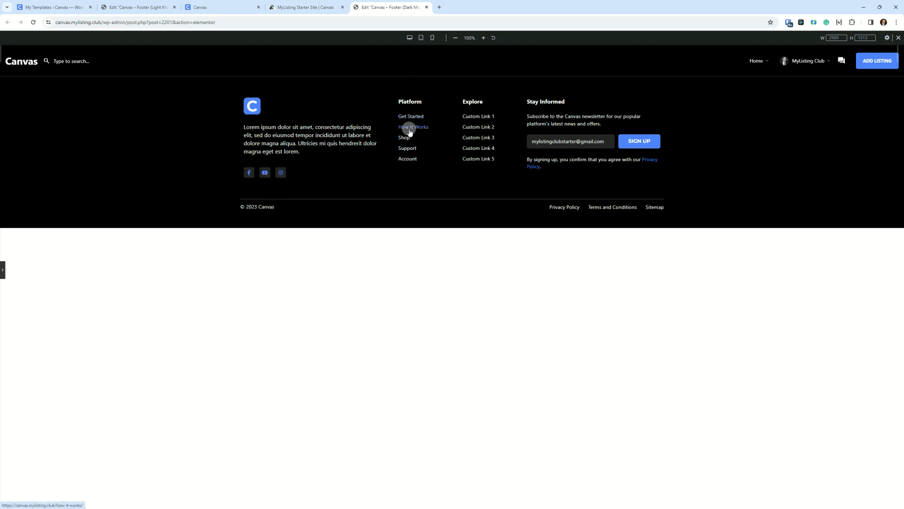
mouse_move(477, 150)
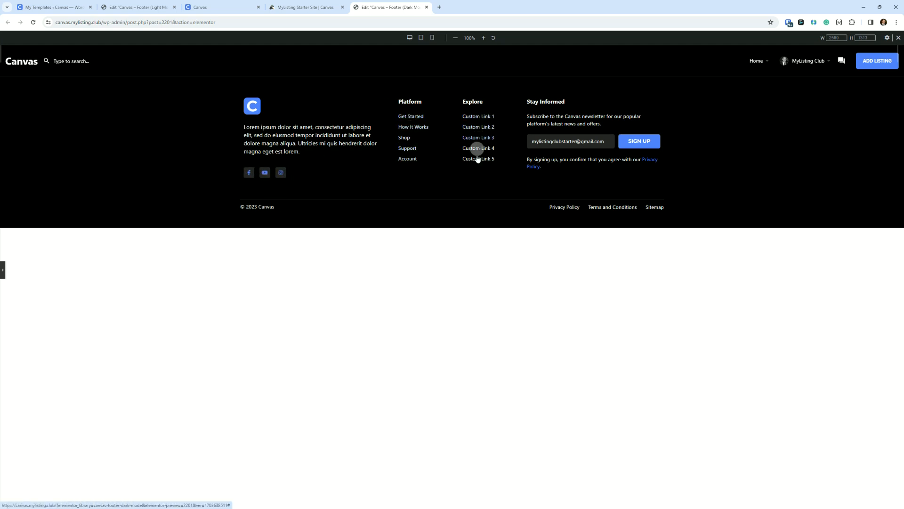
mouse_move(538, 171)
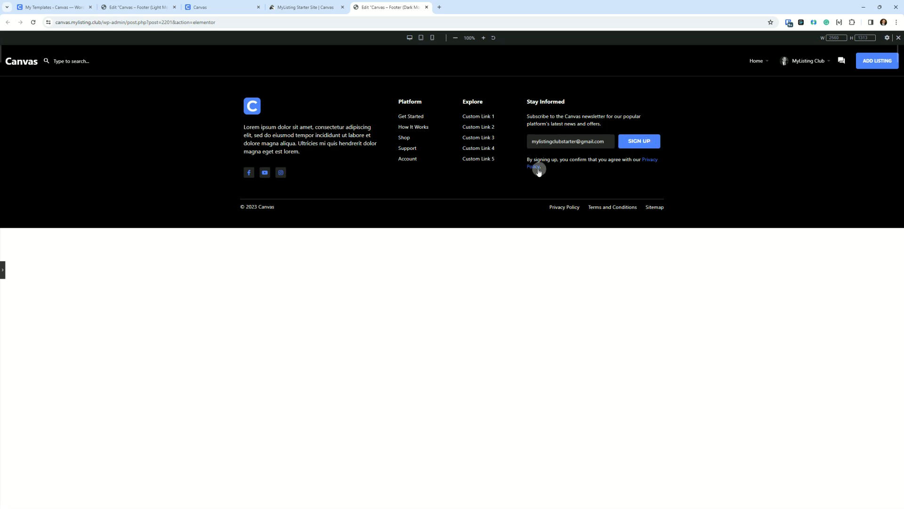
mouse_move(612, 207)
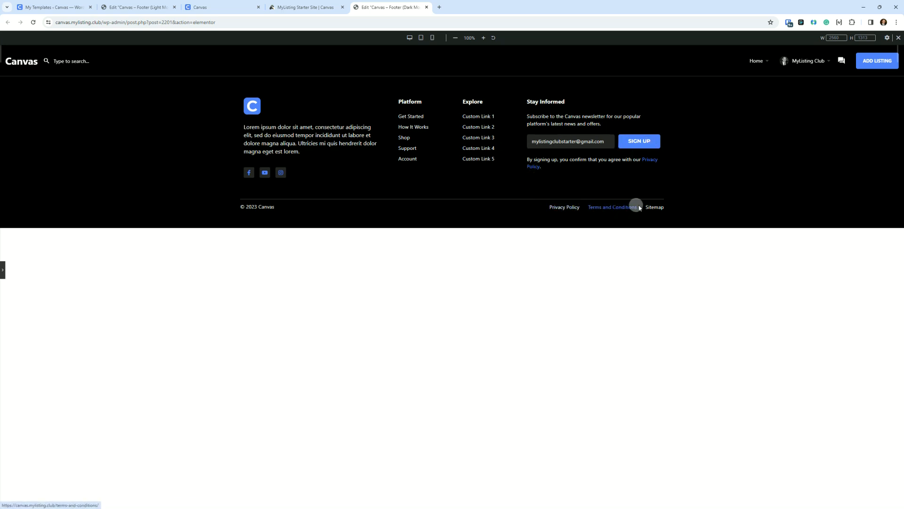
mouse_move(419, 38)
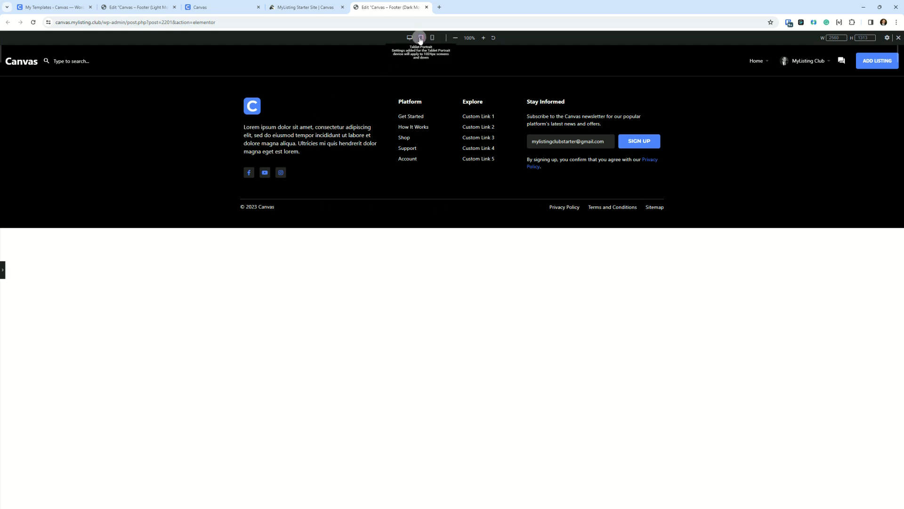
Step: Preview the dark footer at tablet and mobile widths, then switch back to desktop
left_click(421, 38)
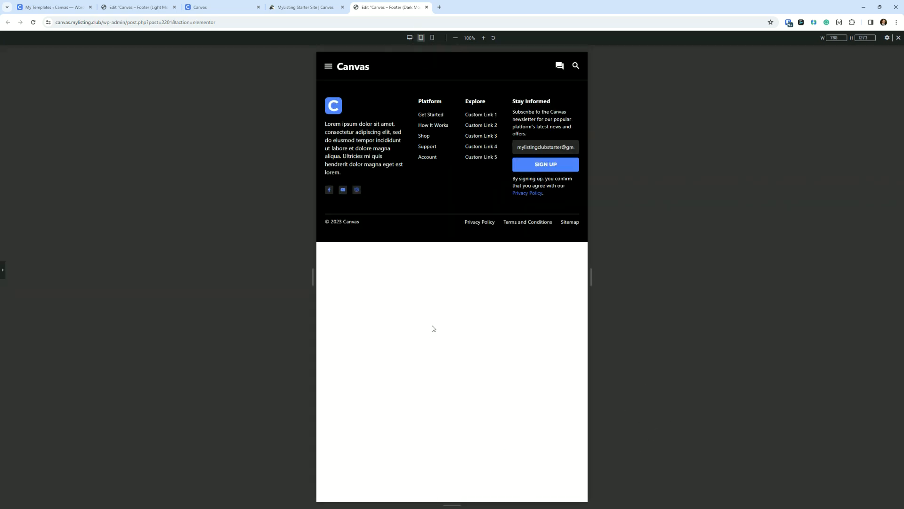
left_click(432, 37)
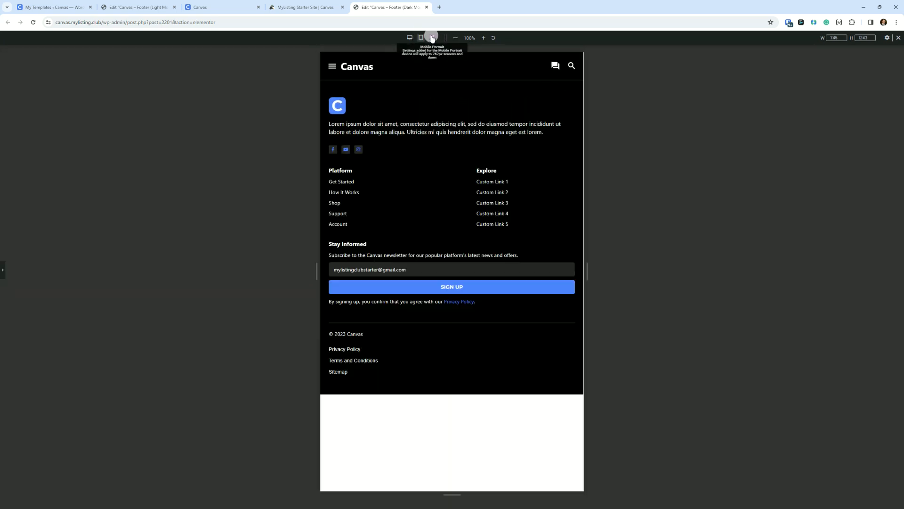
left_click(432, 37)
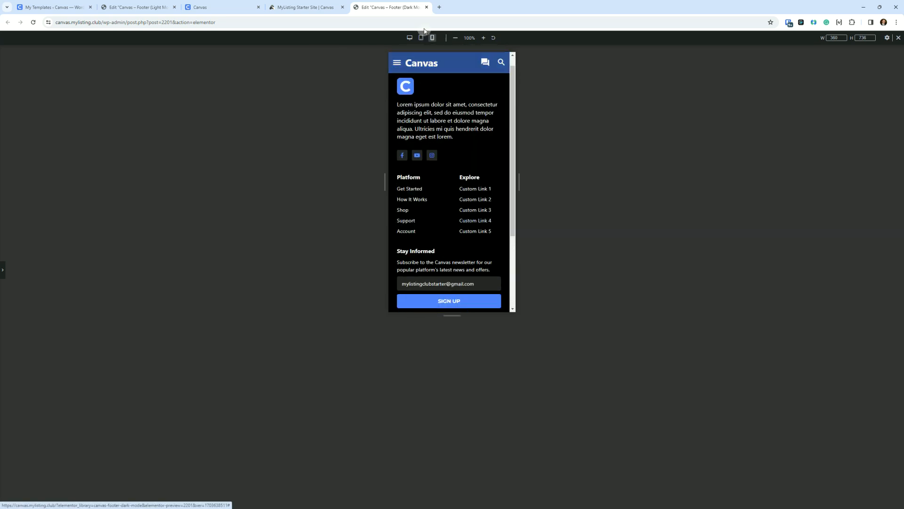
left_click(409, 38)
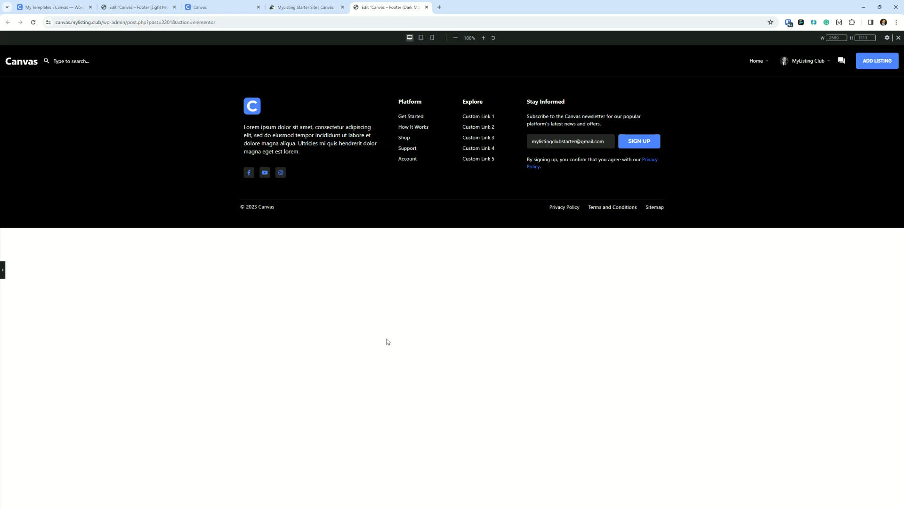
mouse_move(499, 393)
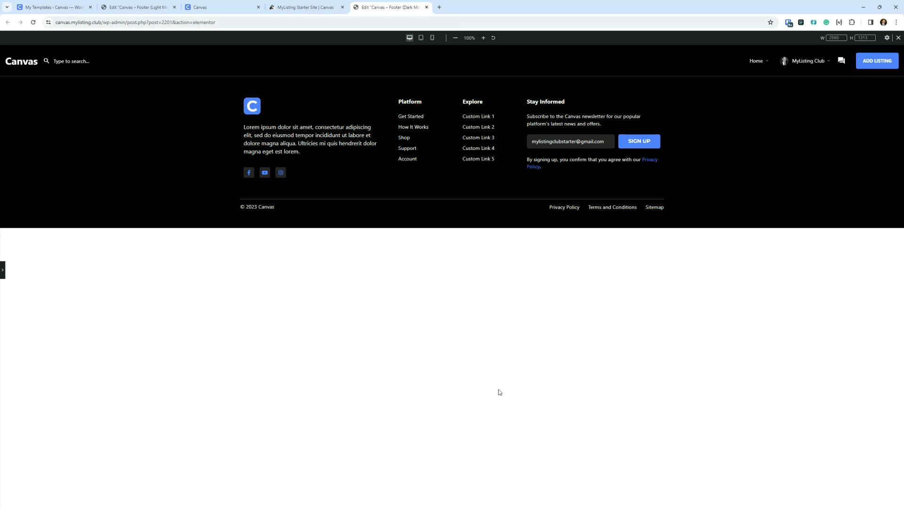
mouse_move(255, 260)
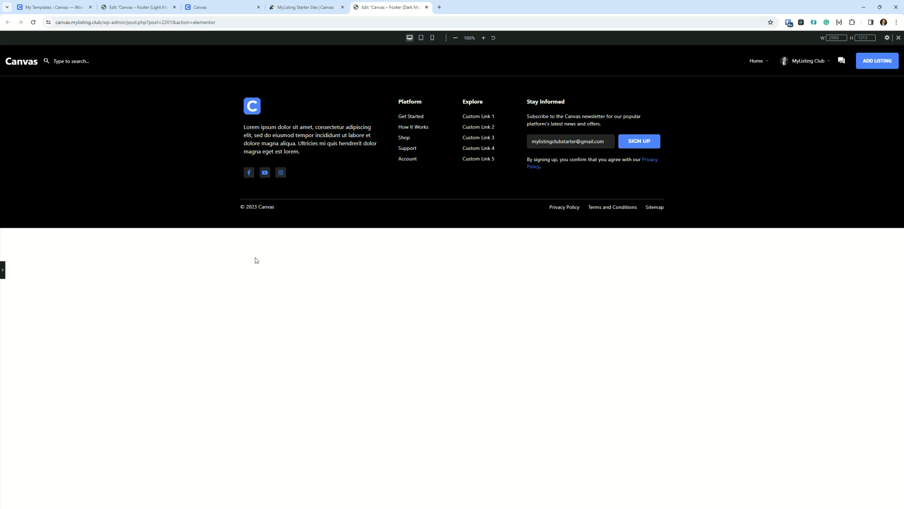